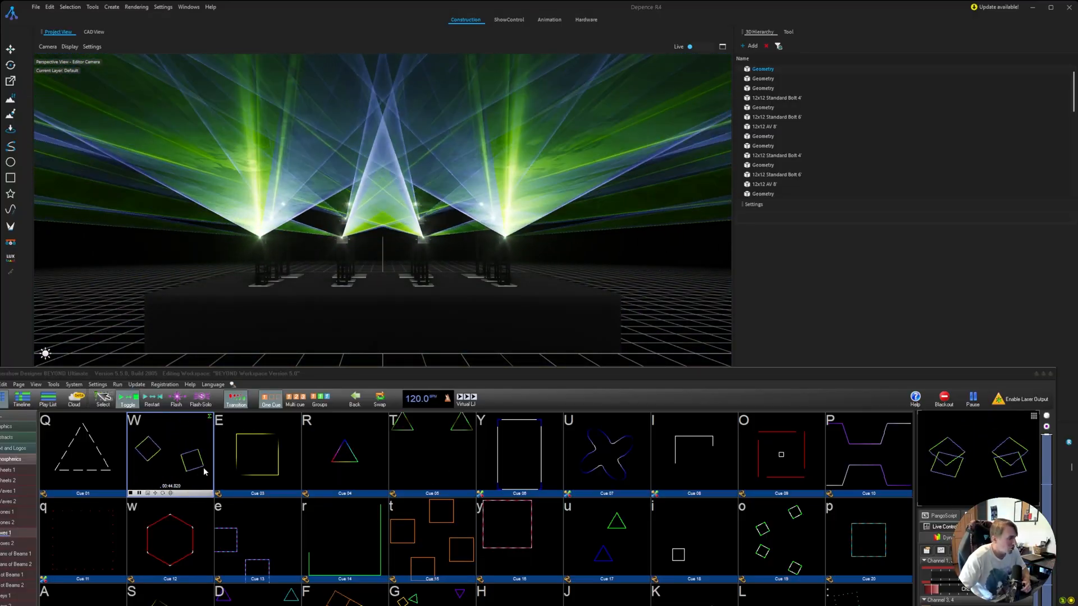
Step: Trigger Beyond cues W, E and T in turn so the Depence lasers change look and colour
left_click(257, 454)
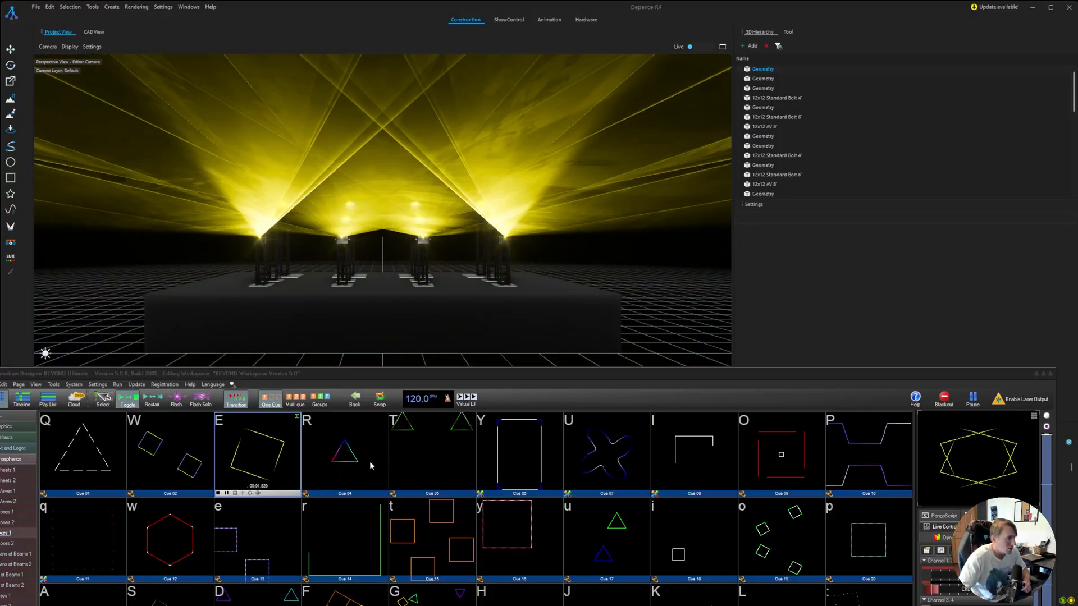
left_click(432, 450)
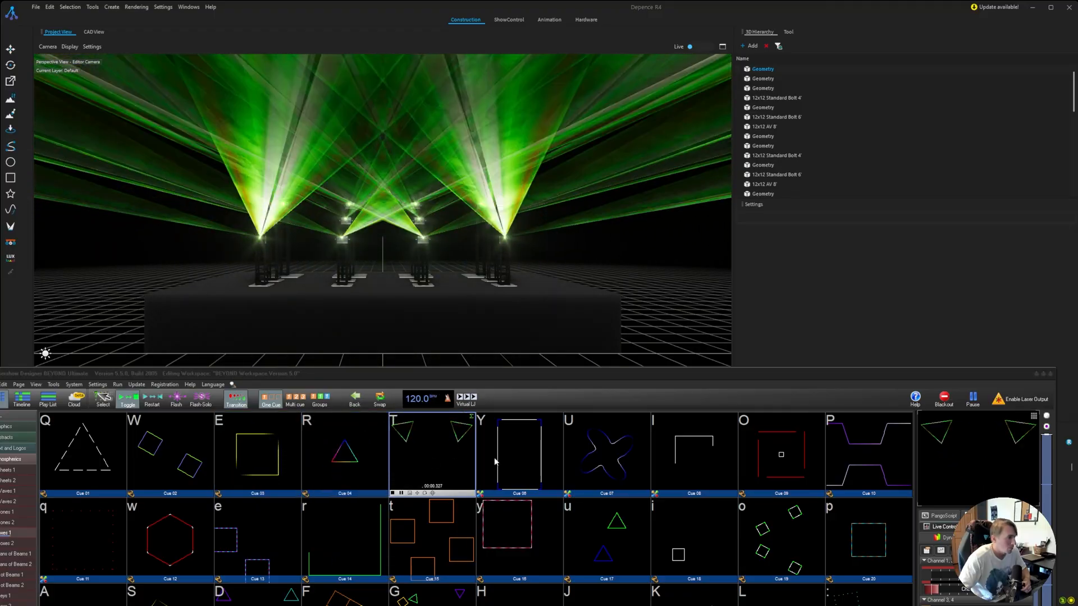
left_click(607, 454)
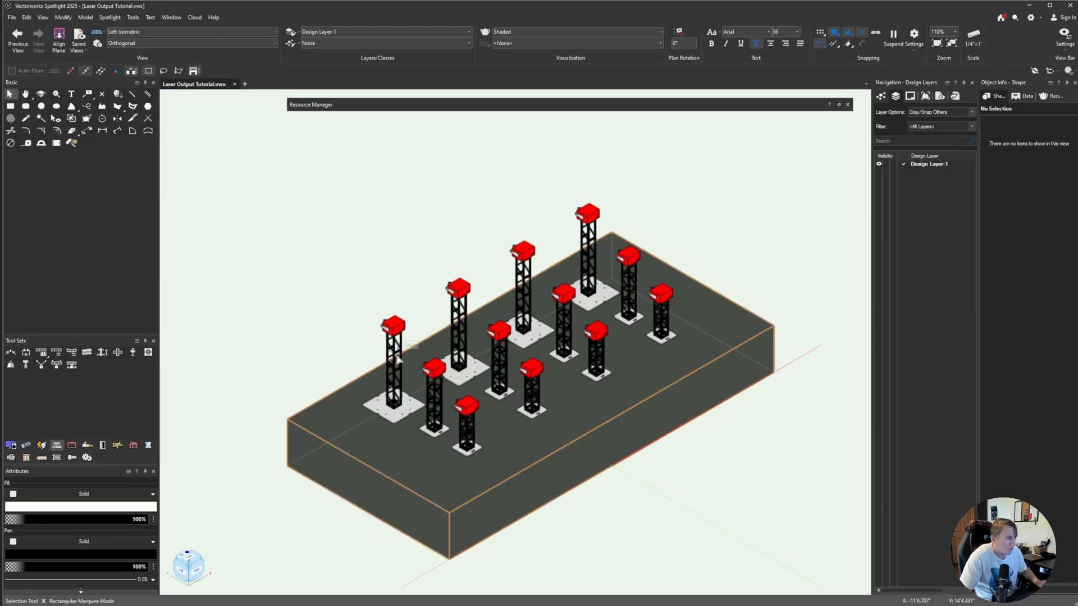
Step: Export the visible stage, trusses and 12 lighting devices as an MVR file into the Mvr folder
left_click(250, 513)
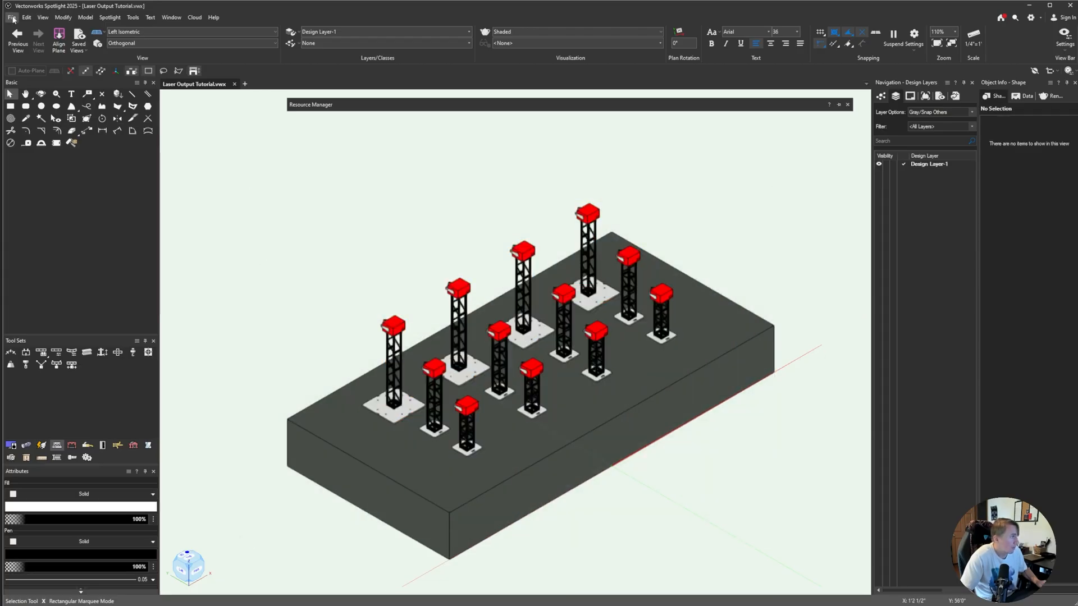
left_click(12, 17)
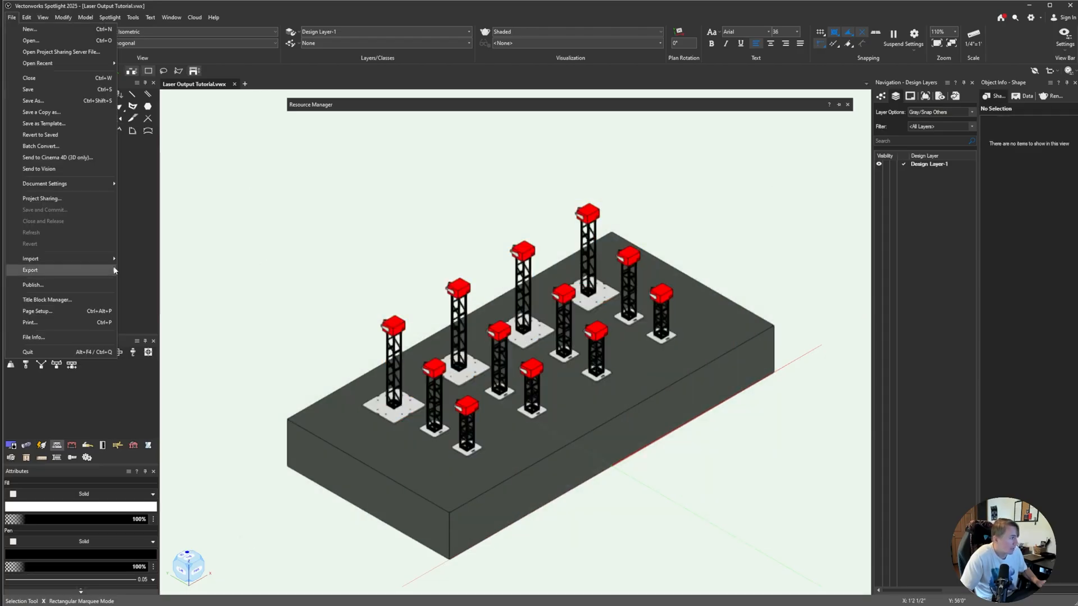
left_click(31, 269)
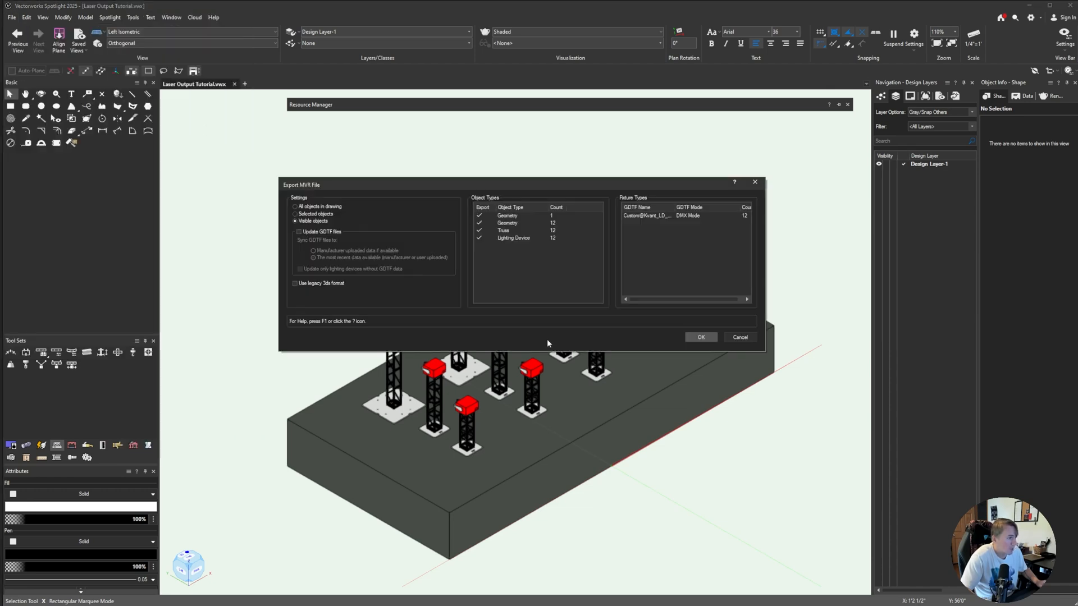
left_click(295, 221)
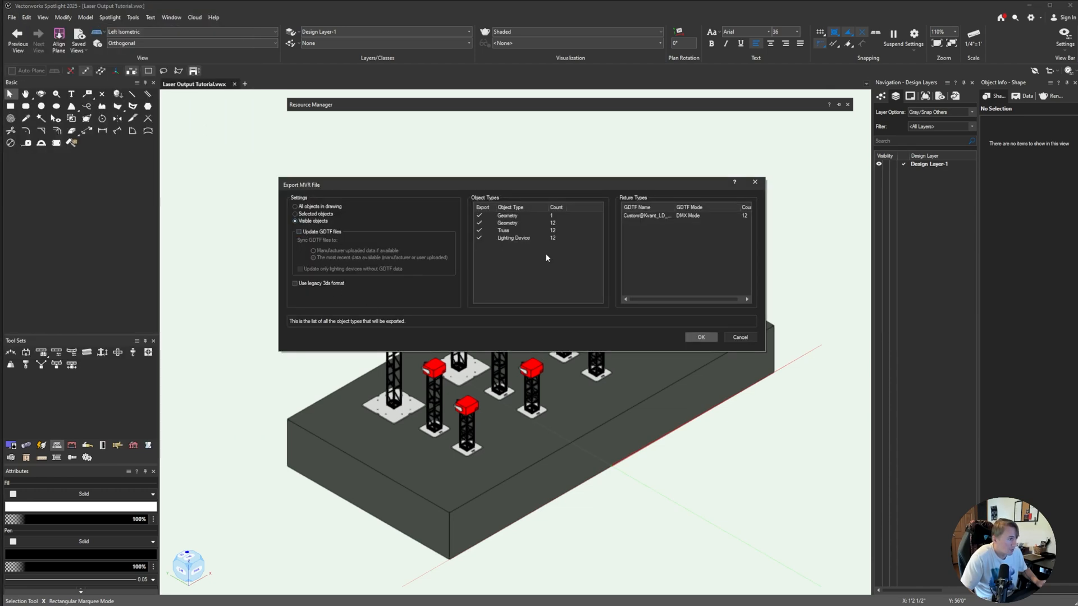
mouse_move(538, 262)
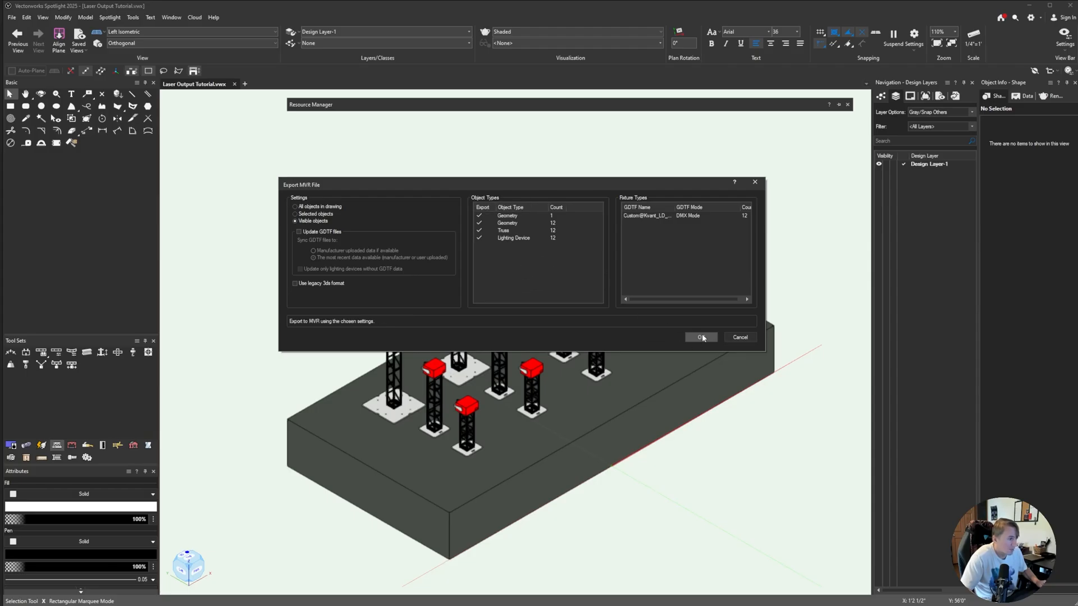
left_click(699, 338)
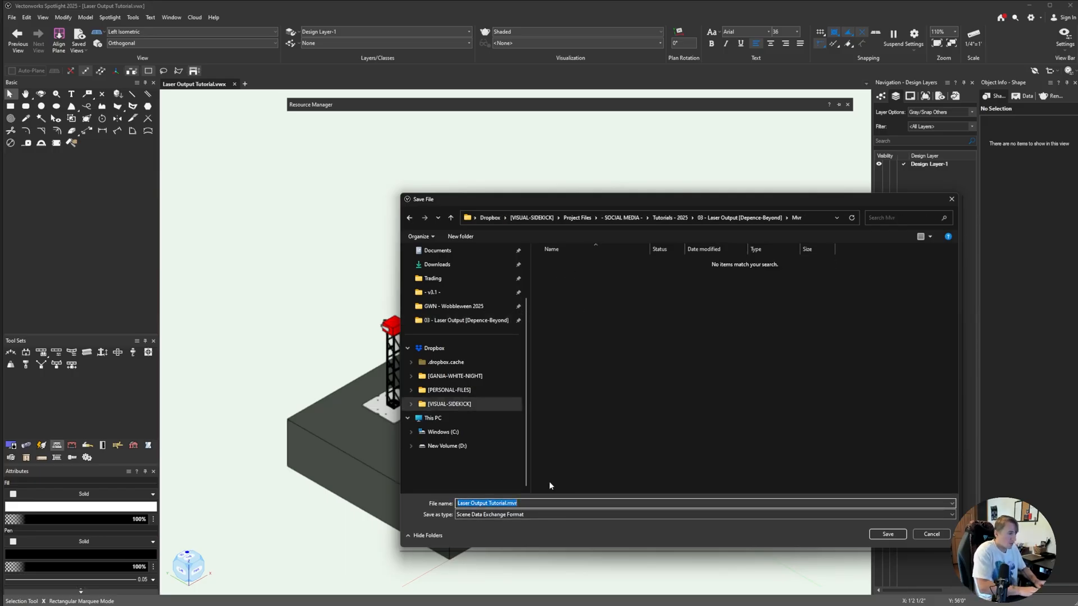
left_click(887, 534)
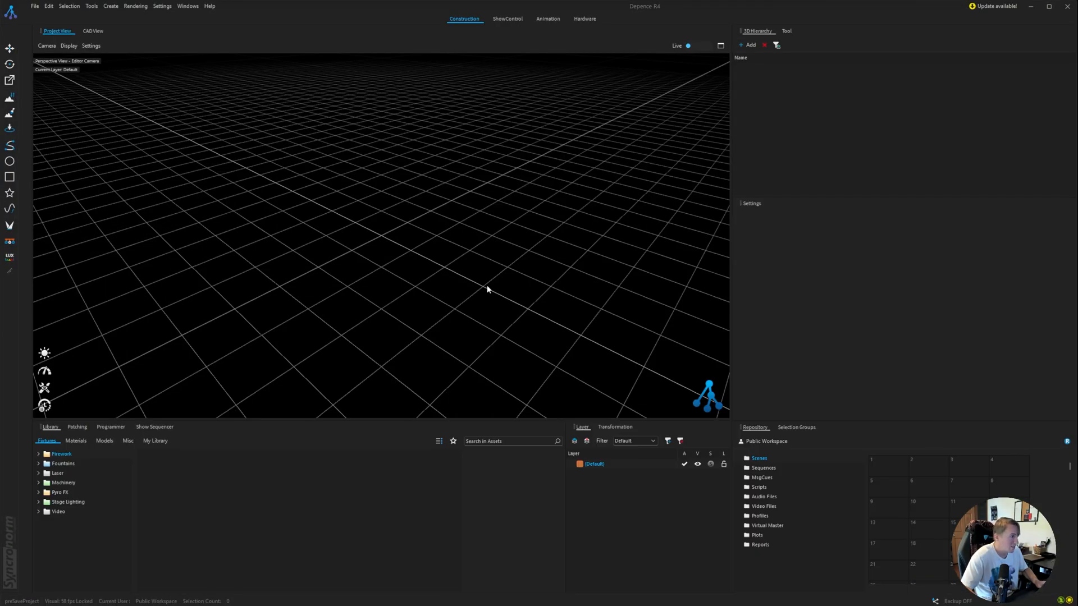
mouse_move(238, 124)
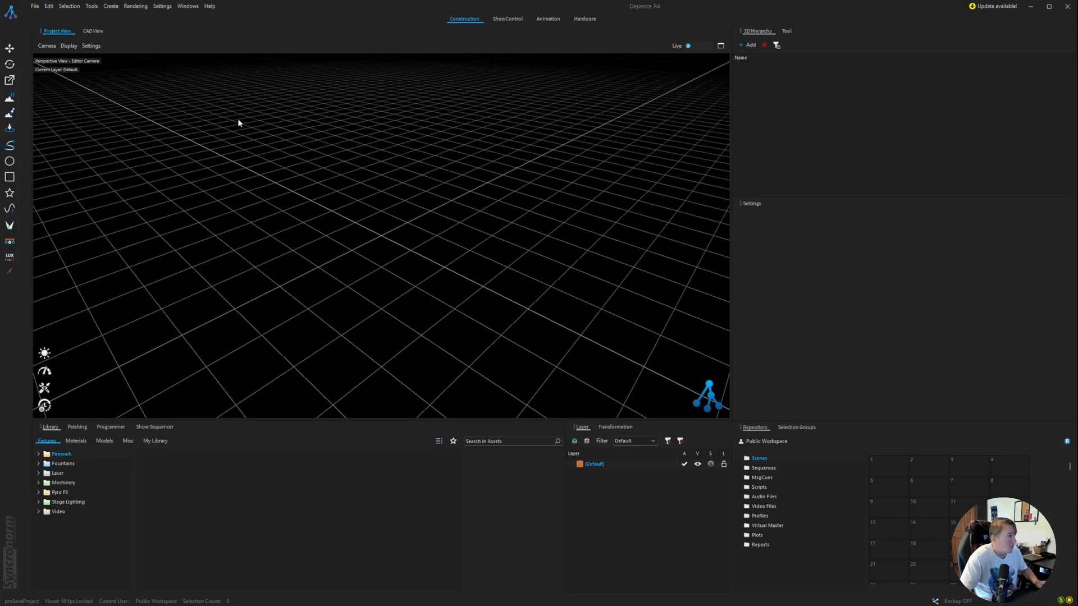
mouse_move(35, 6)
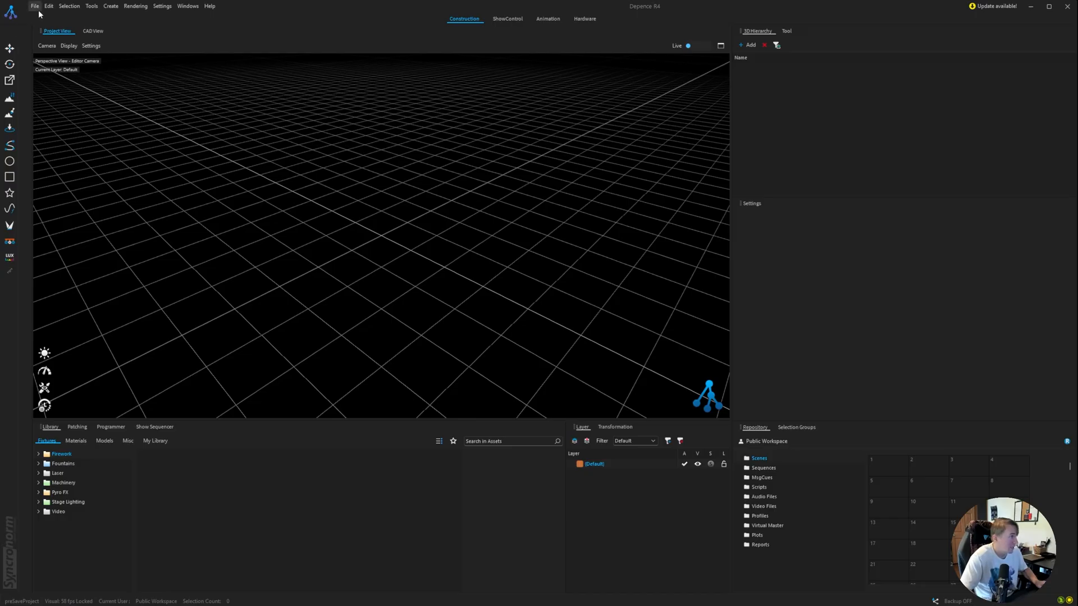
Step: Import Lasers.mvr into the empty project, bringing up fixture matching
left_click(35, 6)
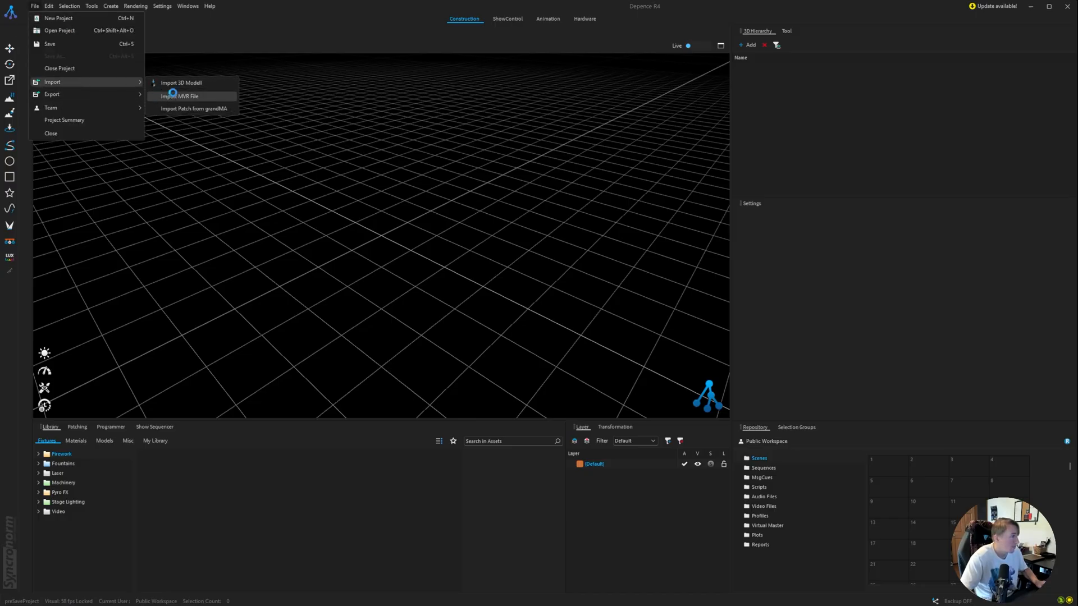
left_click(178, 97)
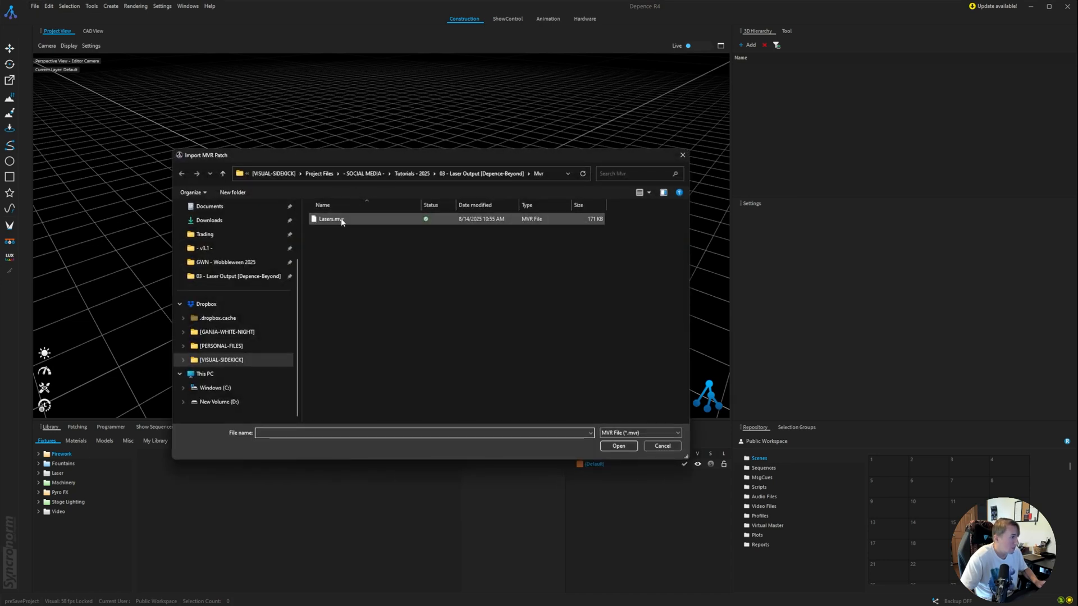
double_click(330, 219)
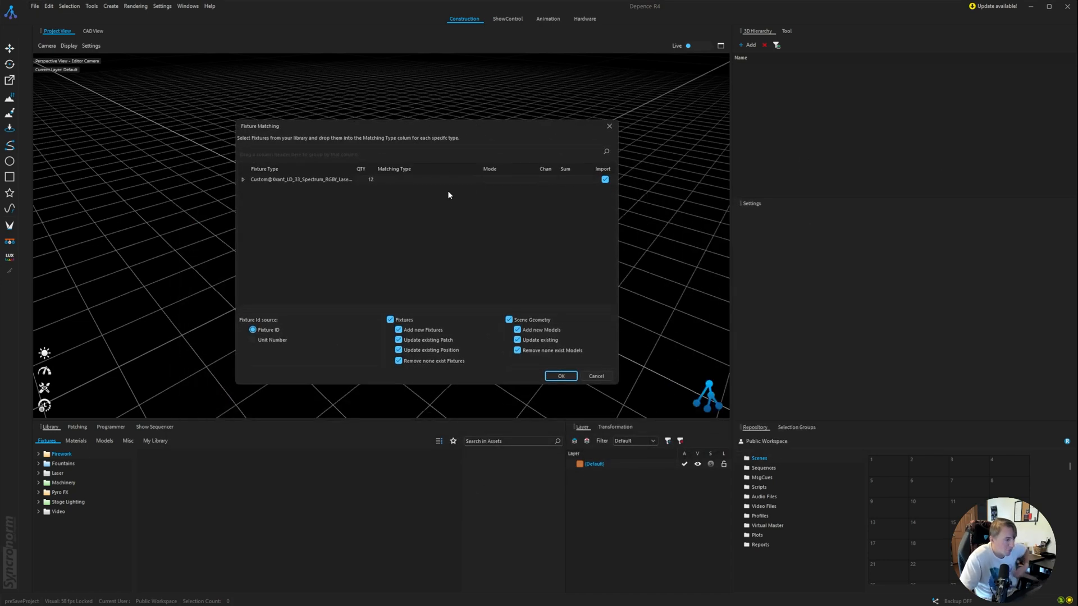
mouse_move(440, 199)
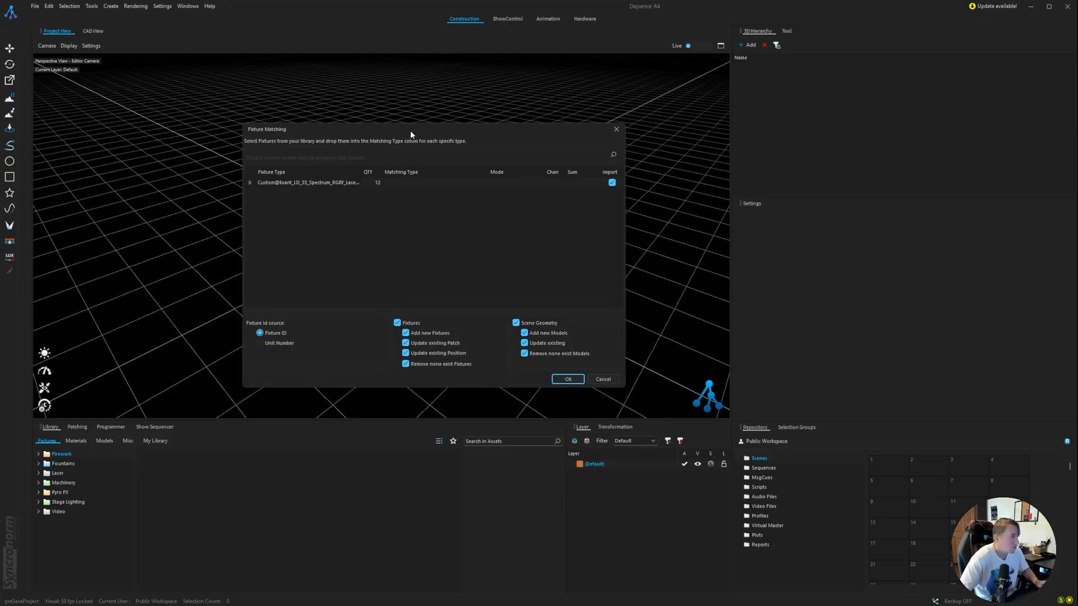
Step: Search the library for 'kvant' and choose Spectrum 33 RGBY as the matching fixture
left_click(512, 440)
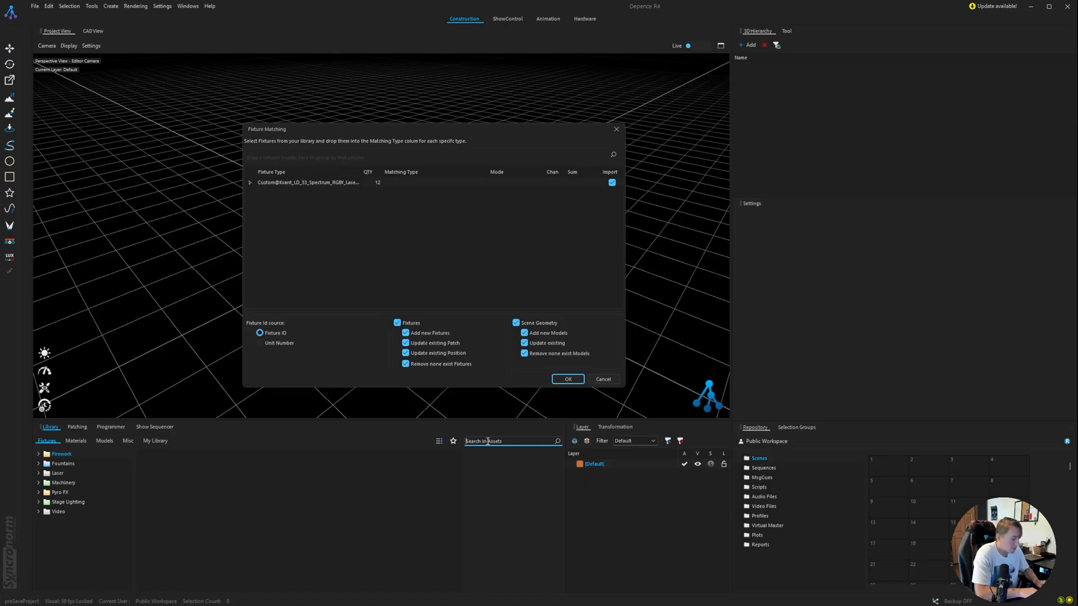
type("kvant")
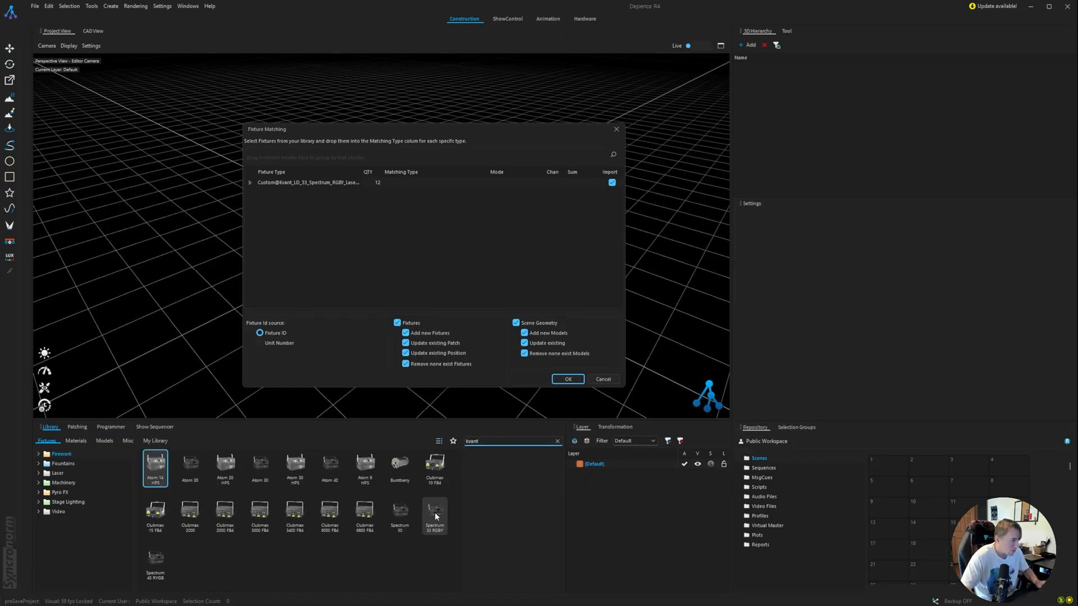
left_click(434, 514)
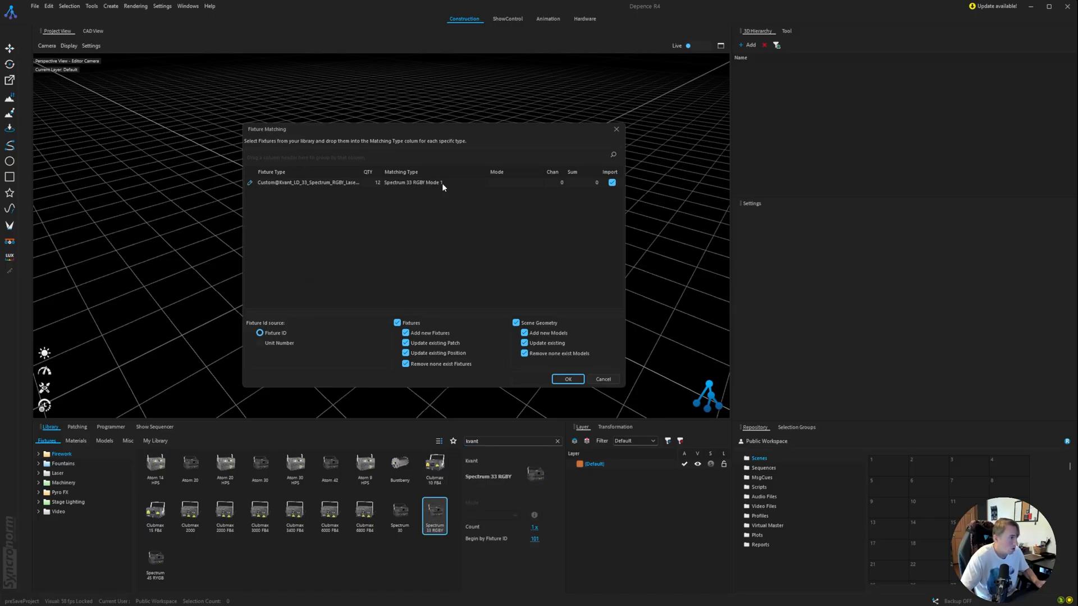
mouse_move(494, 132)
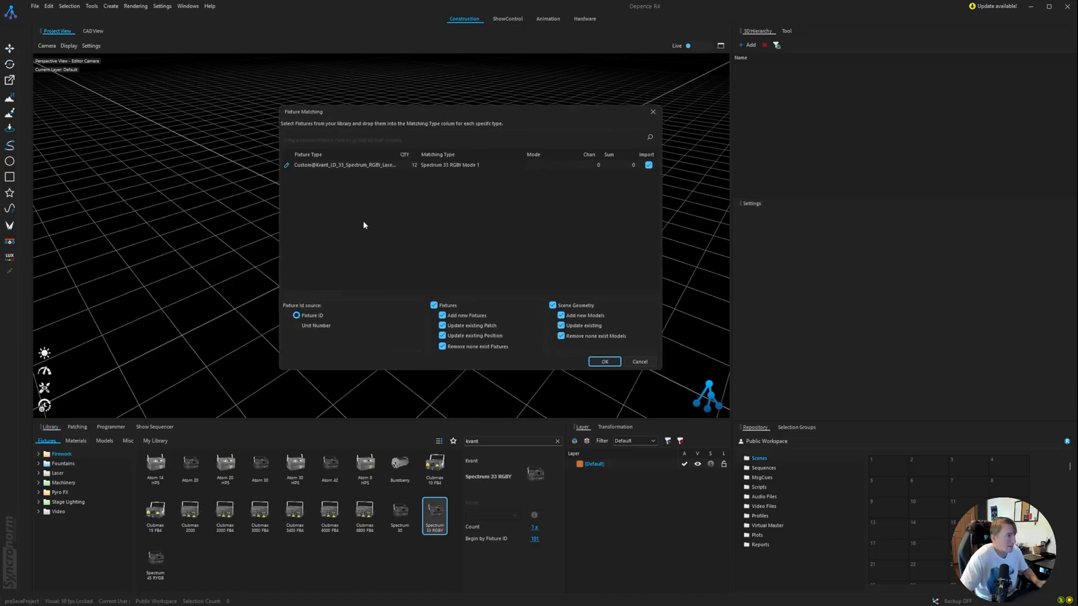
mouse_move(439, 73)
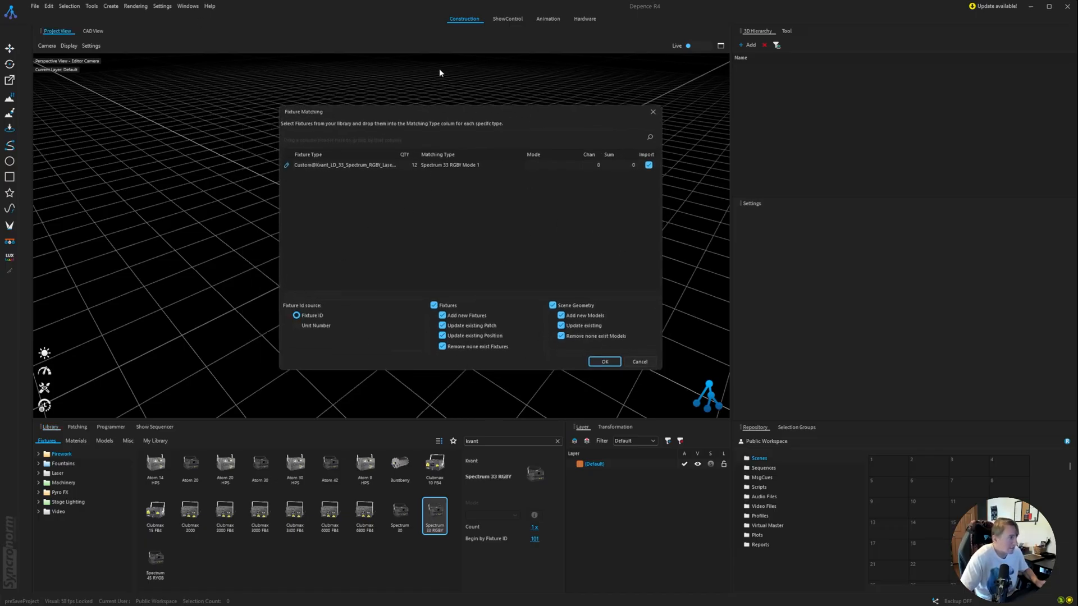
mouse_move(523, 194)
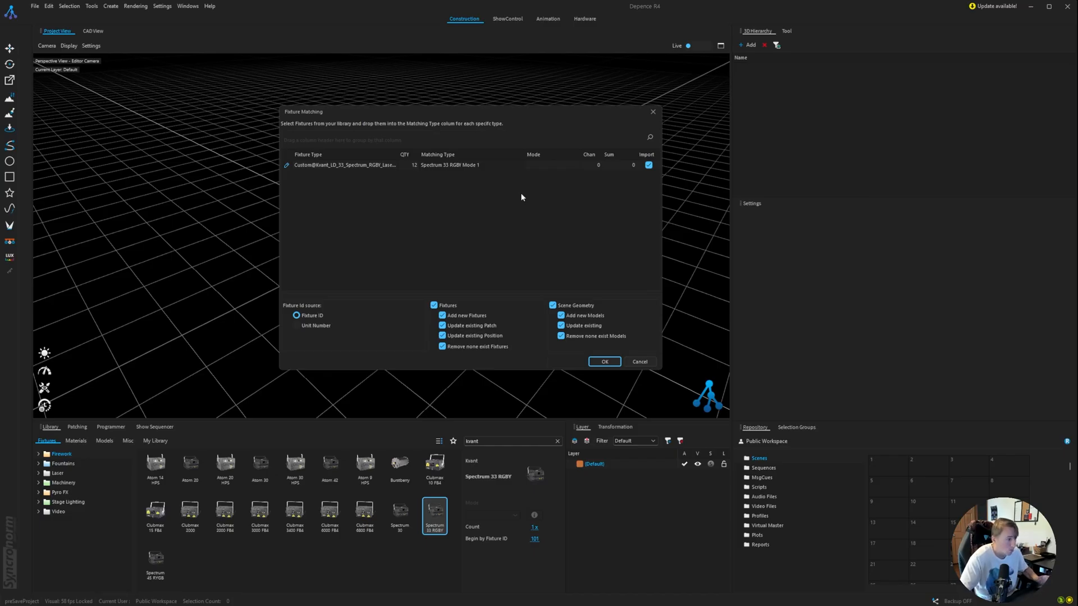
Step: Untick removal of missing fixtures and models, then confirm the import of 12 lasers
left_click(443, 347)
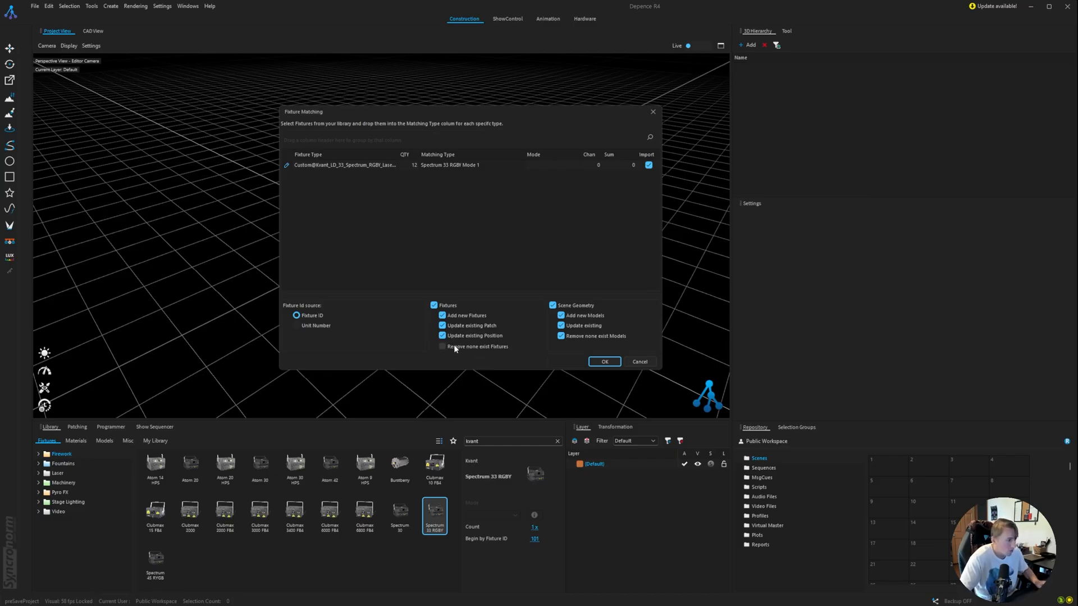
left_click(561, 335)
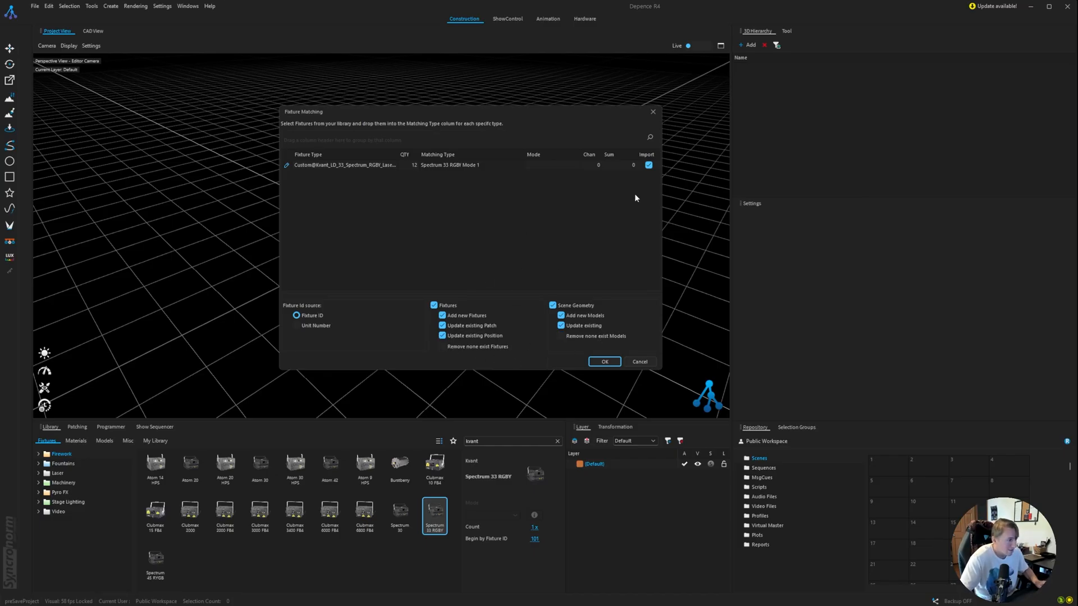
mouse_move(319, 49)
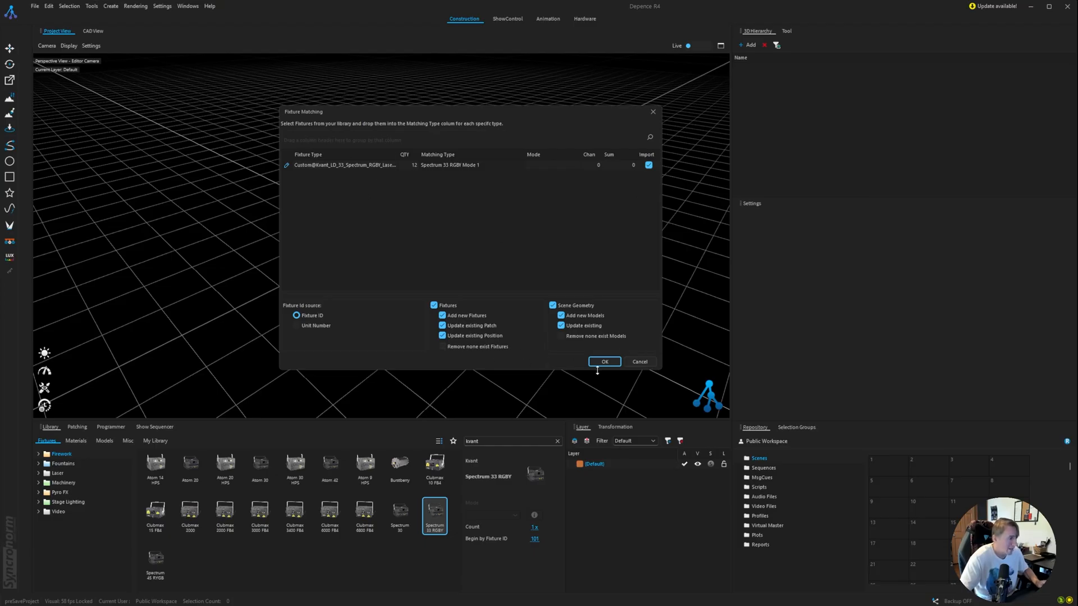
mouse_move(470, 187)
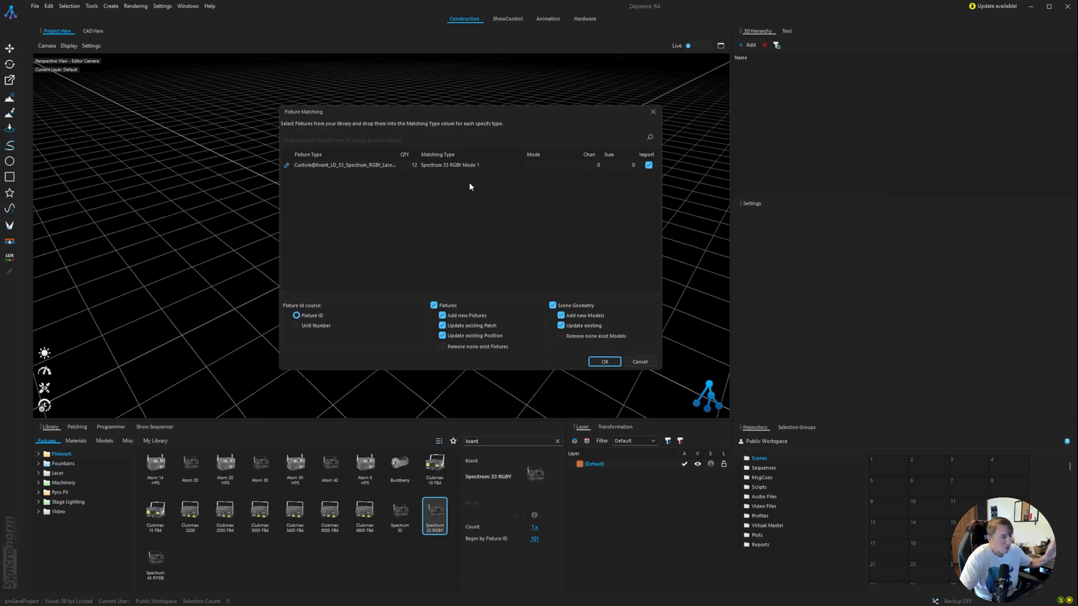
left_click(604, 361)
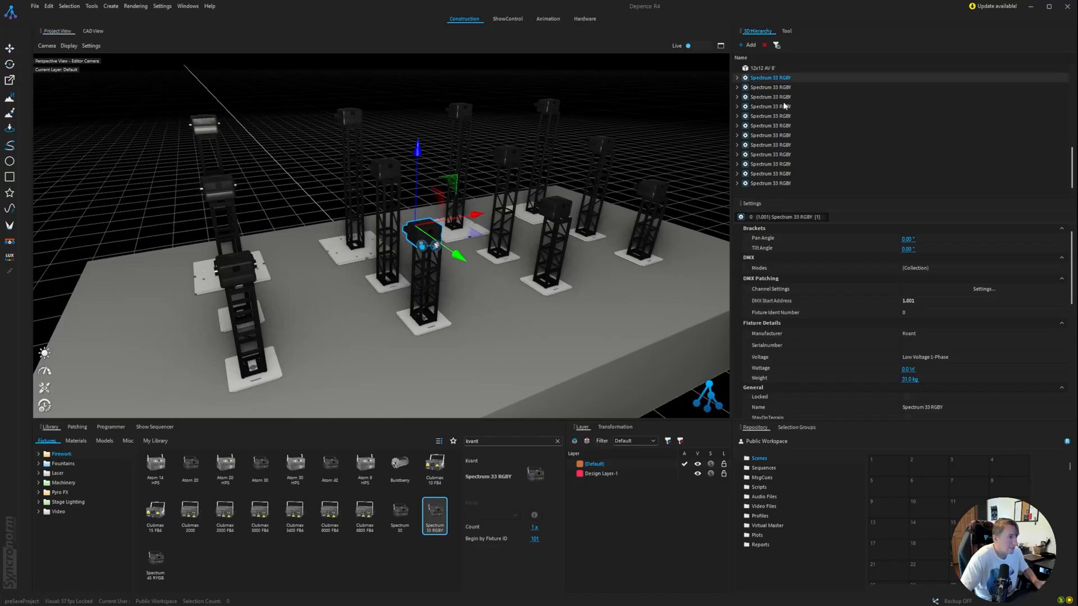
Step: View the tower-top lasers closely from the Left View, deselect all, and return to perspective
left_click(768, 183)
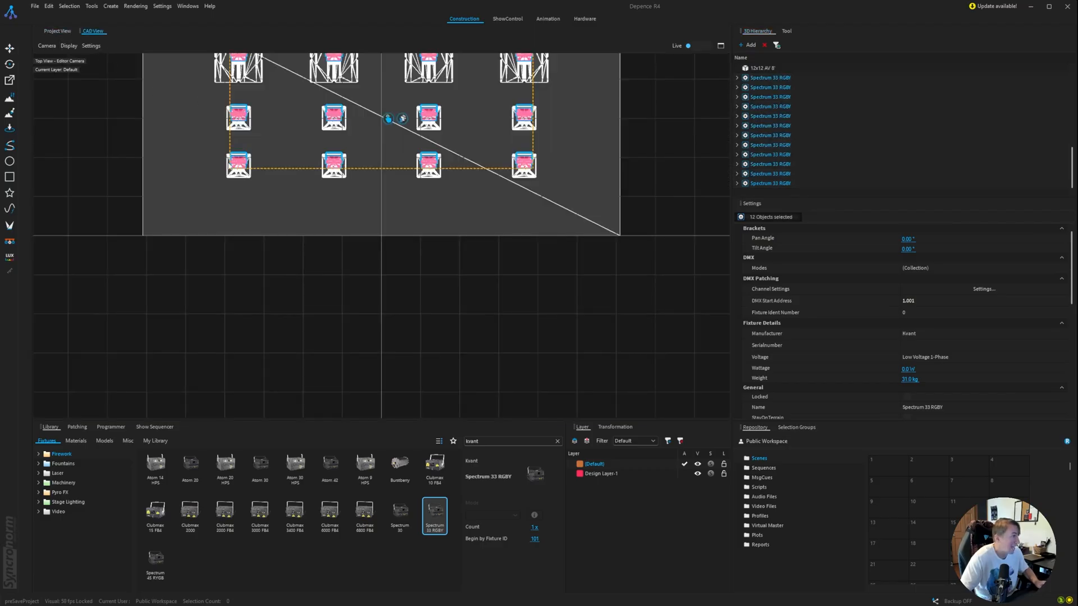
left_click(46, 45)
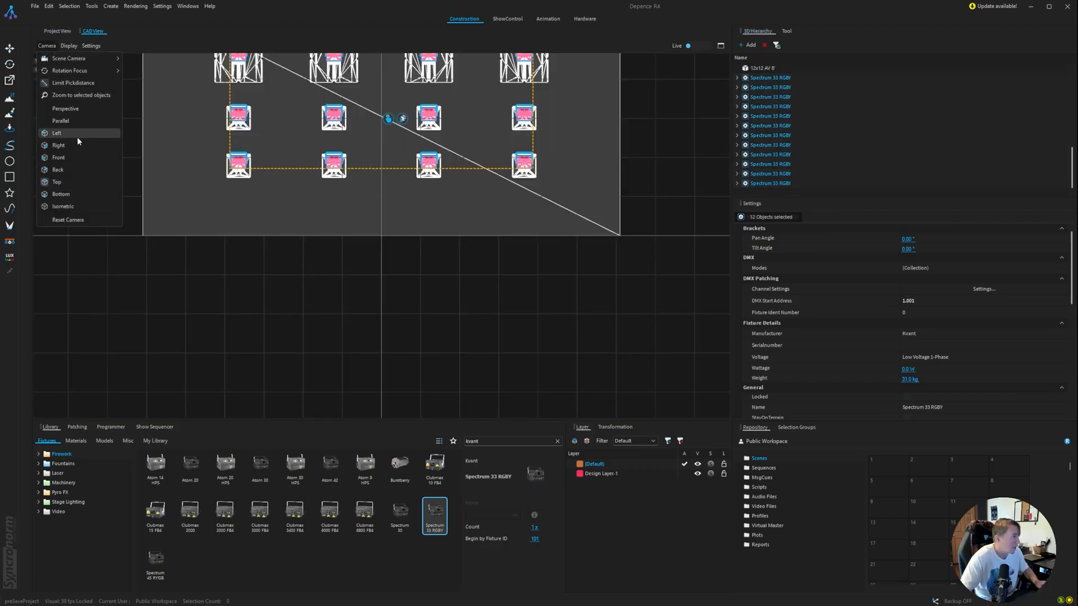
left_click(57, 133)
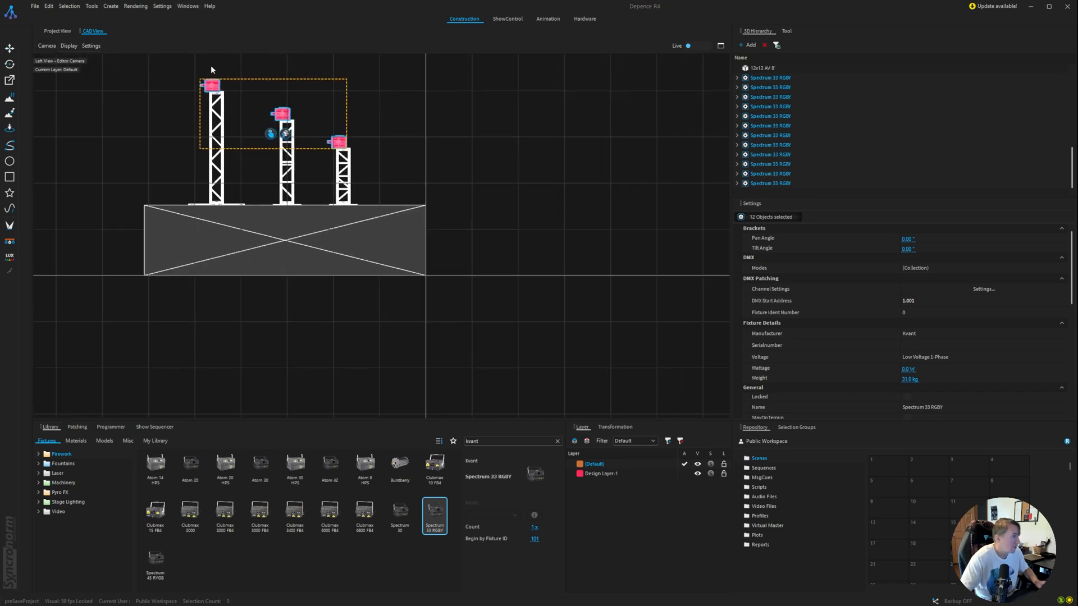
scroll("up", 3)
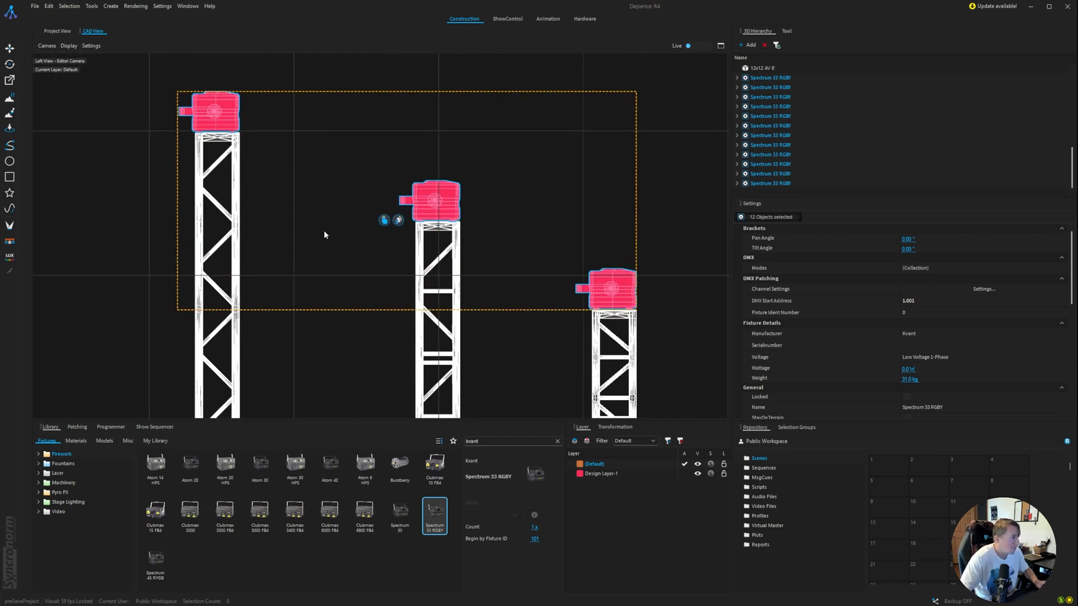
left_click(325, 235)
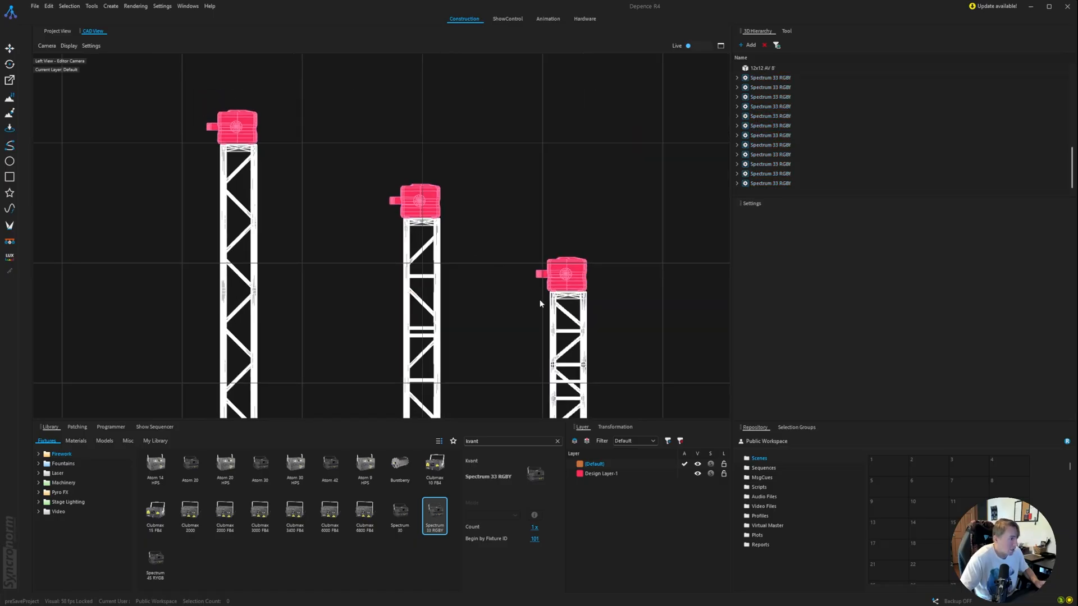
mouse_move(179, 148)
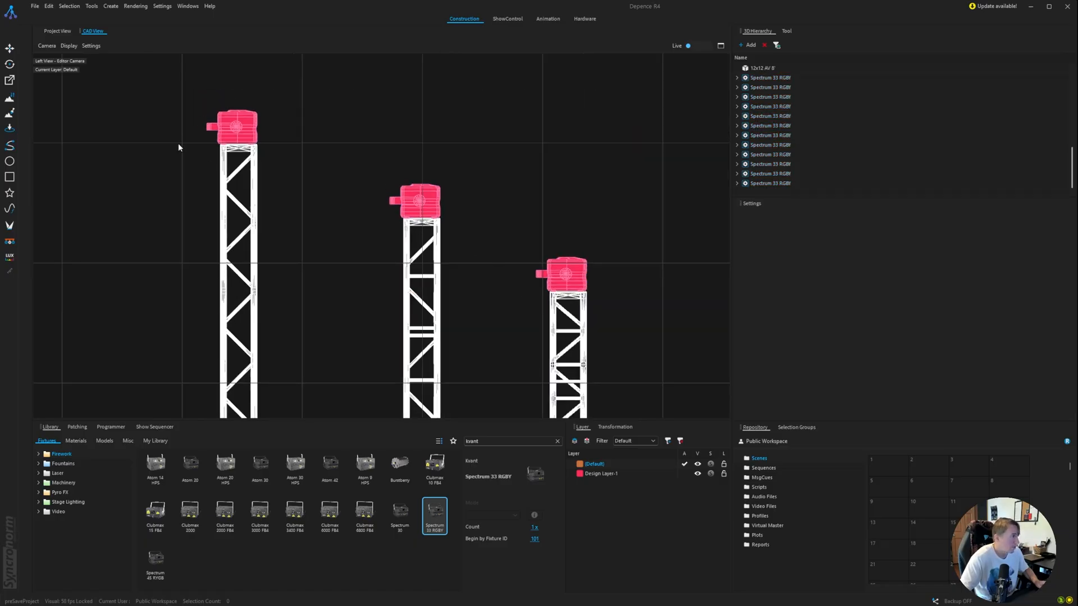
left_click(57, 31)
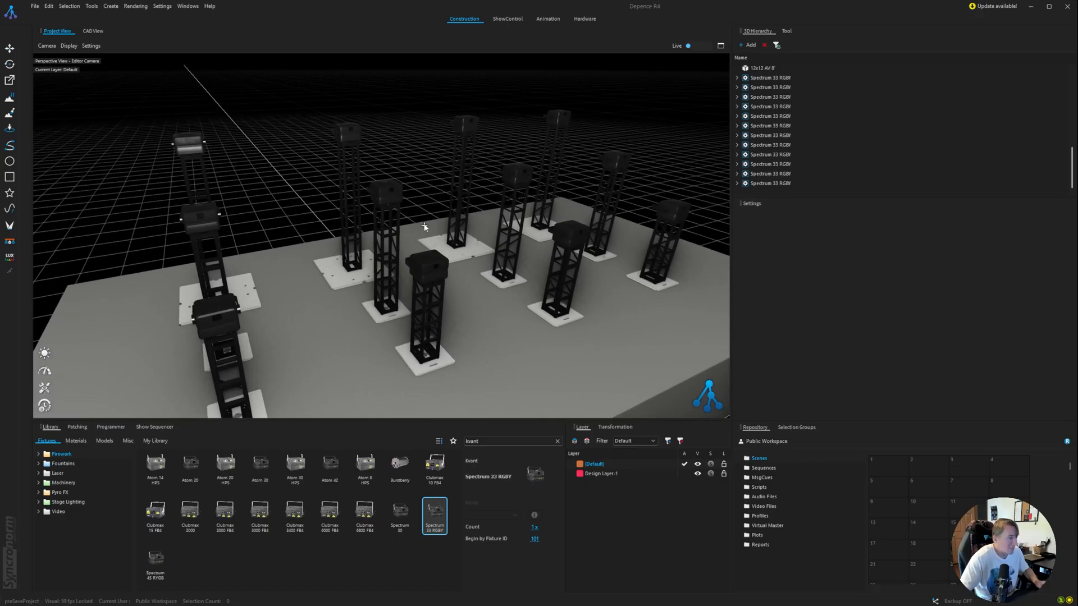
mouse_move(391, 183)
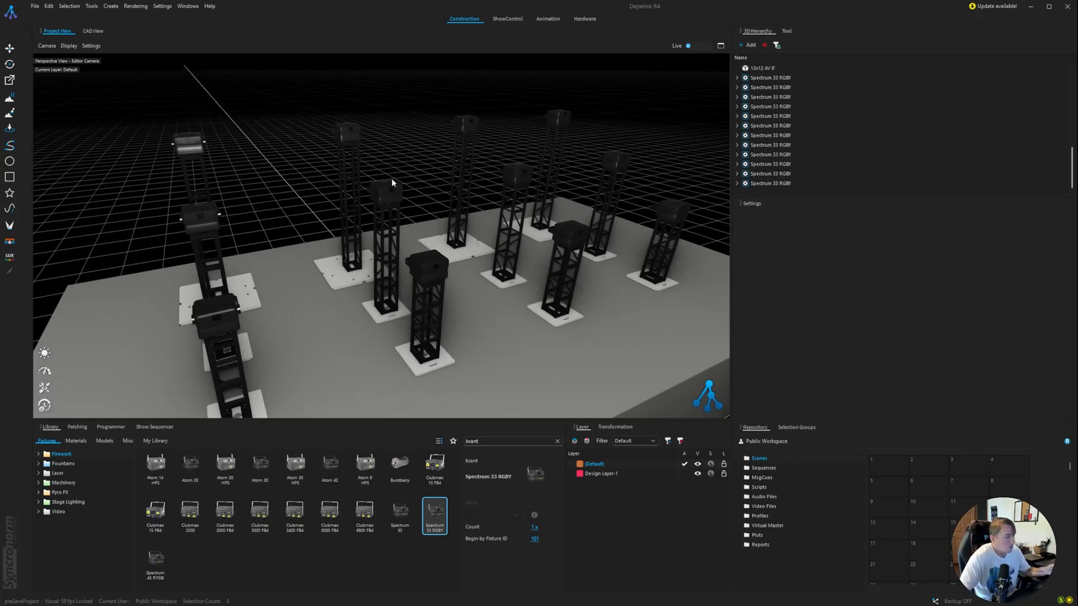
mouse_move(392, 173)
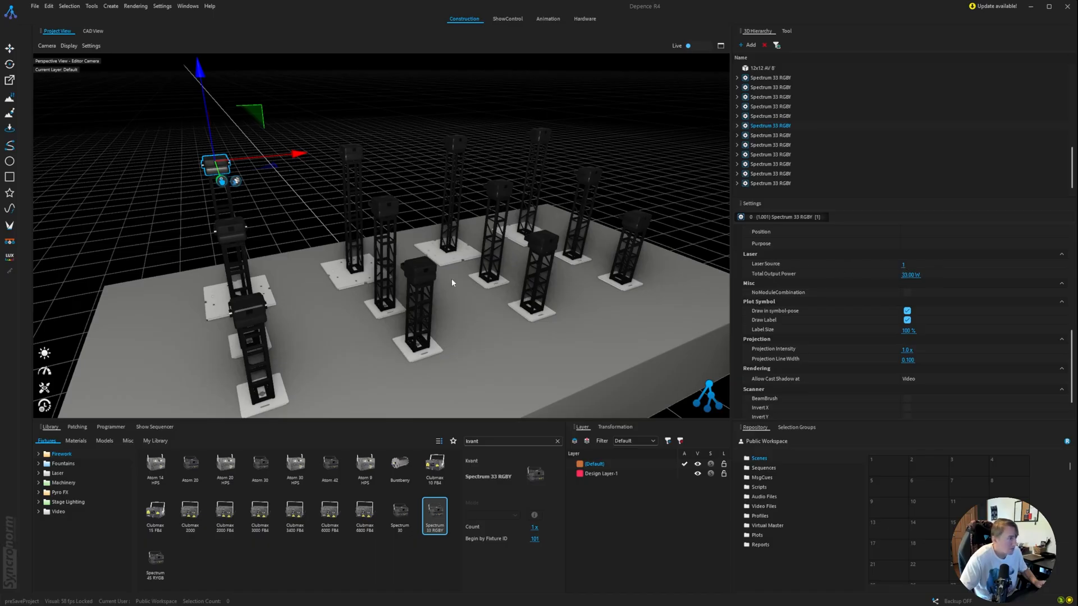
mouse_move(228, 172)
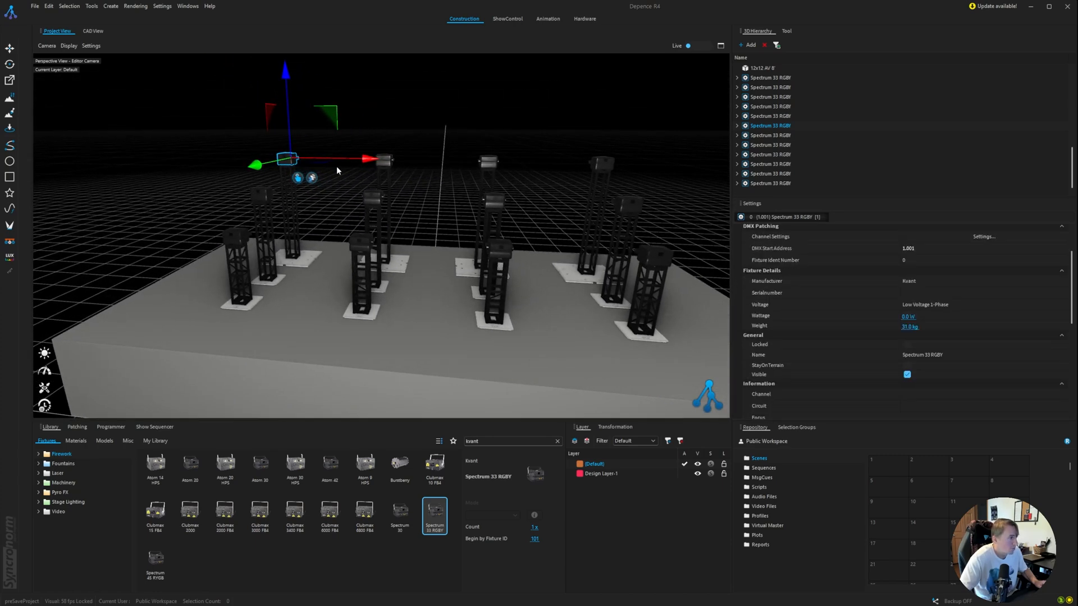
mouse_move(593, 154)
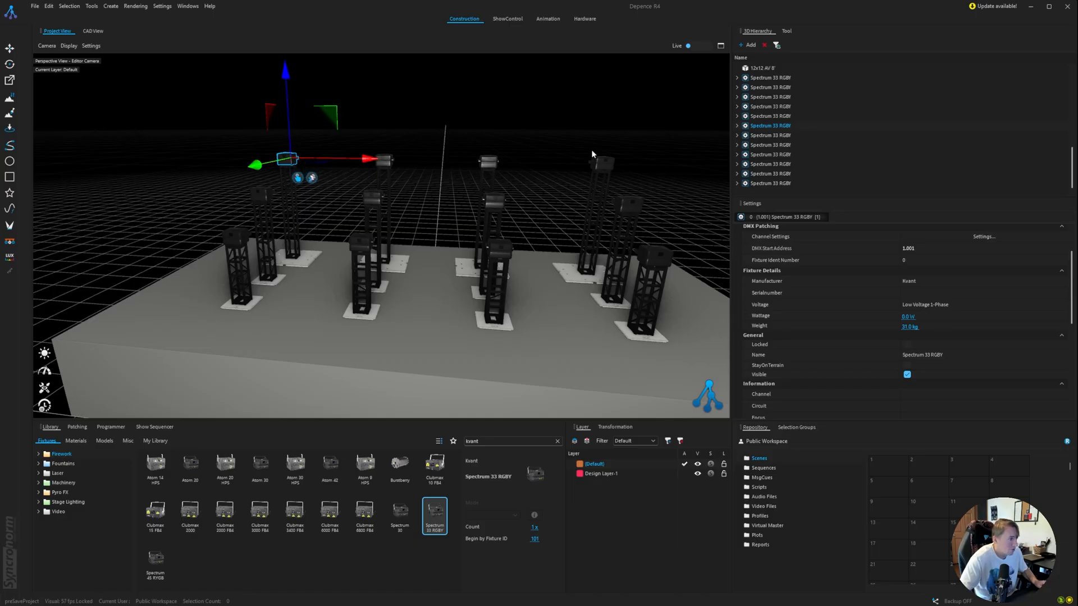
mouse_move(457, 167)
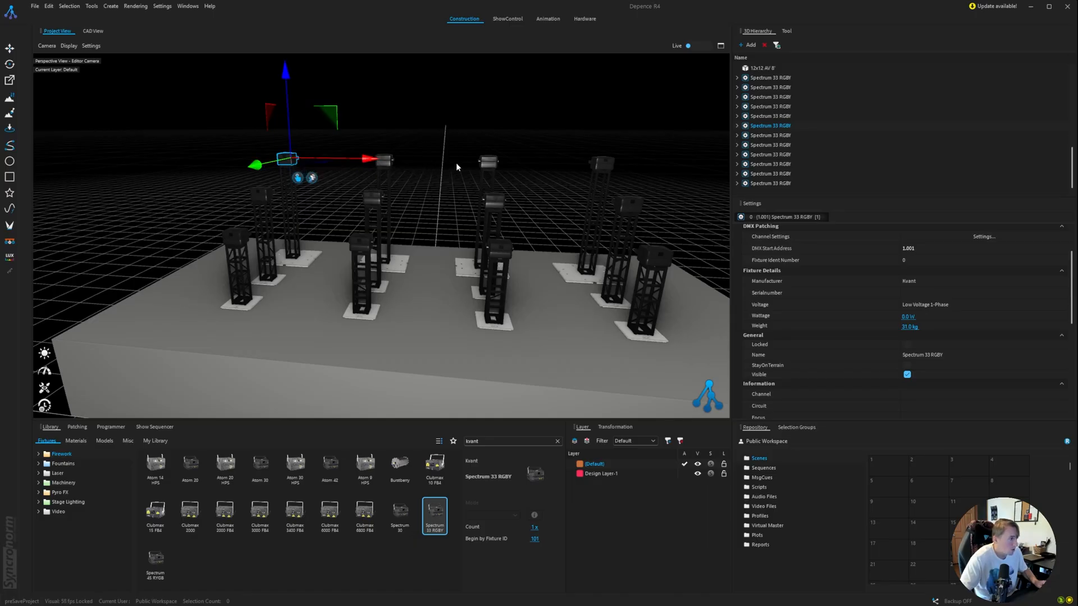
mouse_move(464, 242)
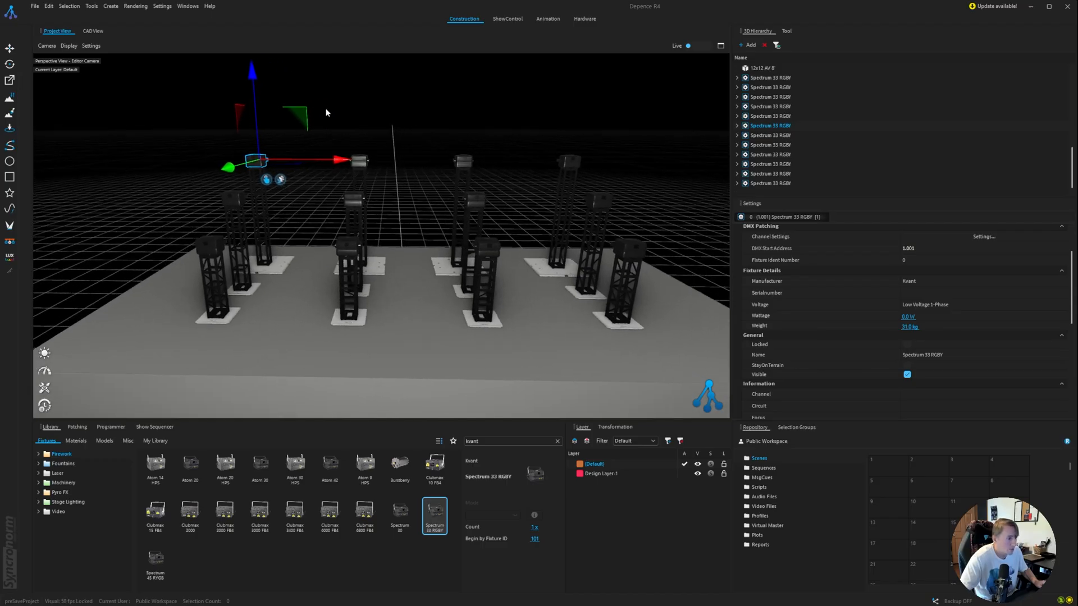
mouse_move(907, 207)
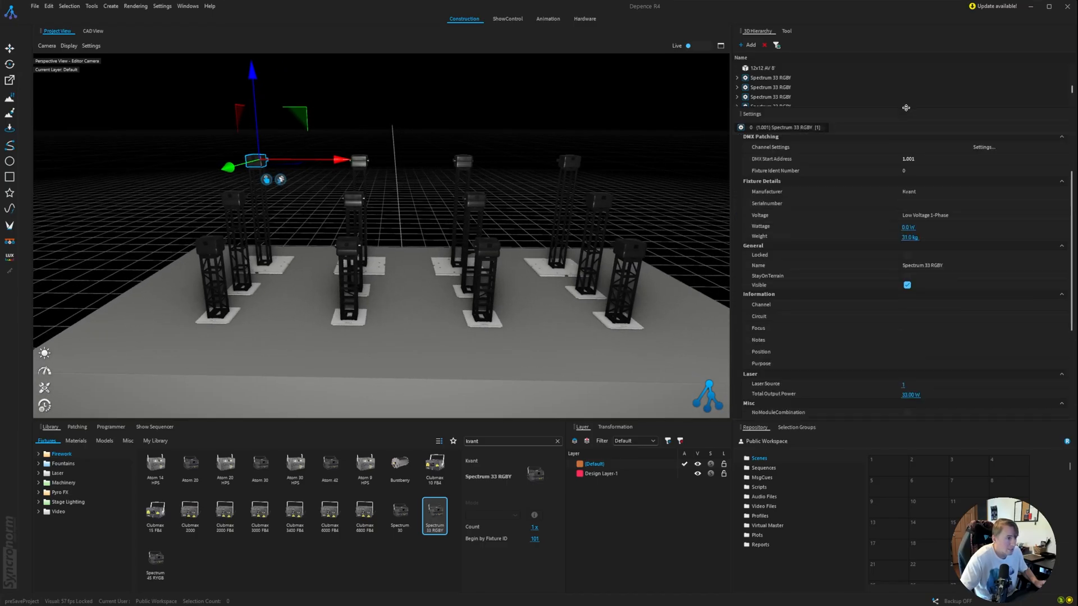
mouse_move(835, 338)
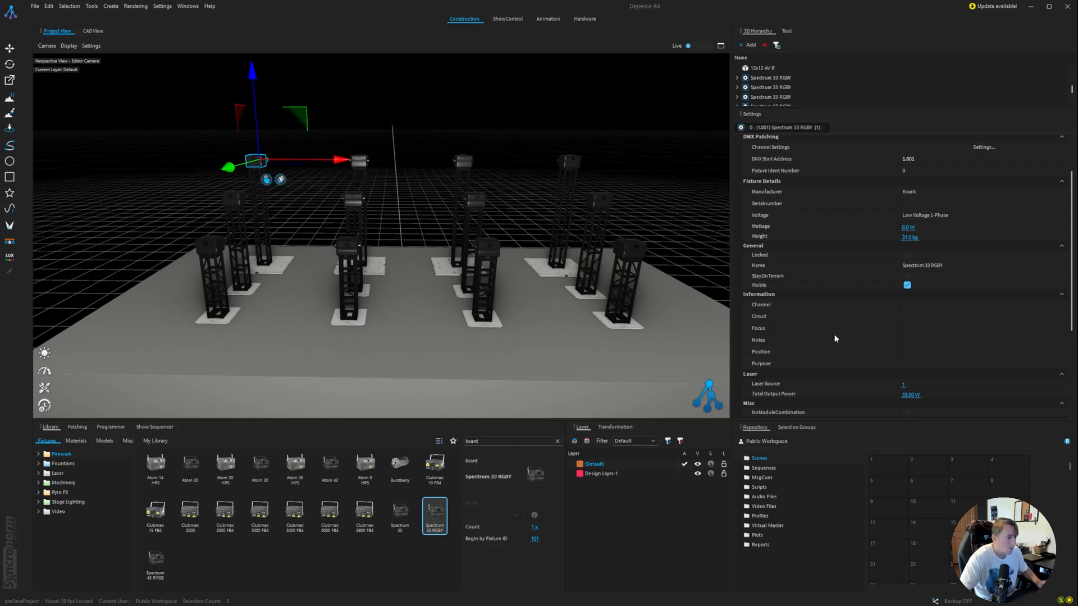
mouse_move(611, 213)
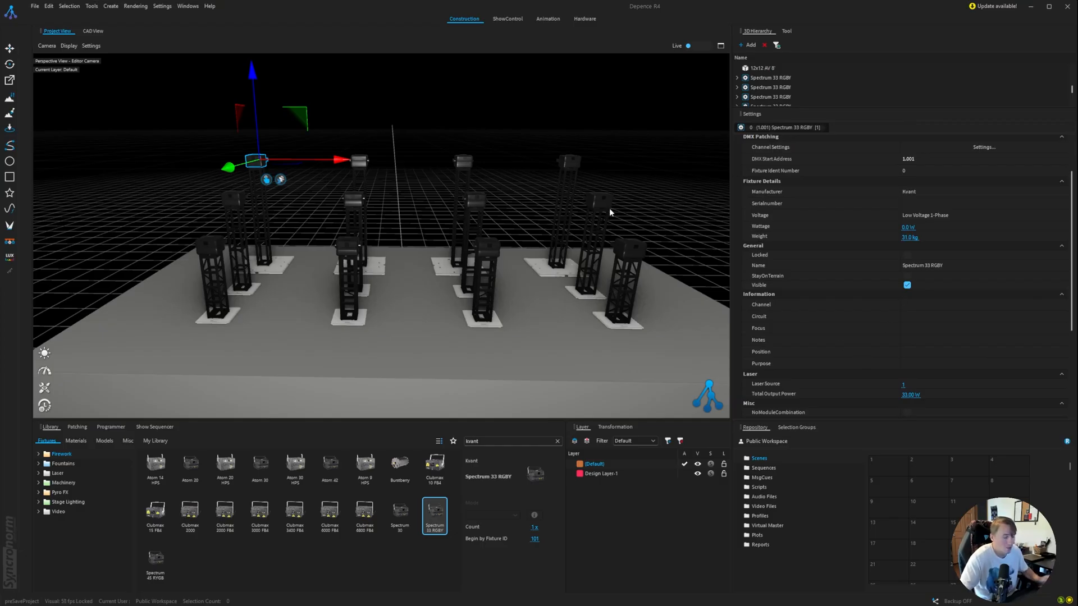
mouse_move(838, 187)
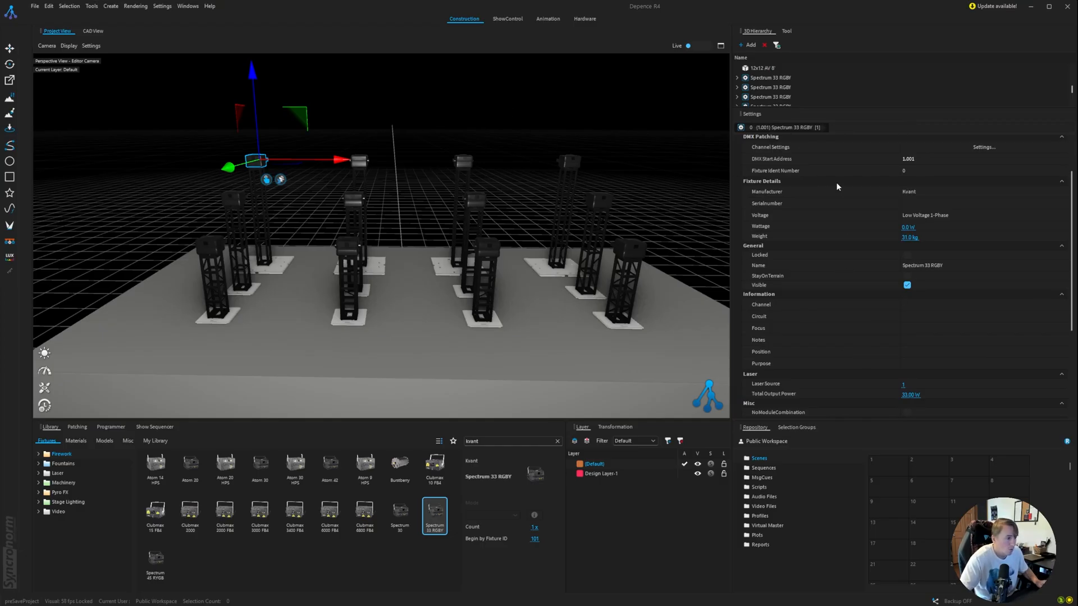
mouse_move(763, 397)
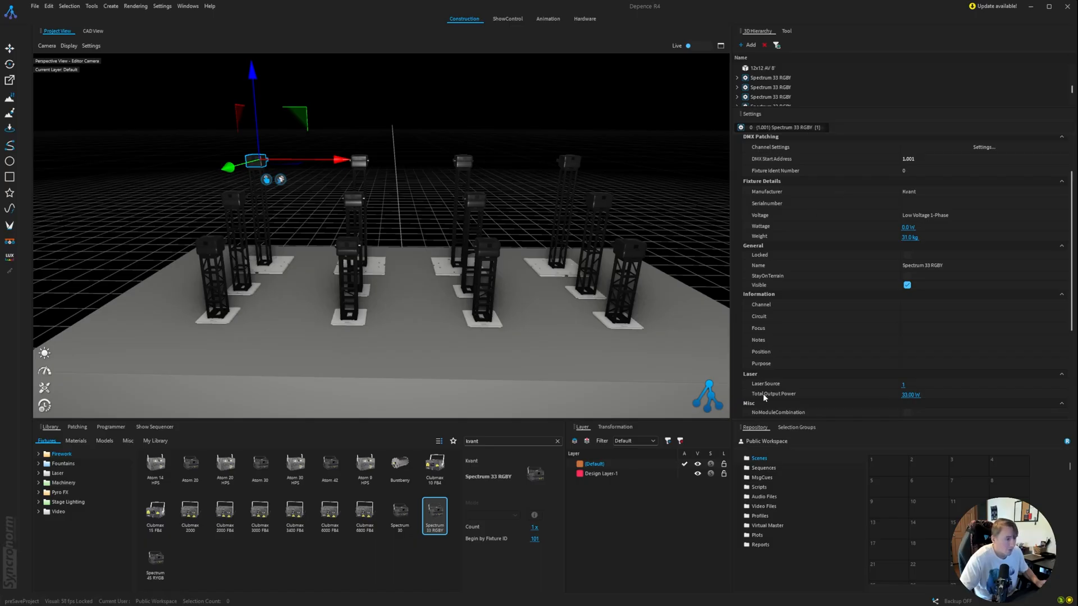
mouse_move(424, 167)
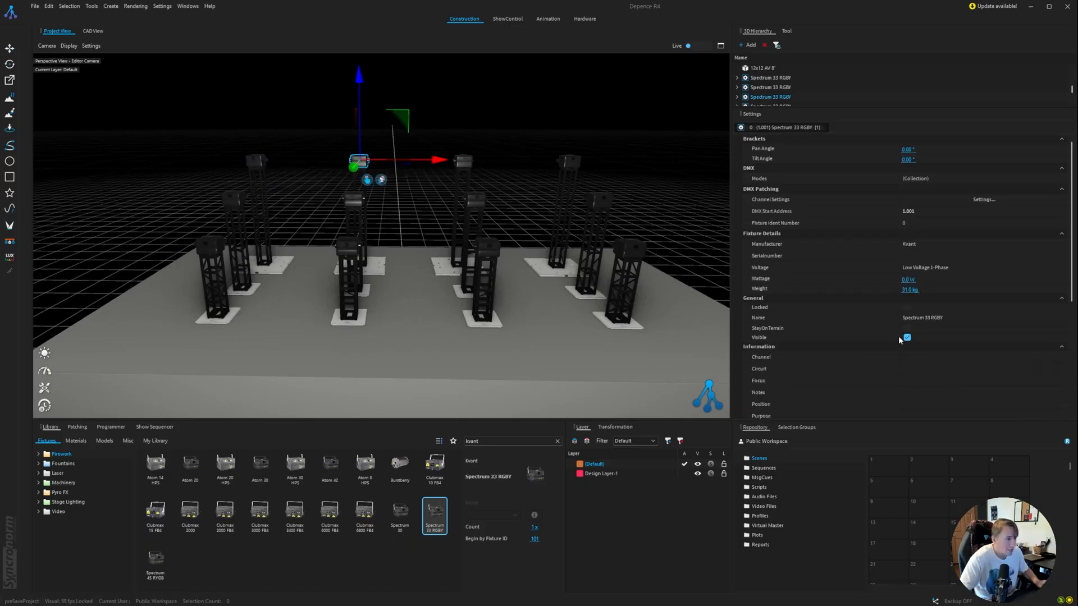
Step: Give the remaining tower lasers their own Laser Source numbers up to 11, then deselect
scroll("down", 3)
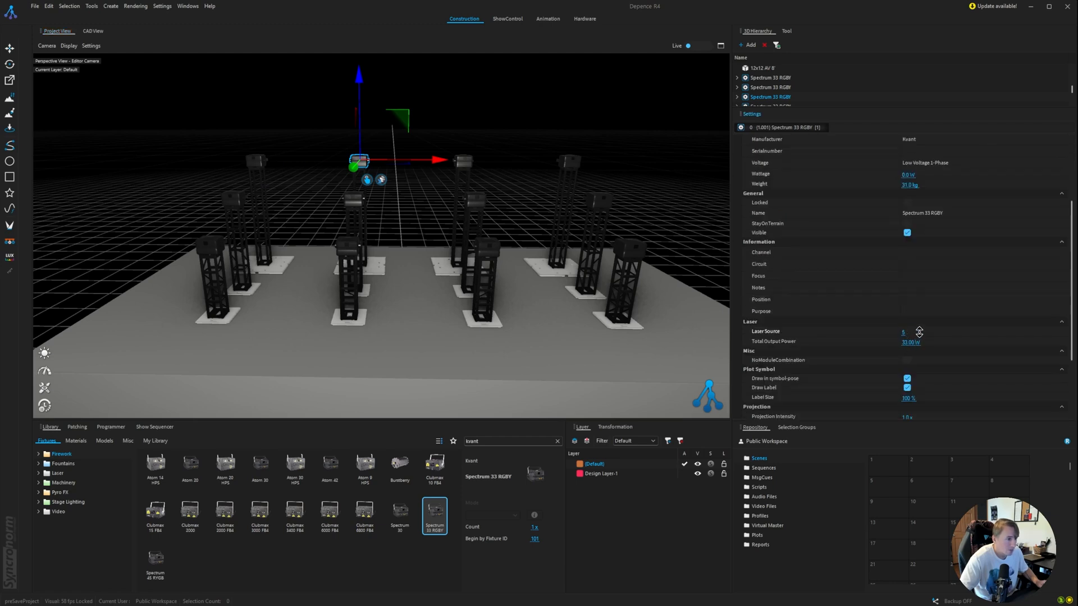
left_click(923, 335)
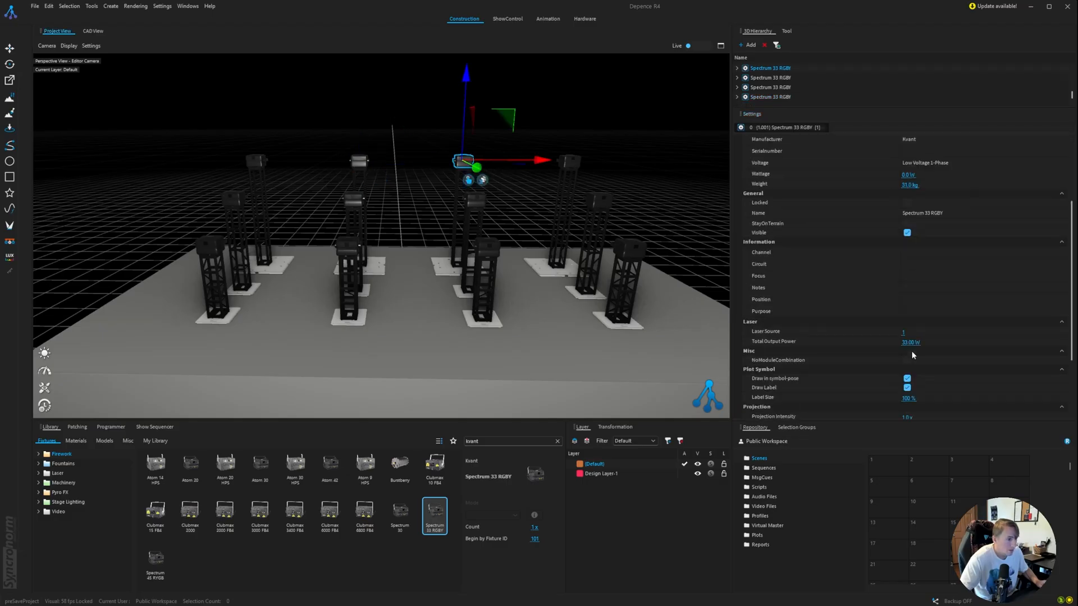
scroll("down", 3)
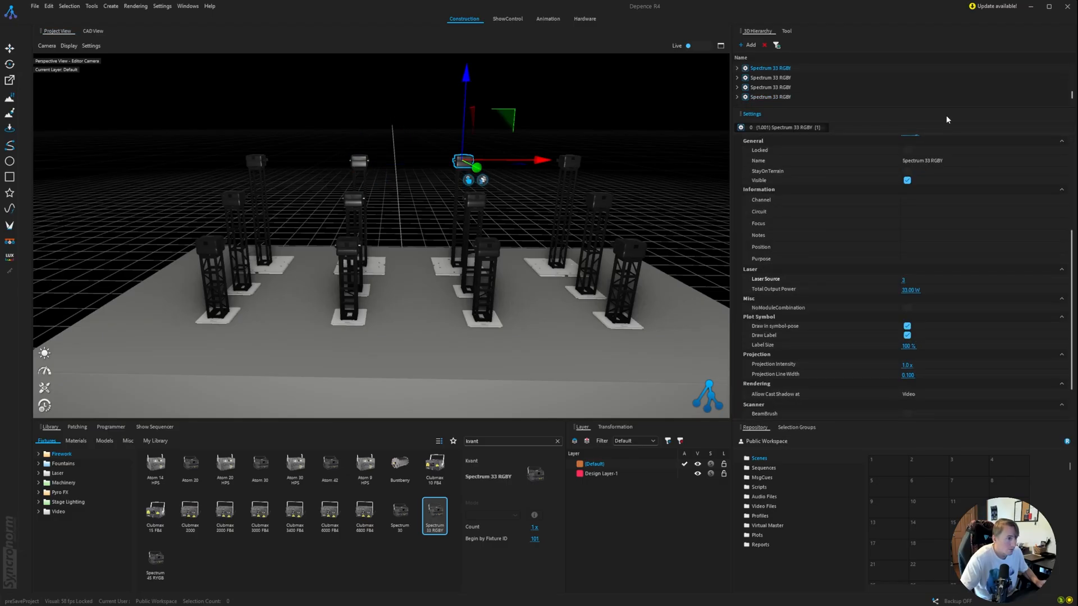
scroll("down", 3)
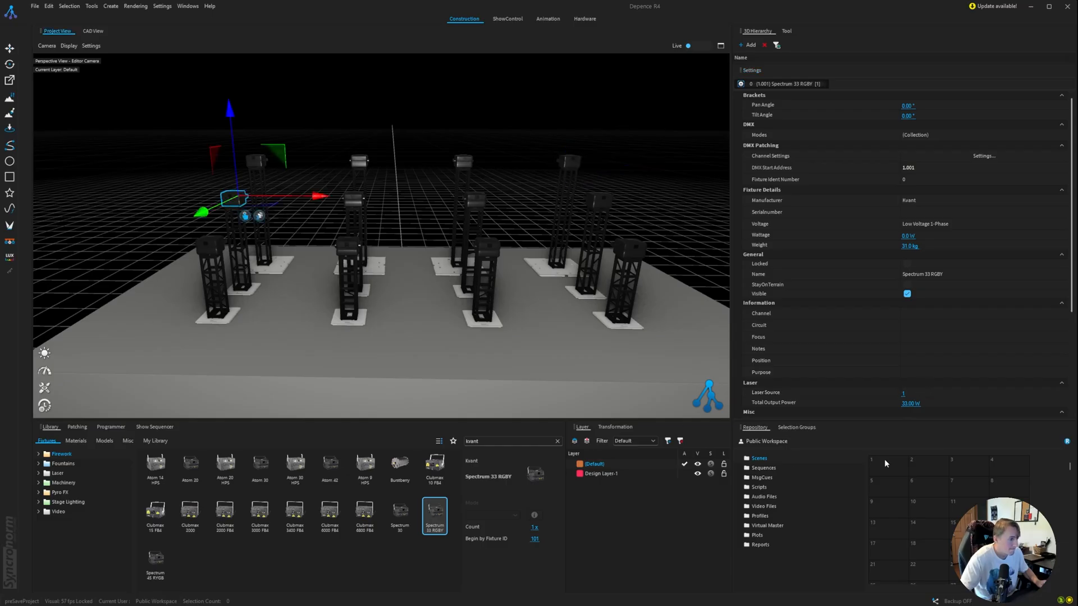
left_click(902, 393)
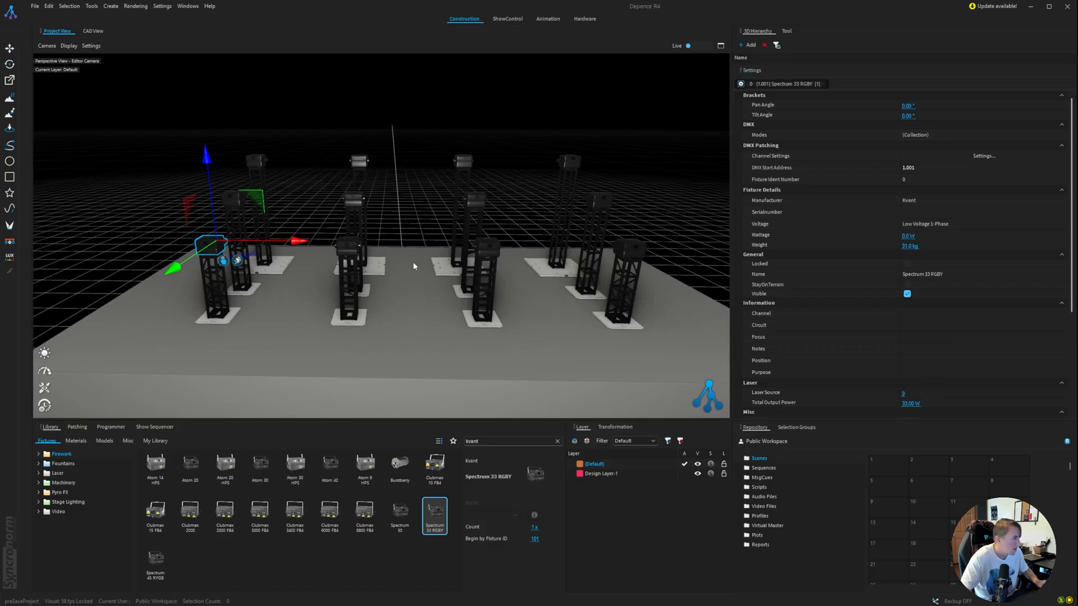
left_click_drag(213, 247, 350, 247)
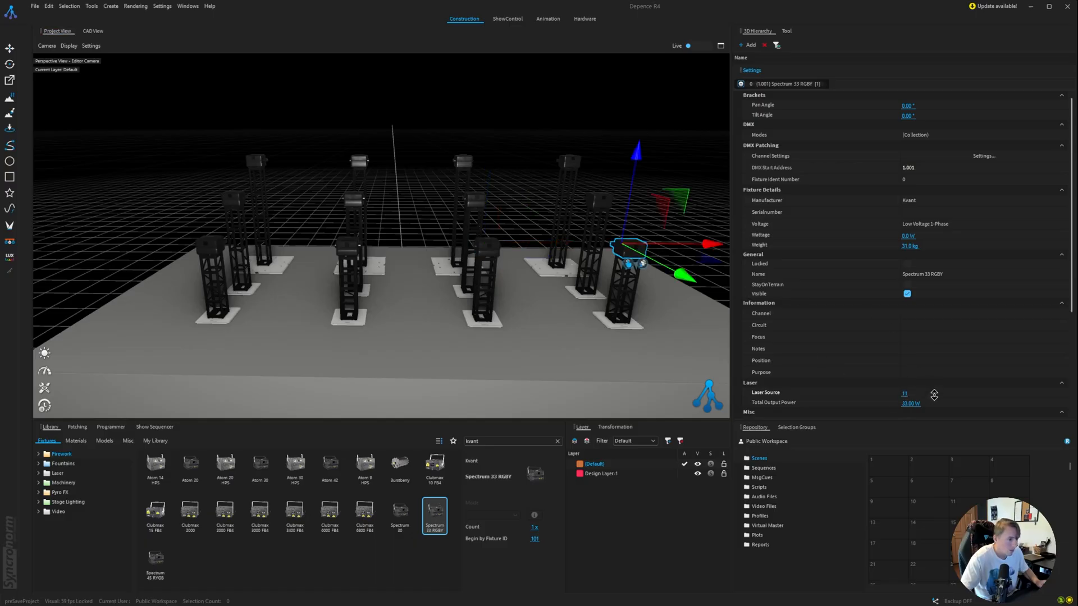
left_click(390, 199)
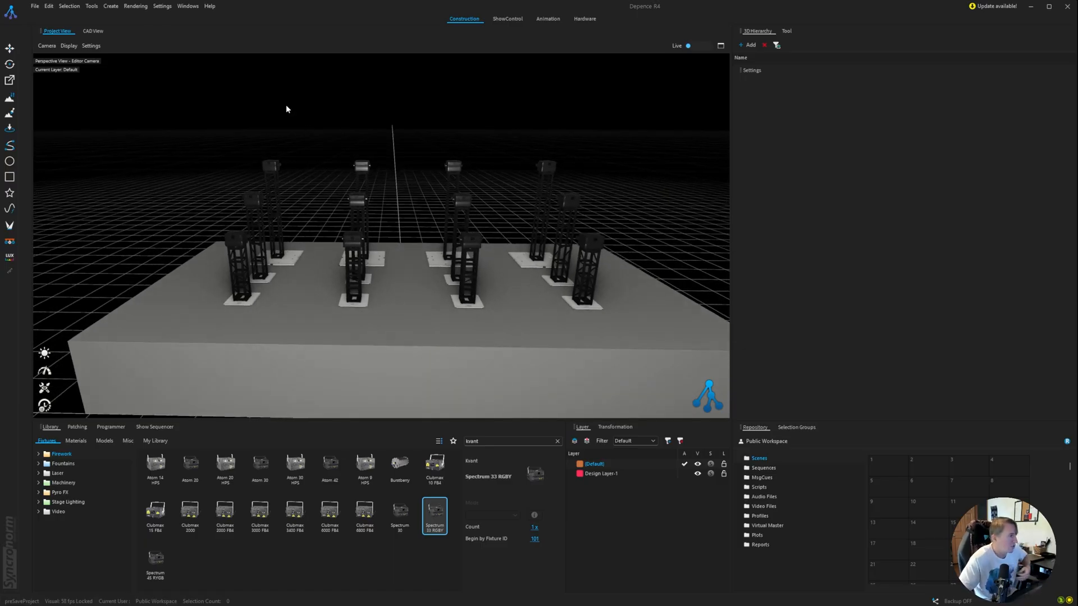
mouse_move(301, 203)
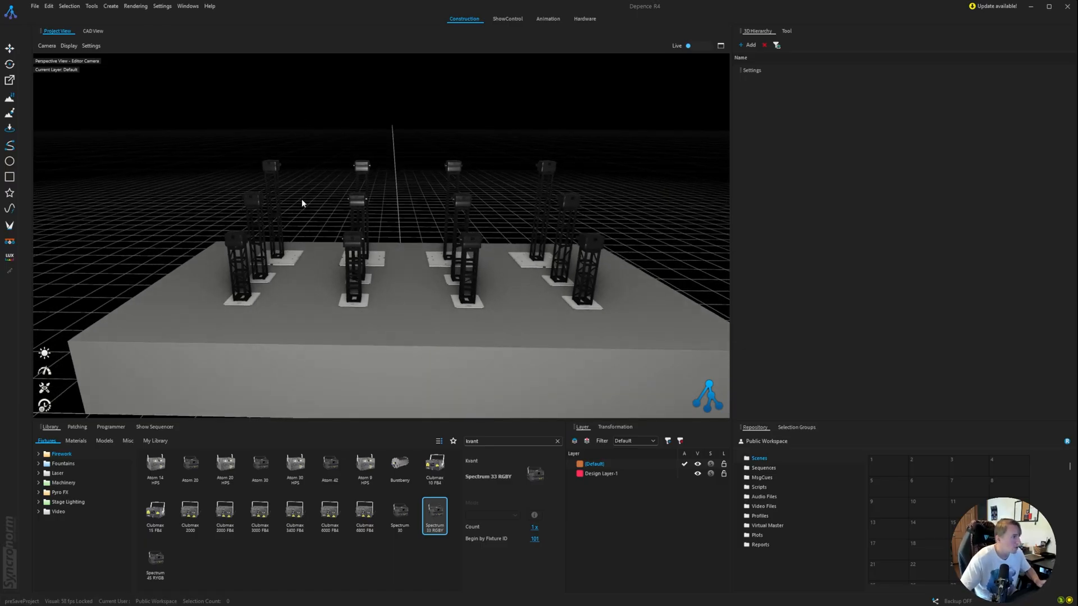
mouse_move(416, 193)
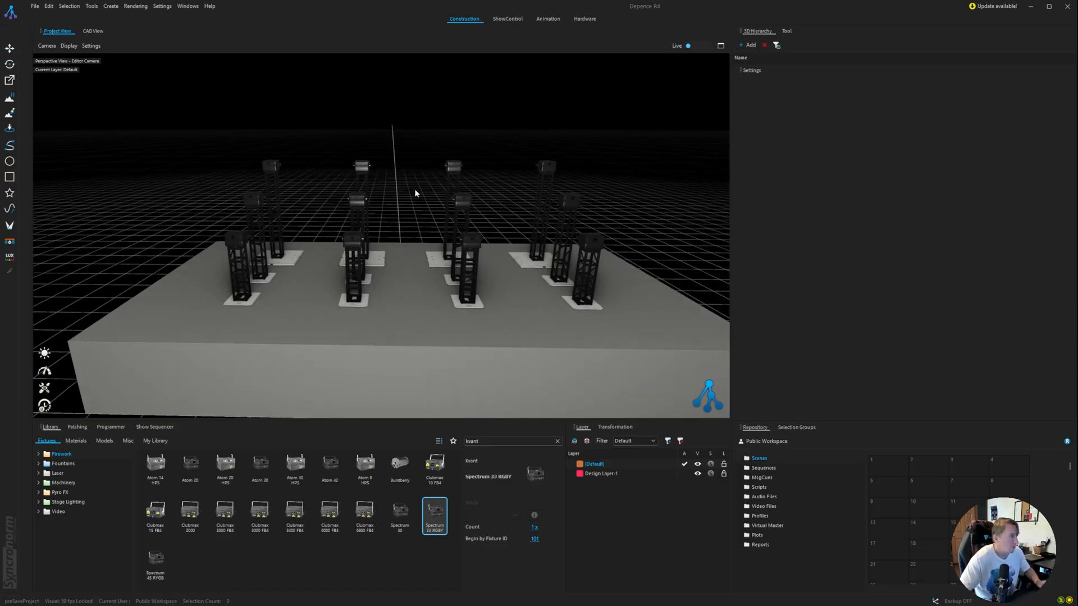
Step: Set Maximum Laser Devices to 100 in Application Settings Globals and confirm
left_click(162, 6)
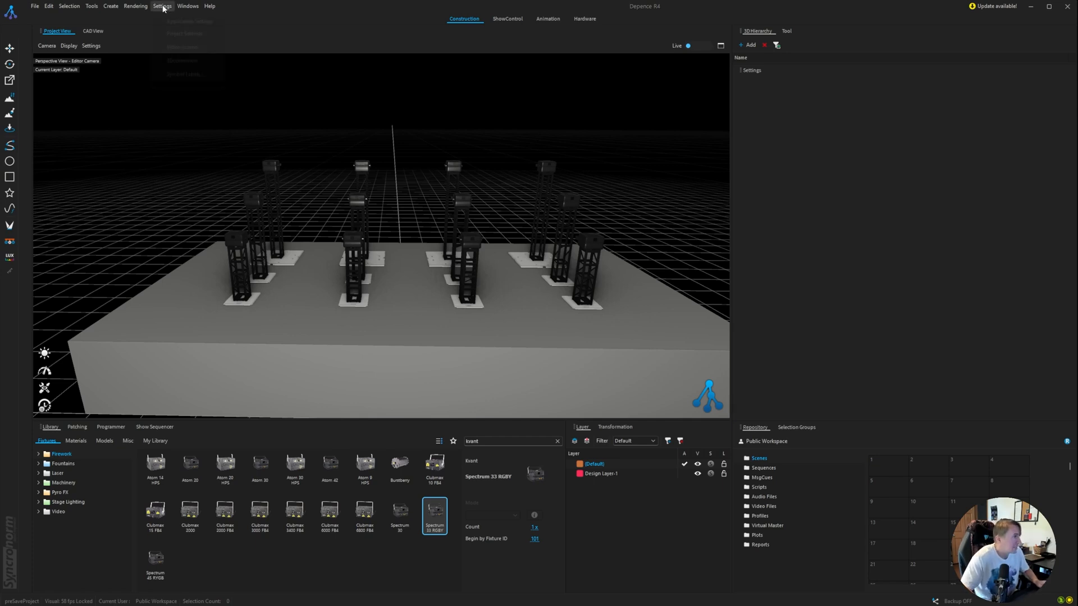
left_click(162, 6)
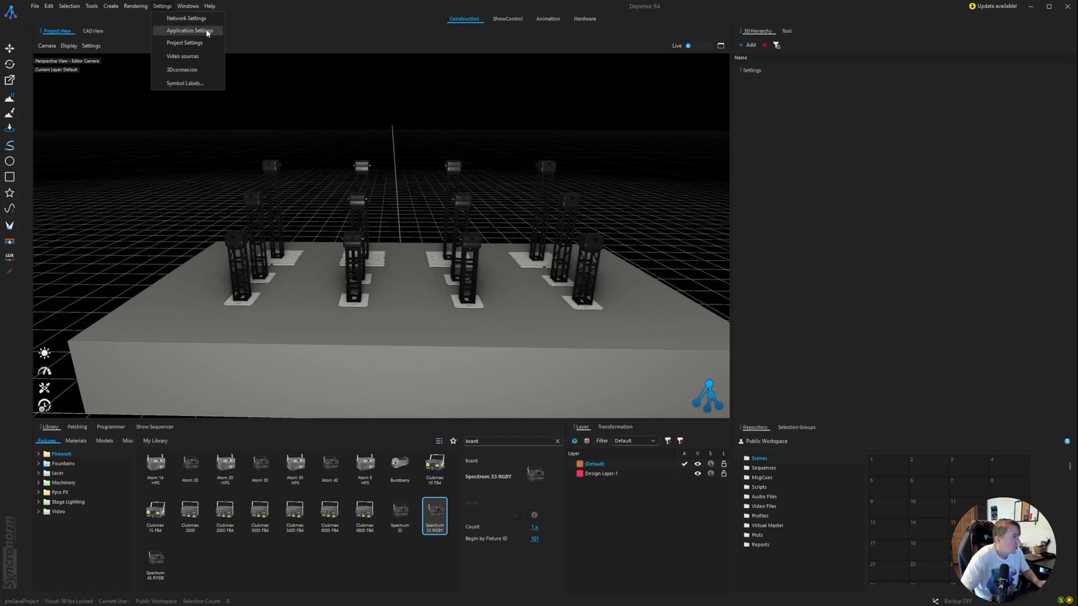
left_click(188, 30)
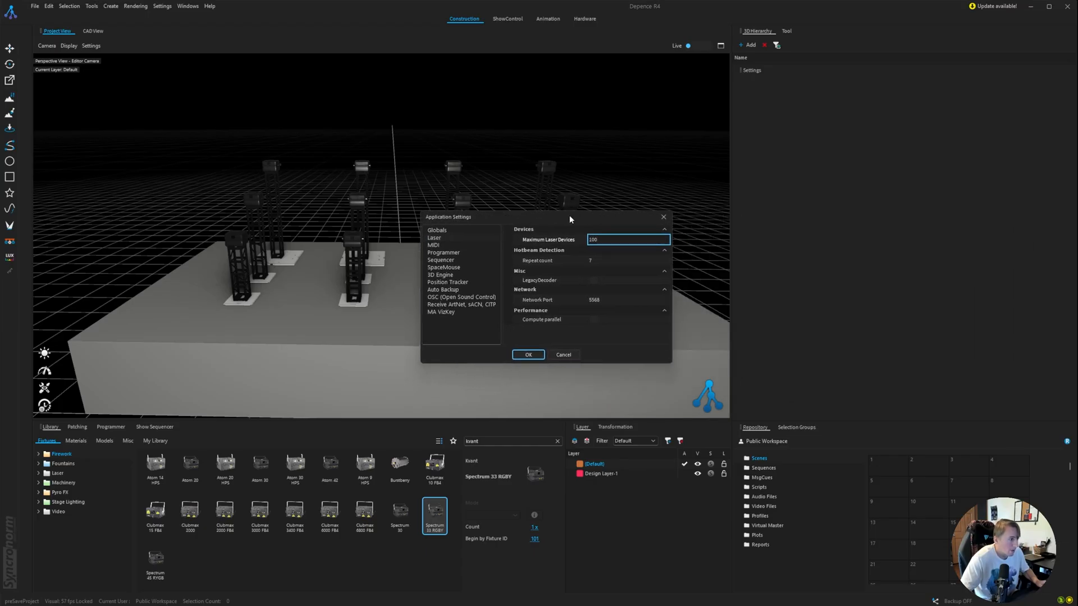
mouse_move(561, 221)
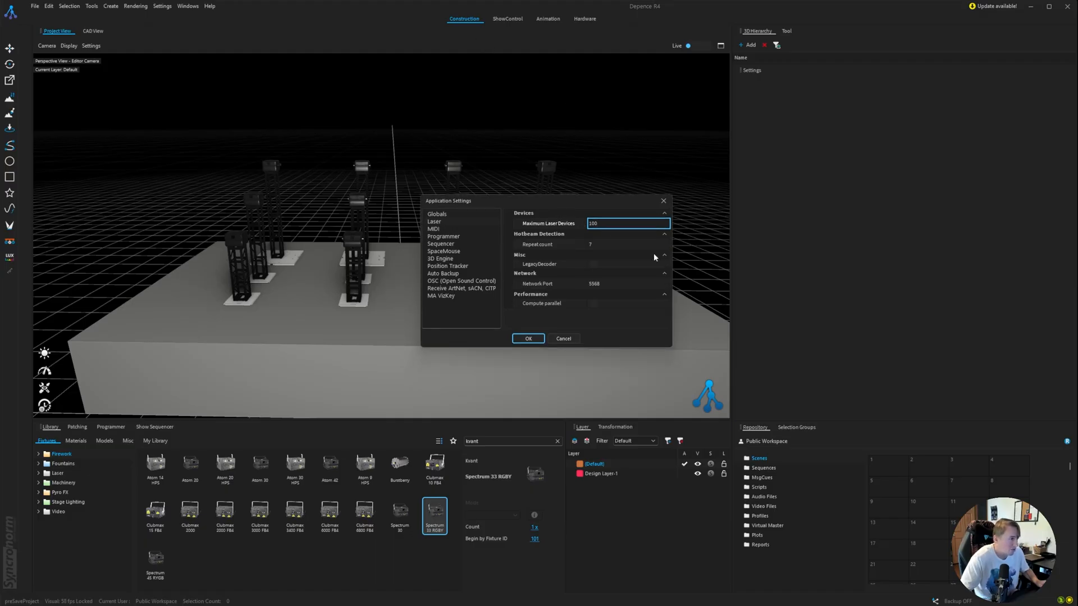
mouse_move(556, 310)
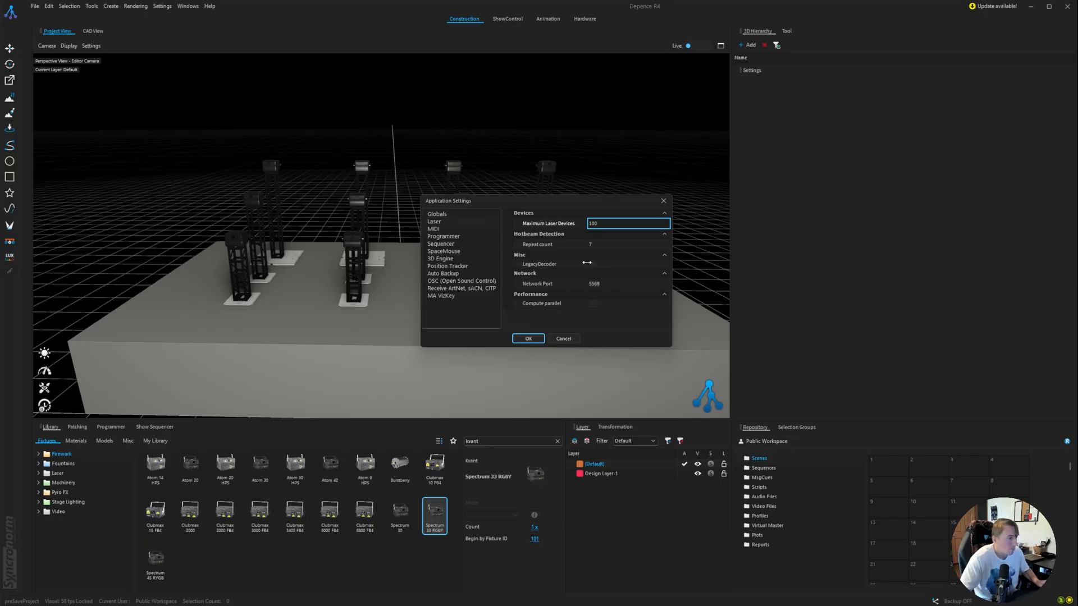
mouse_move(590, 233)
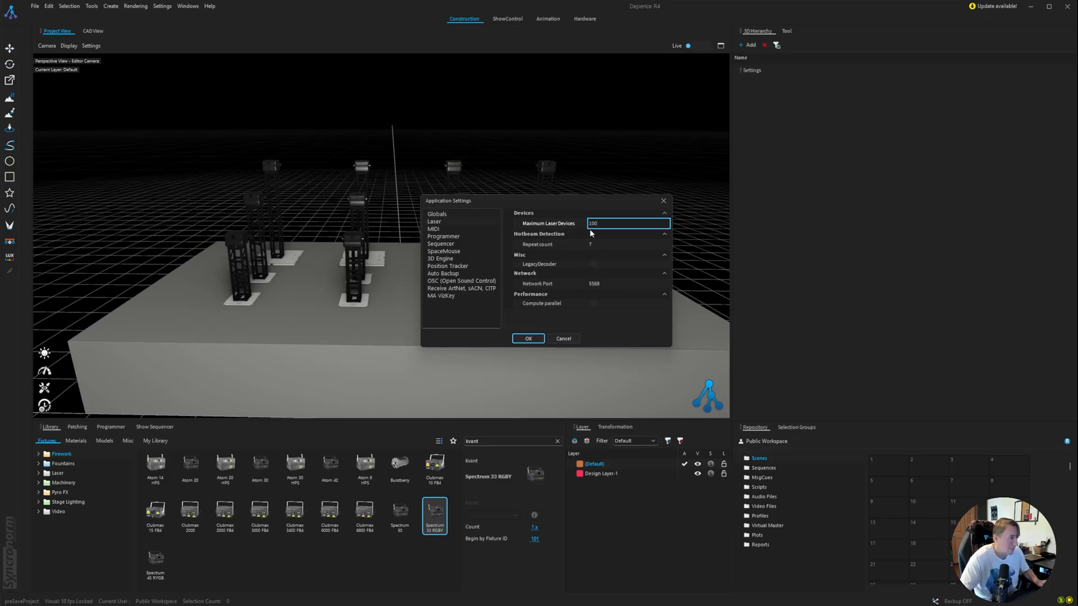
left_click(528, 338)
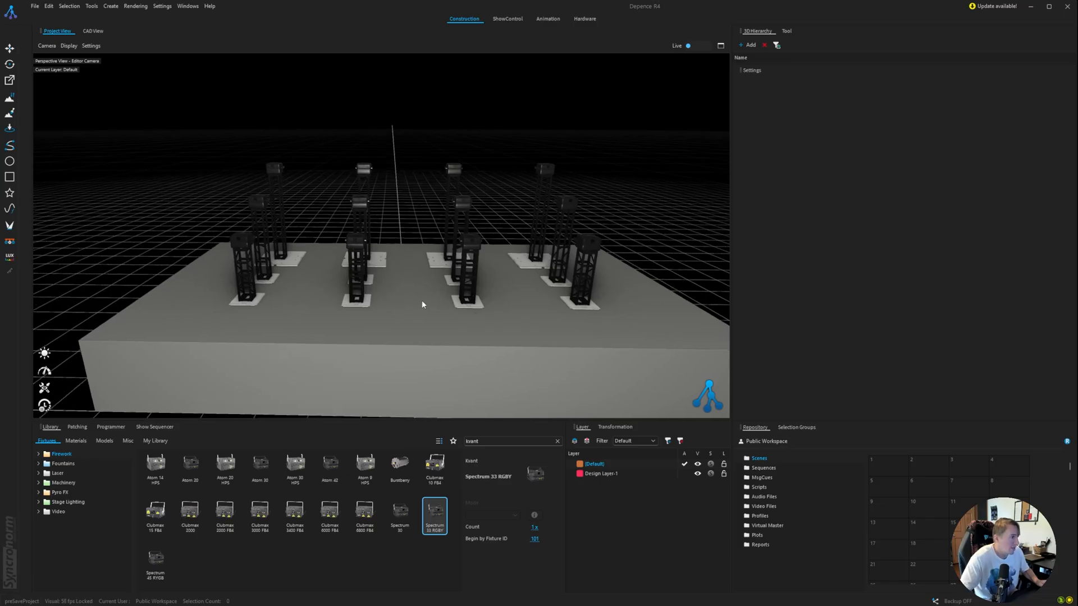
mouse_move(425, 148)
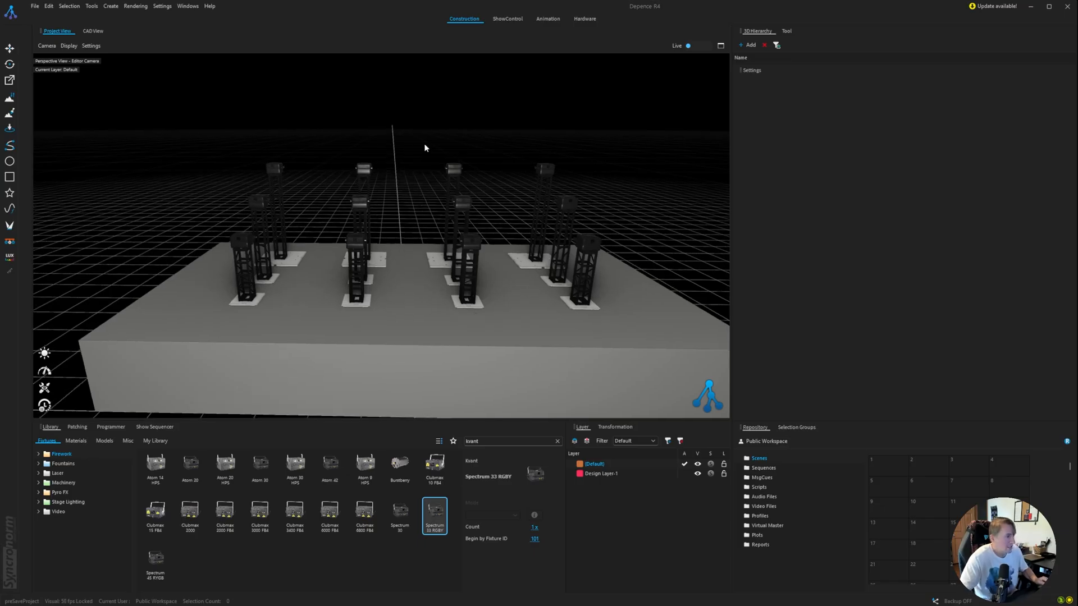
mouse_move(503, 181)
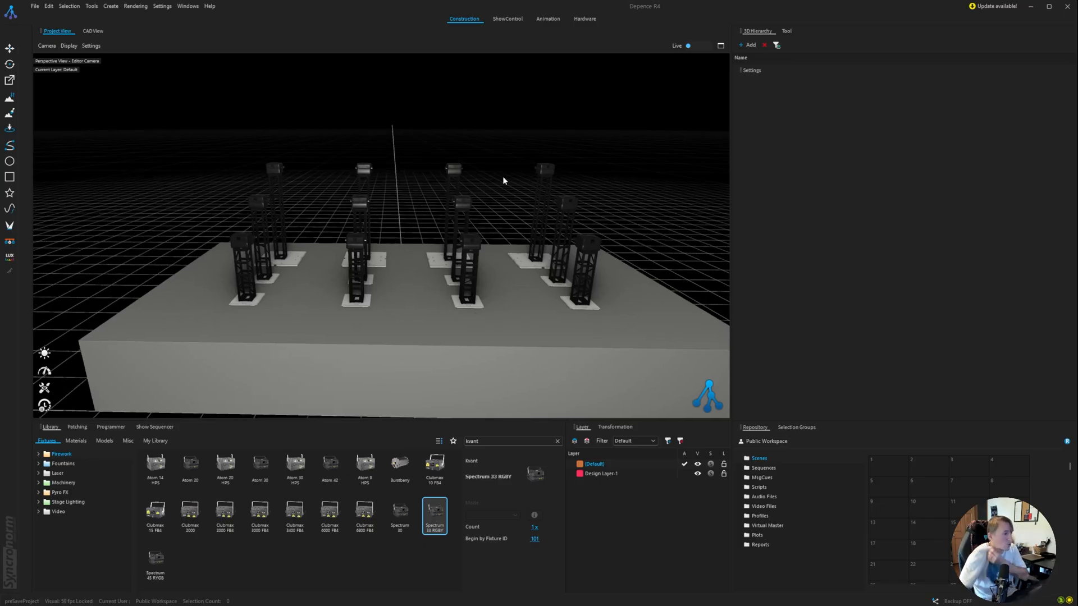
mouse_move(575, 194)
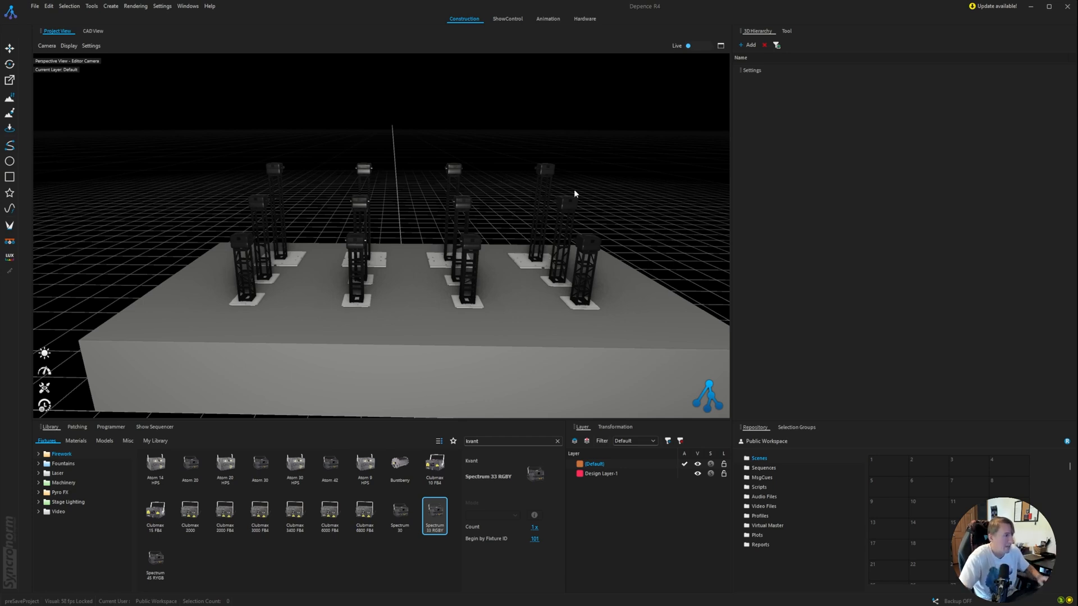
mouse_move(465, 261)
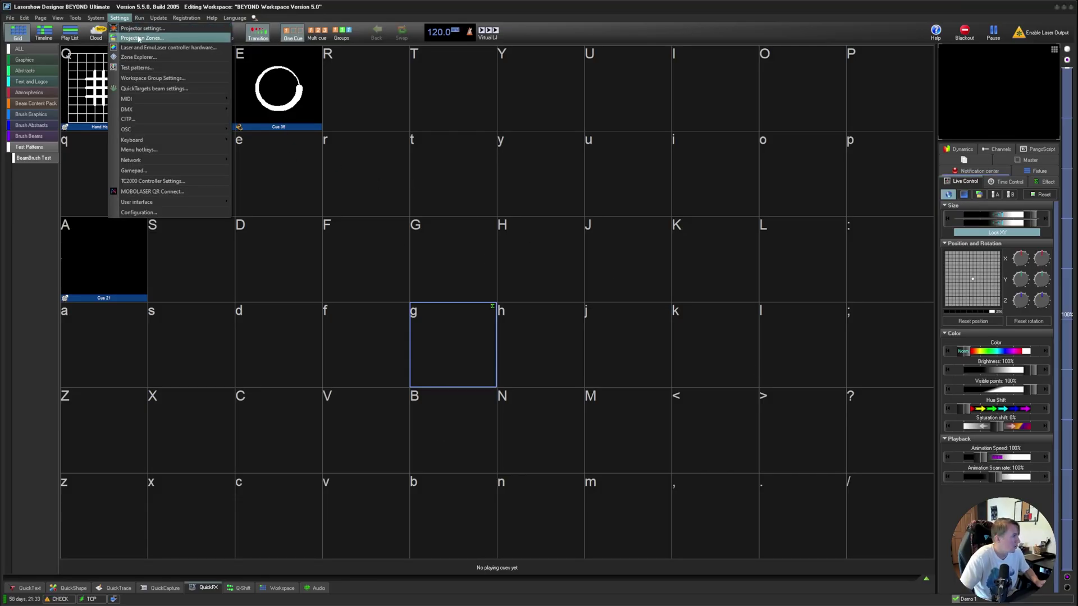
Step: Bring up the Add Projection Zones form from the Projection Zones editor
left_click(142, 37)
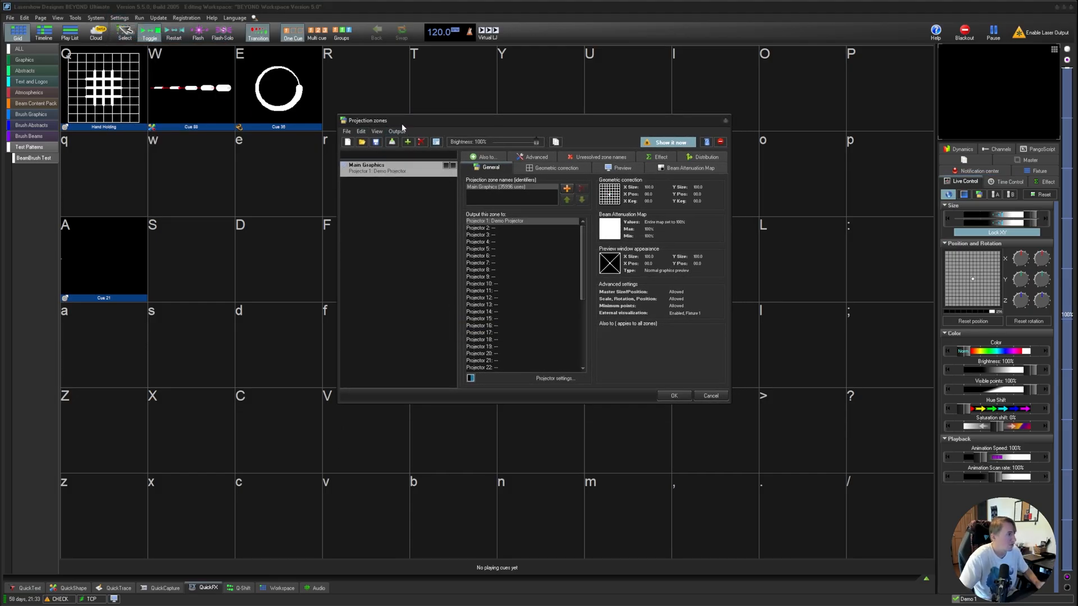
mouse_move(406, 145)
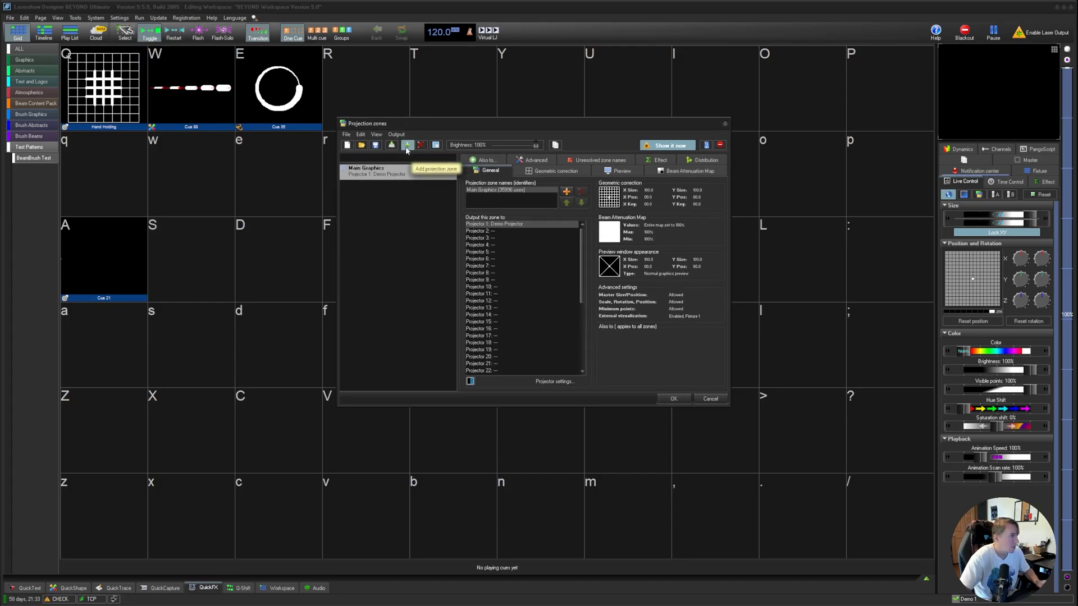
left_click(406, 145)
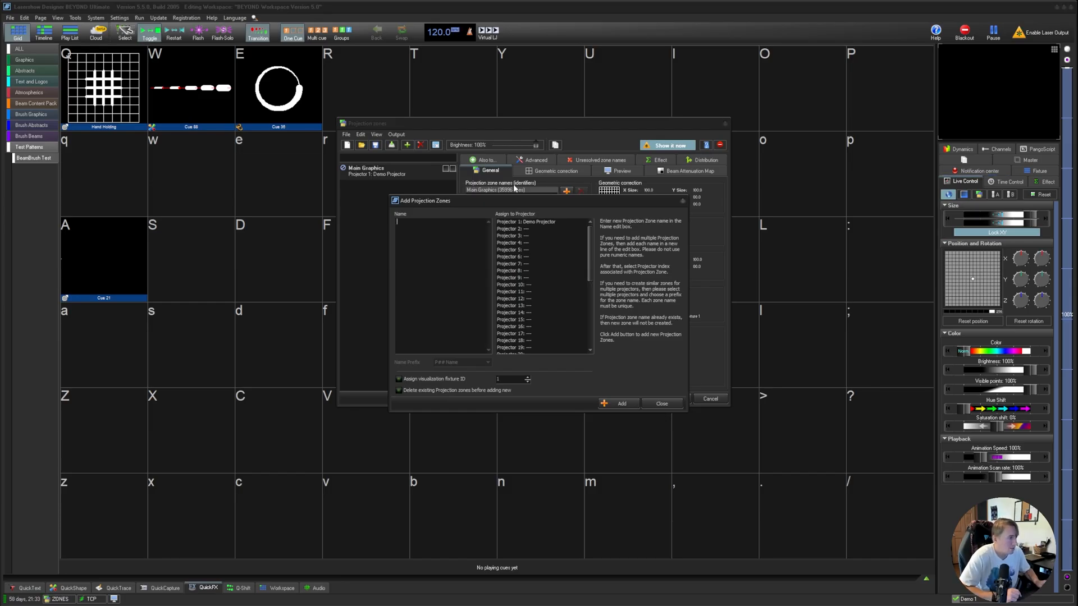
Step: Enter zone names one through twelve with visualization fixture IDs assigned and add them
type("1")
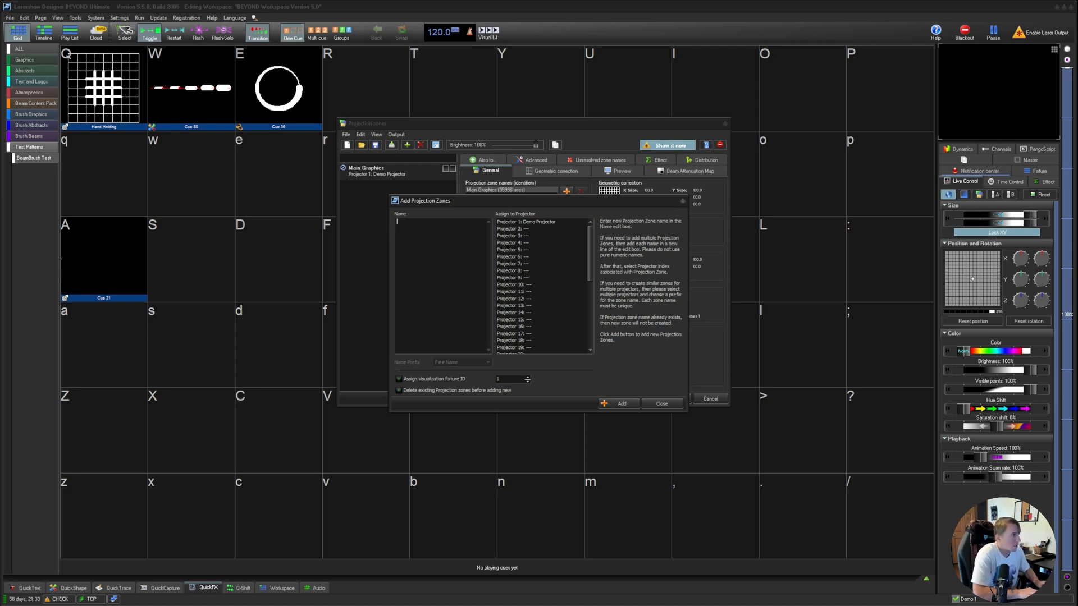
type("one")
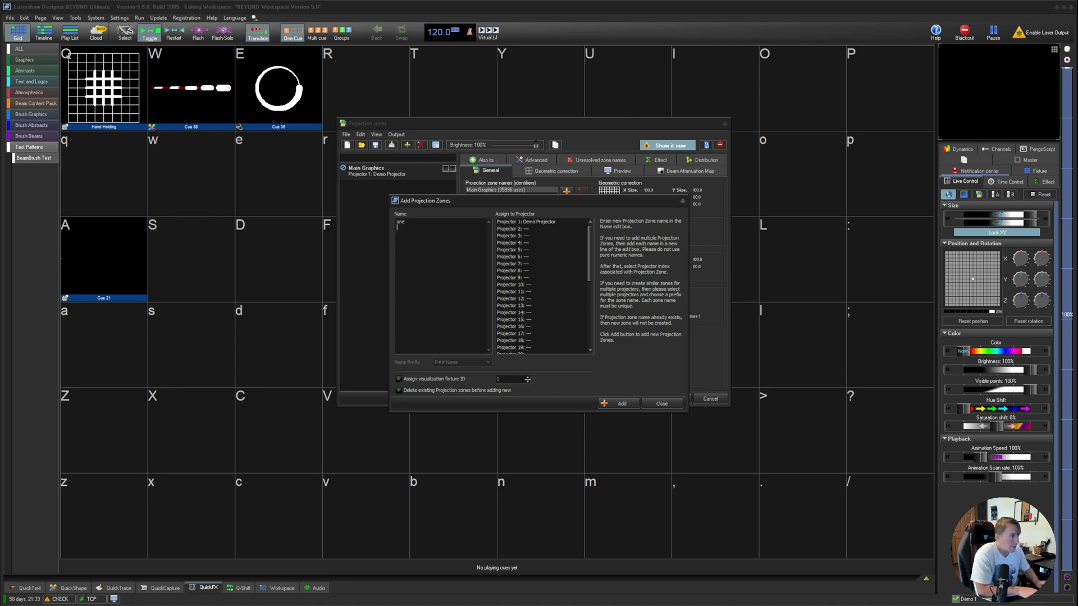
type("two")
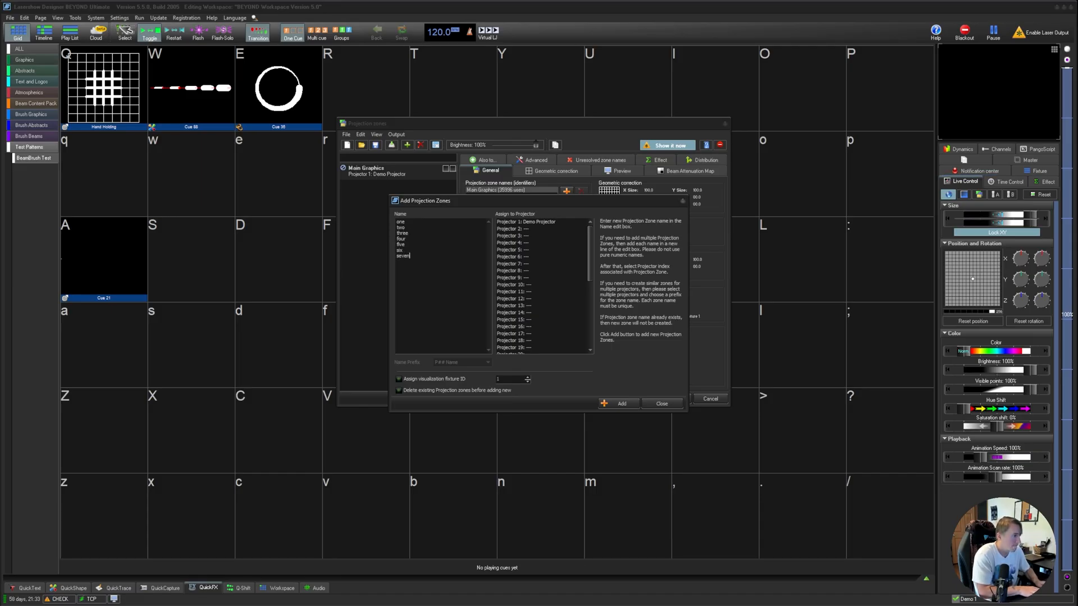
type("eight")
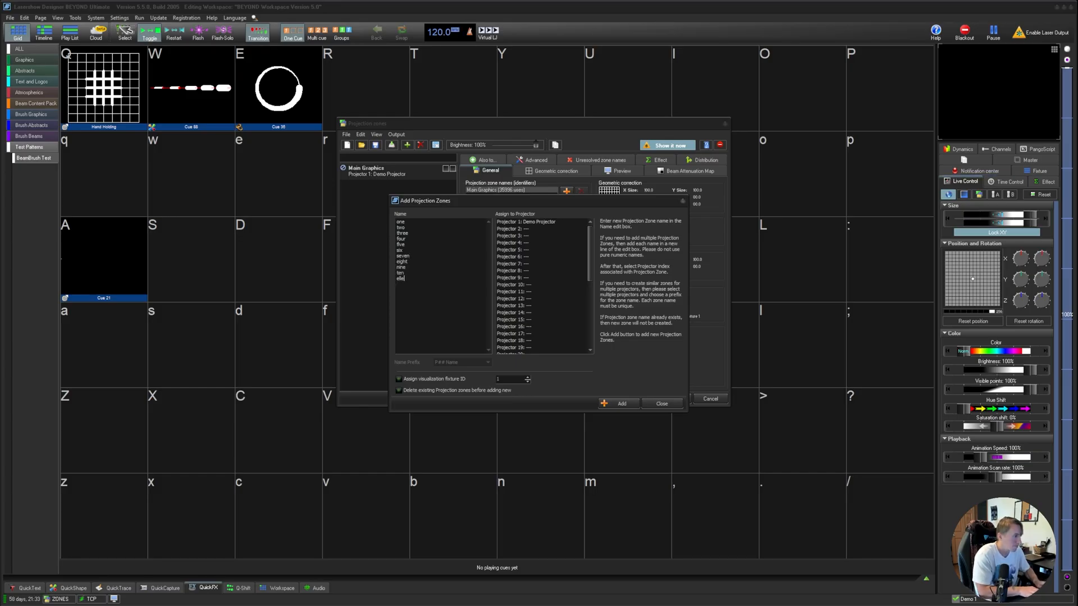
type("twelve")
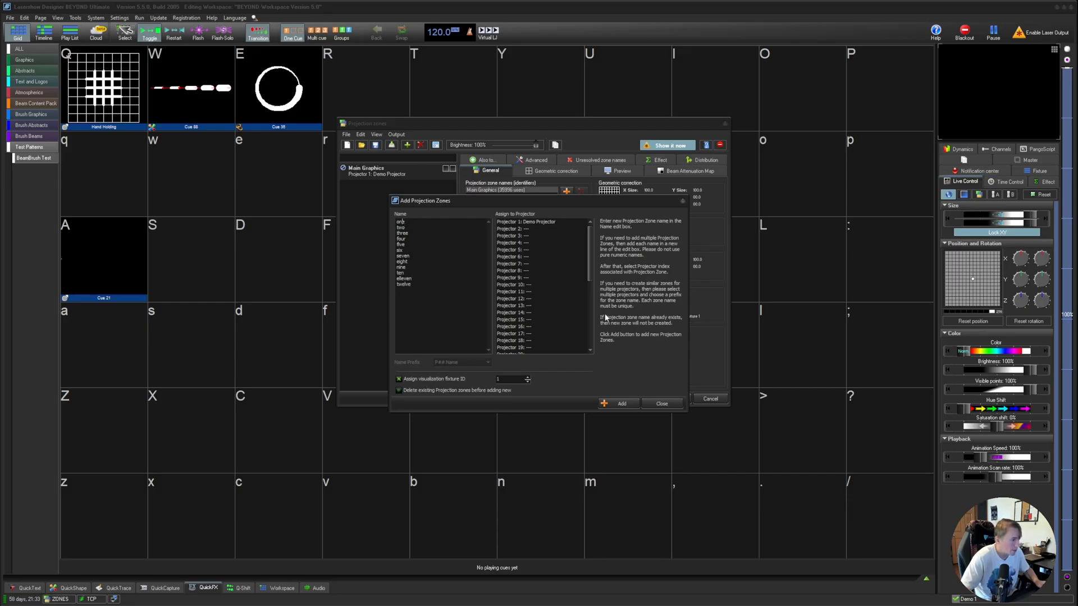
mouse_move(608, 399)
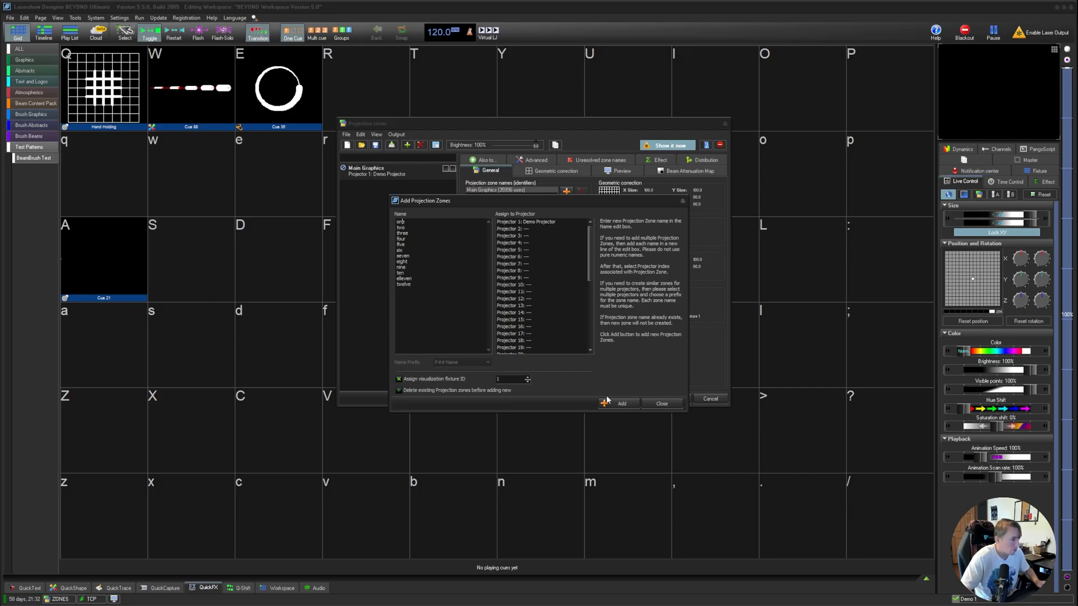
left_click(620, 403)
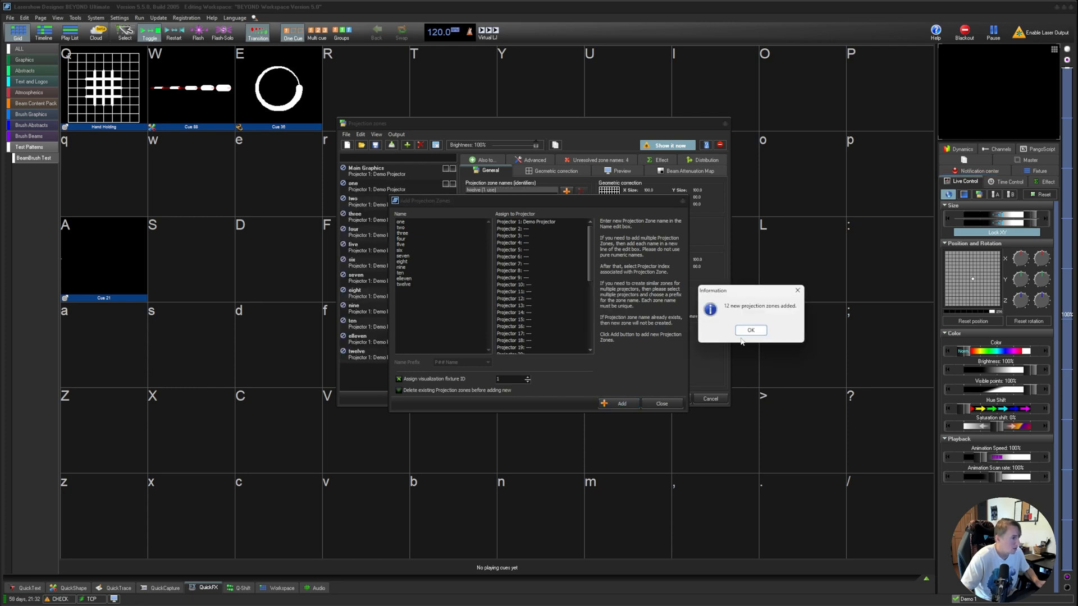
Step: Delete the Main Graphics zone, leaving zones one to twelve, and show zone one's Advanced settings
left_click(750, 330)
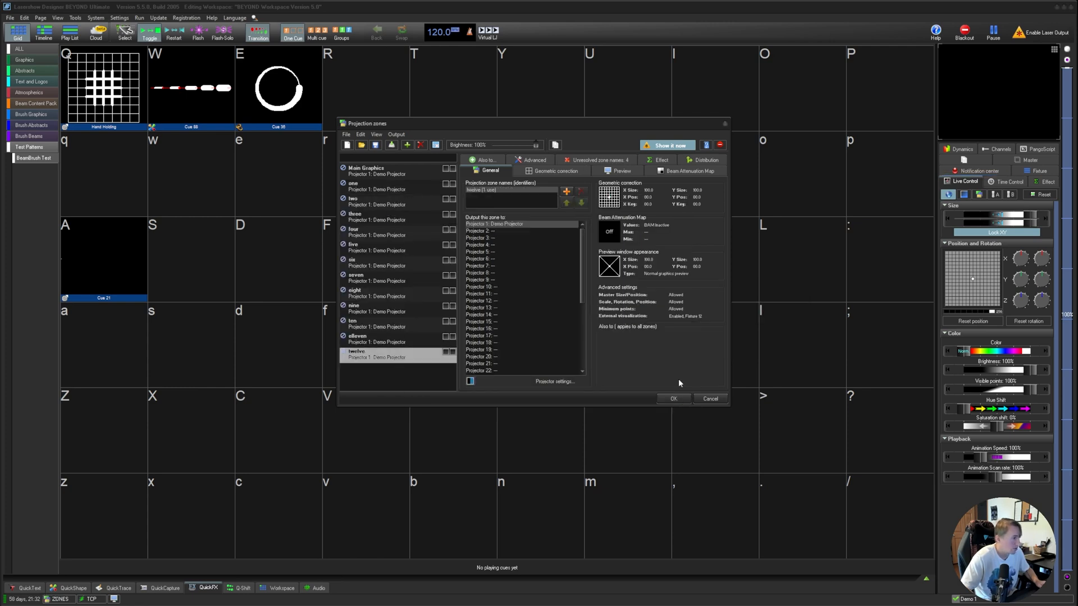
left_click(368, 171)
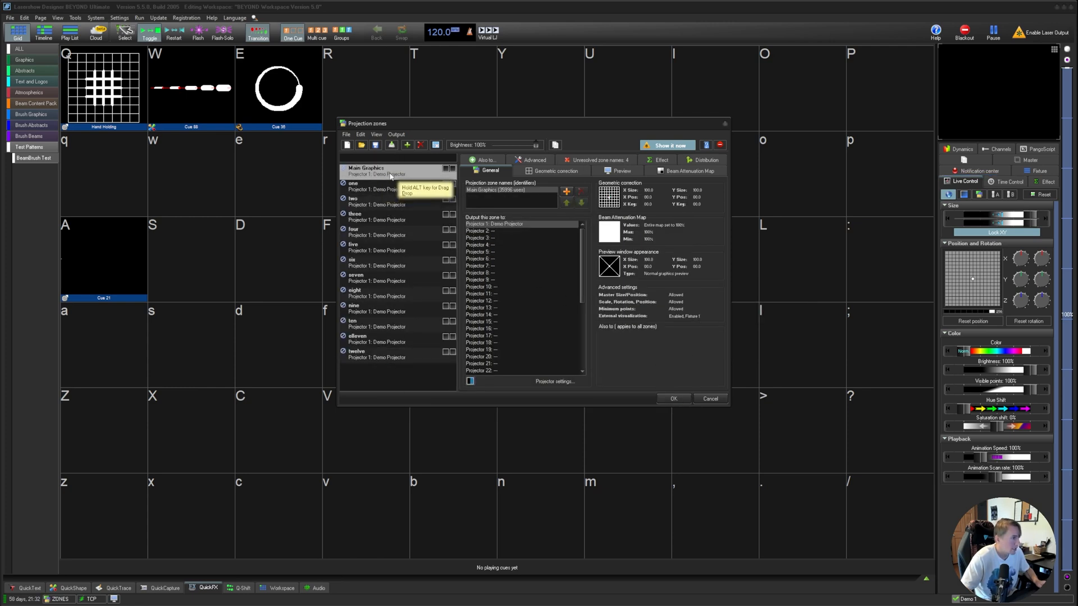
mouse_move(421, 145)
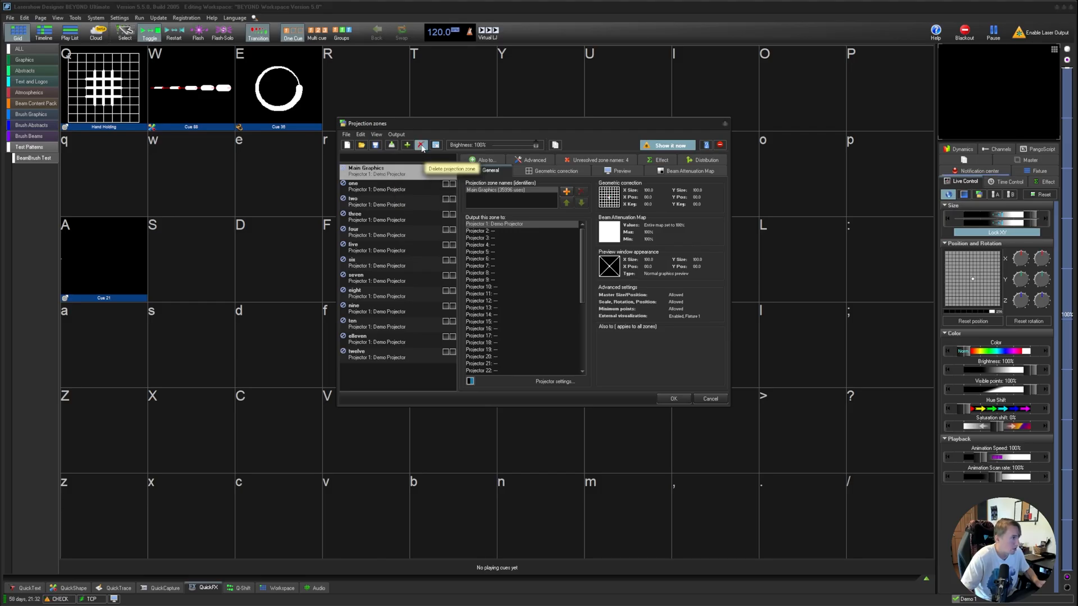
left_click(421, 145)
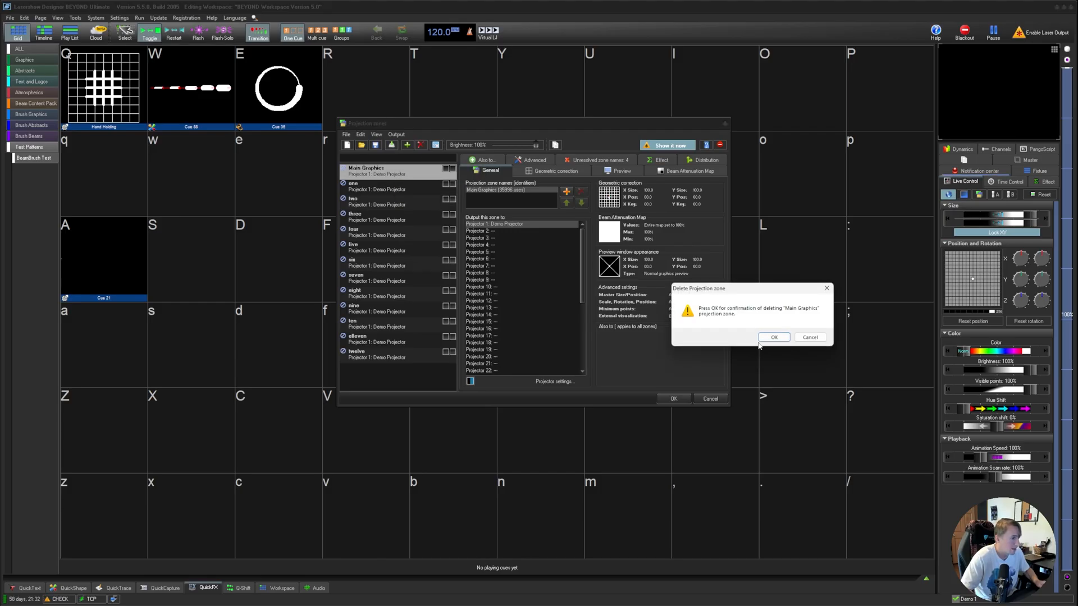
left_click(773, 337)
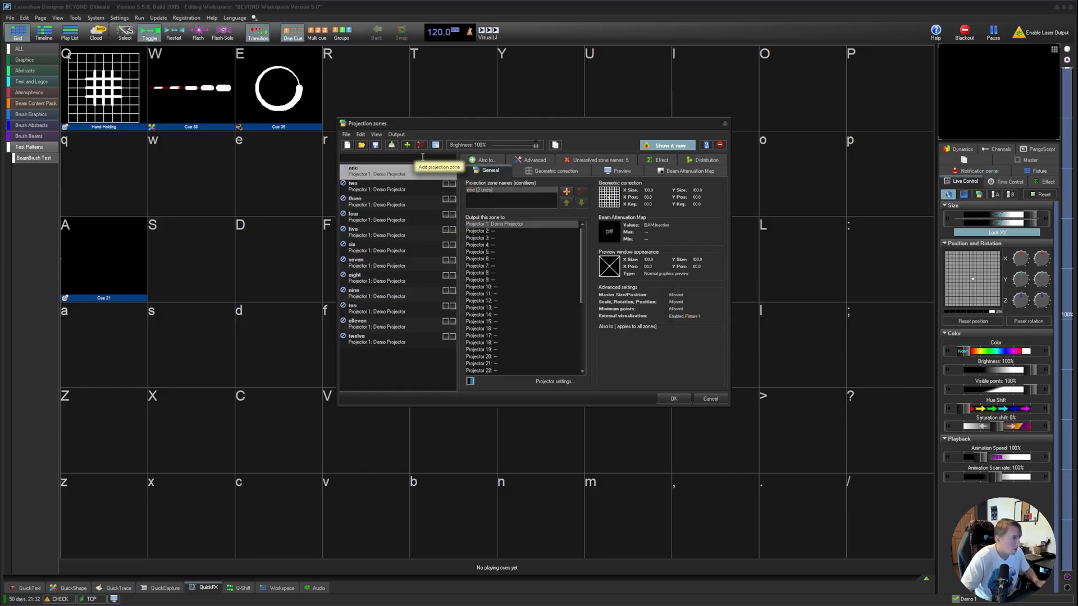
left_click(534, 171)
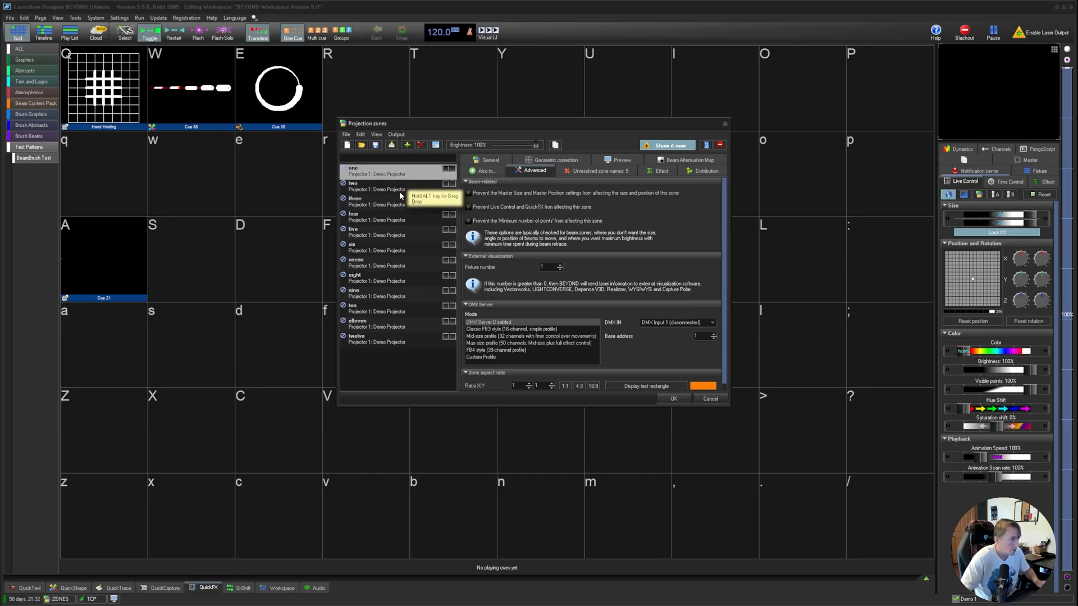
mouse_move(415, 199)
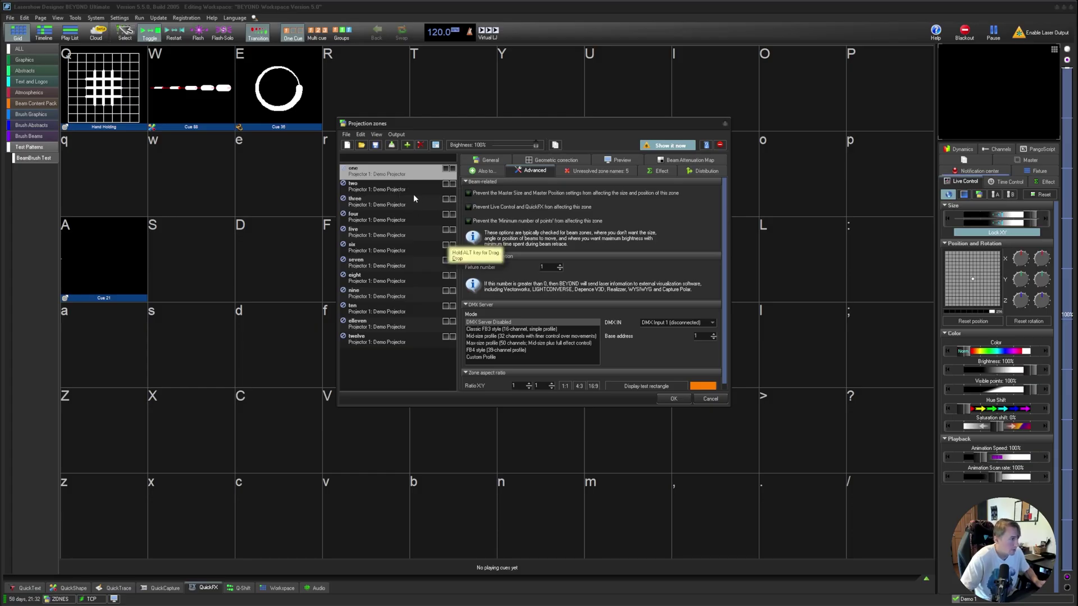
left_click(375, 201)
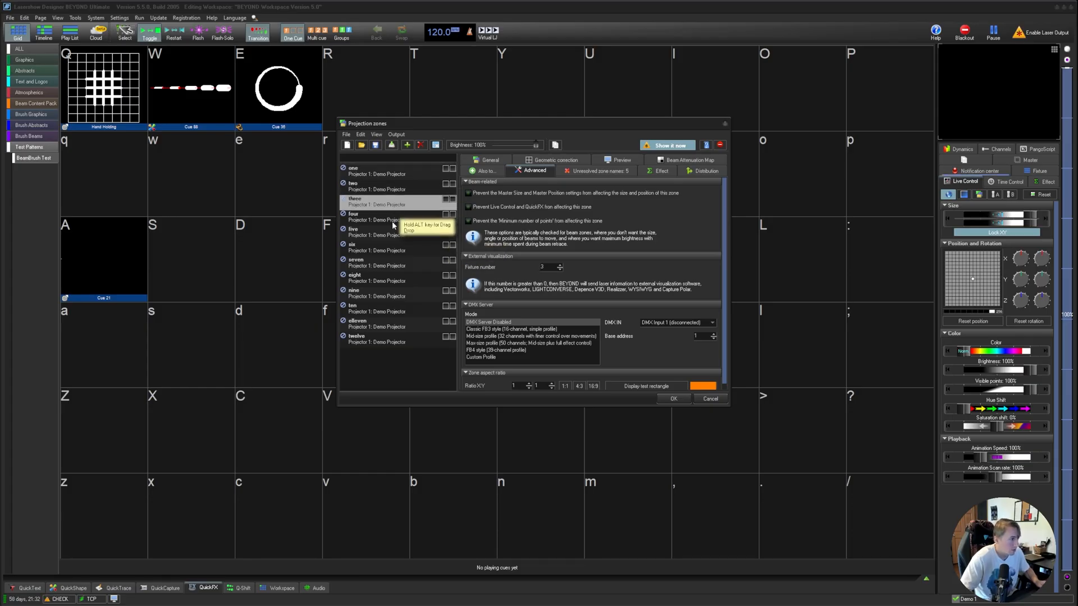
left_click(375, 263)
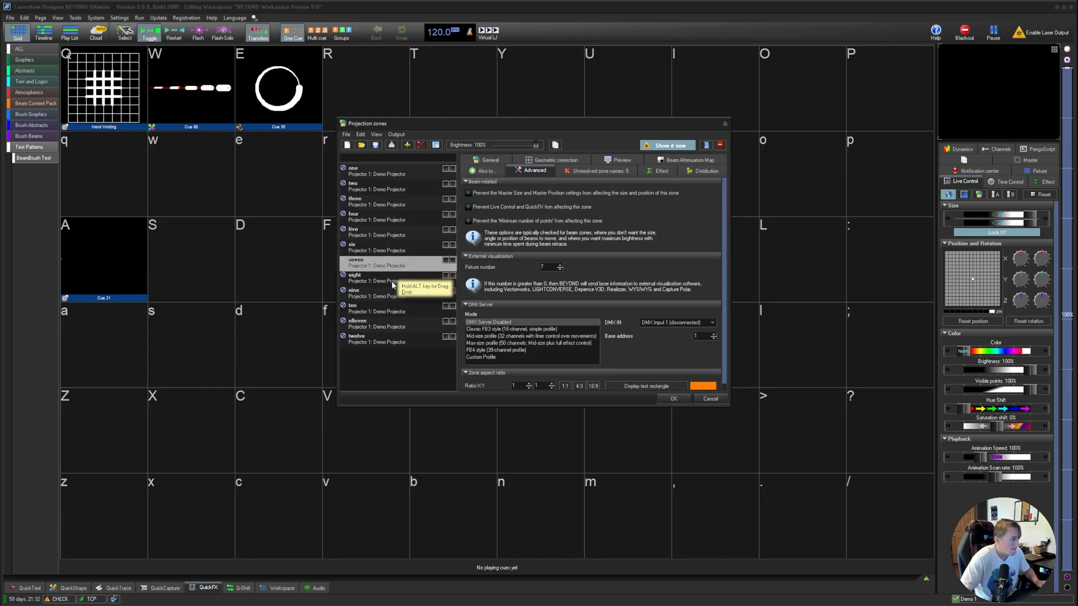
left_click(372, 323)
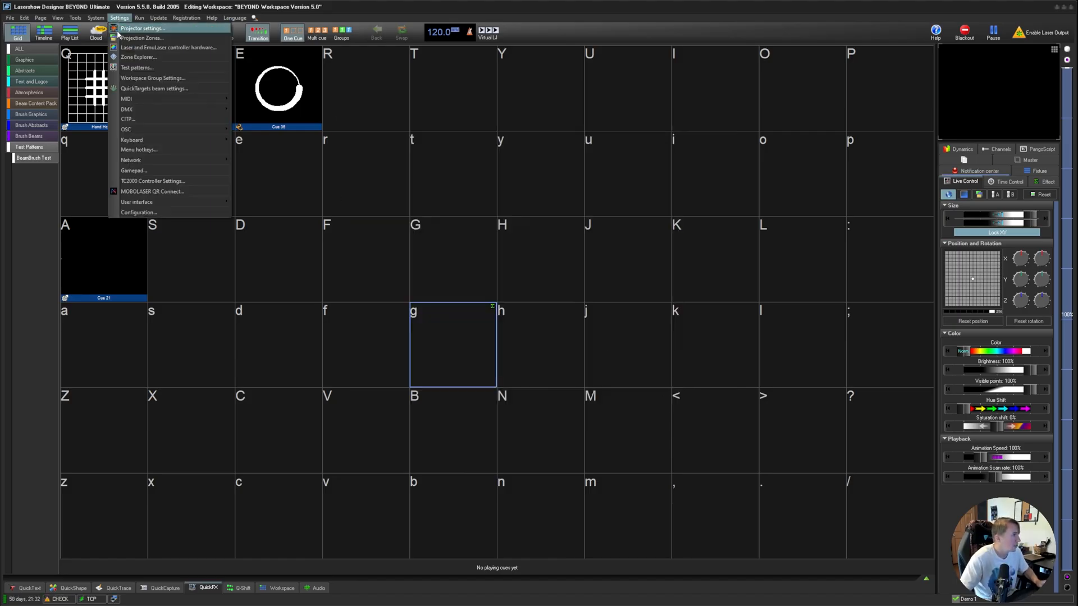
mouse_move(168, 47)
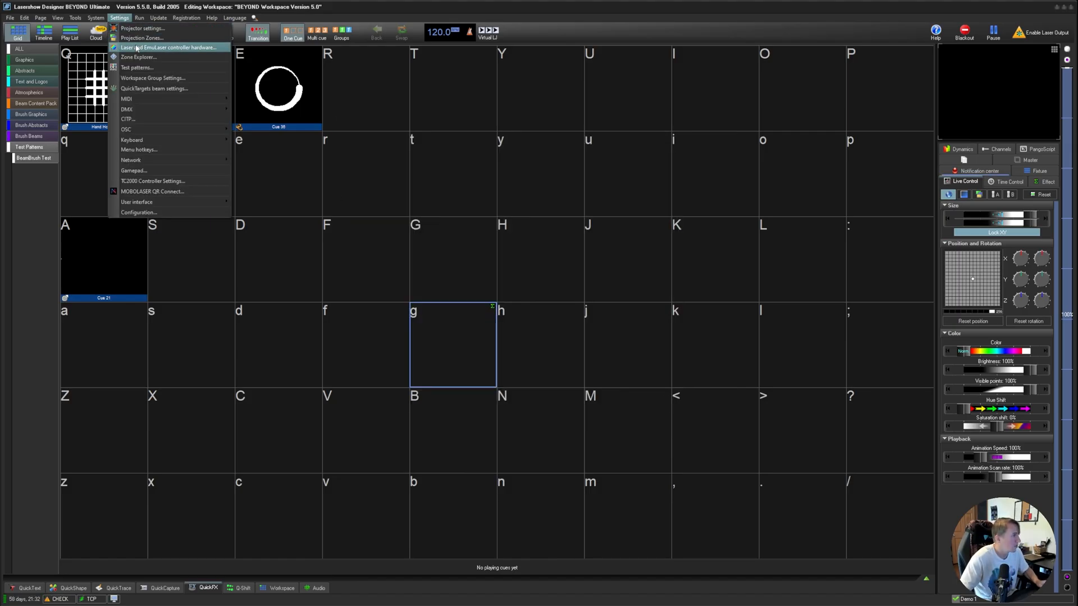
Step: Set Projector 1's image size to 100 by 100 and review its scan rate settings
left_click(142, 28)
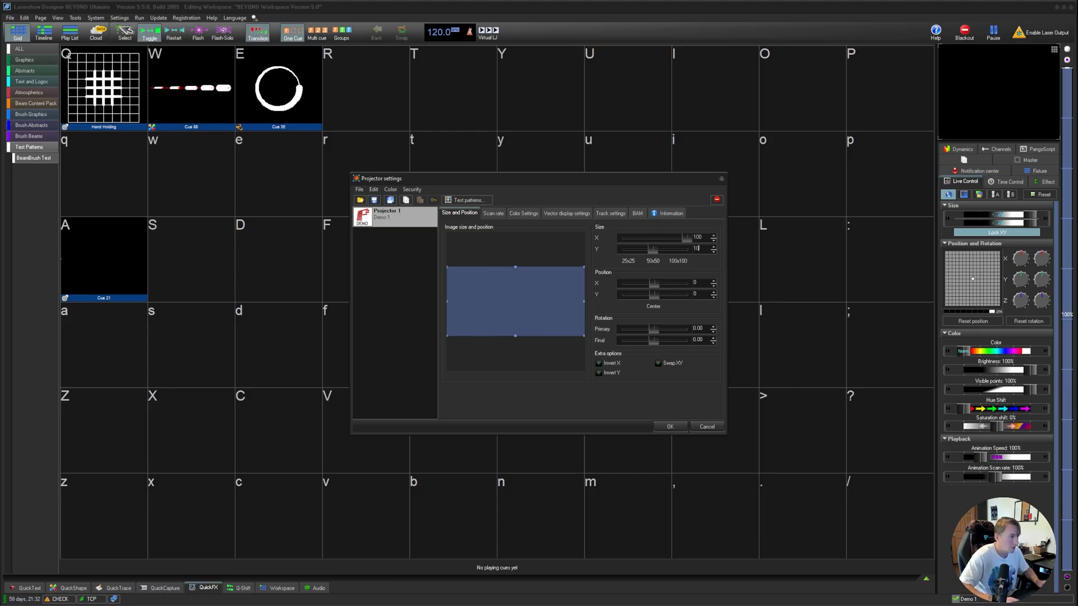
left_click(697, 248)
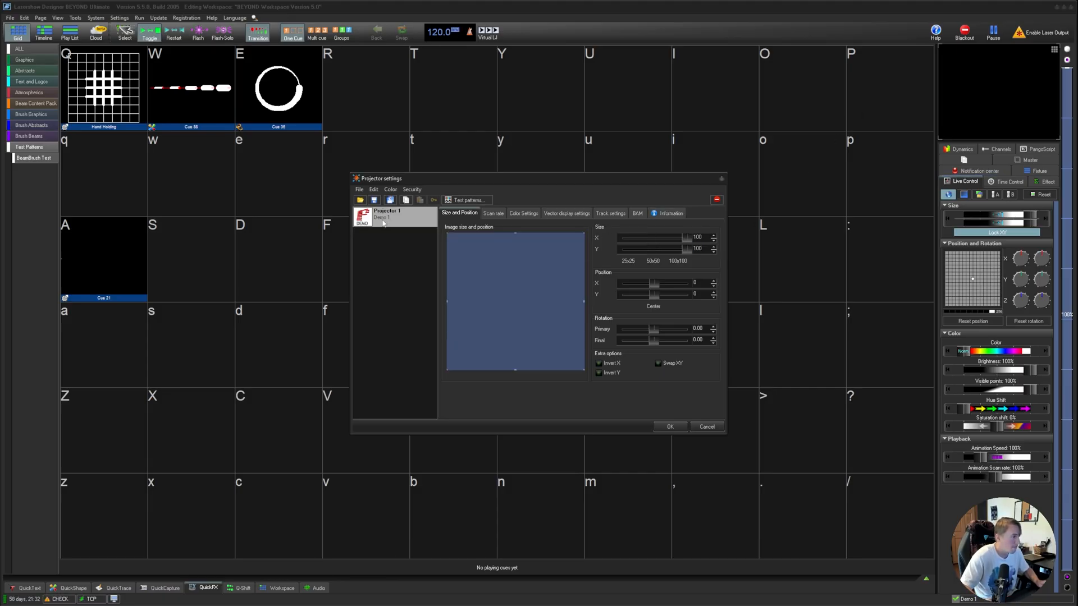
left_click(492, 213)
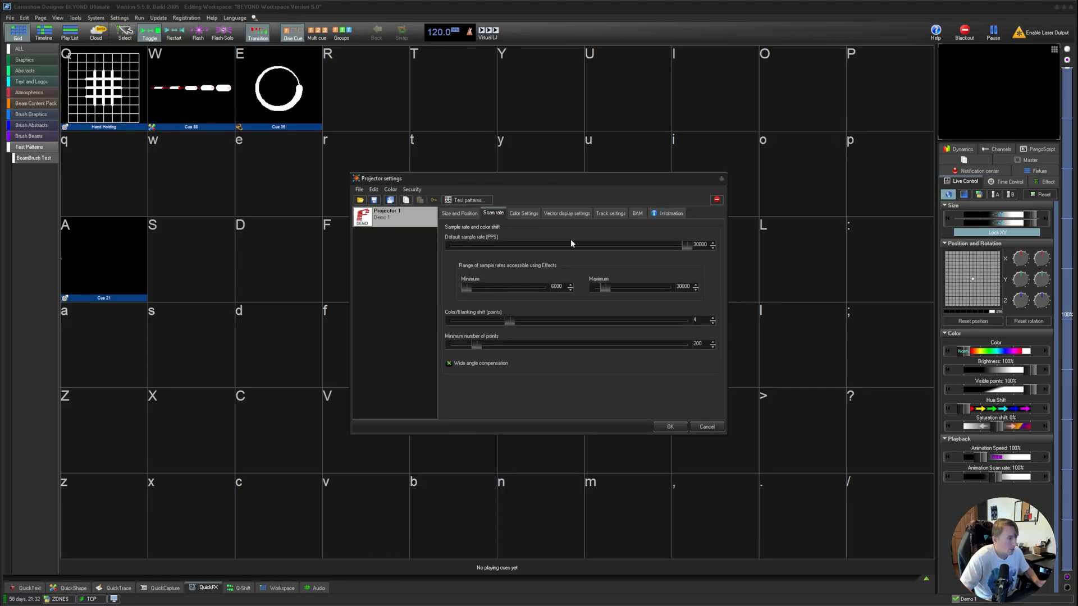
mouse_move(628, 242)
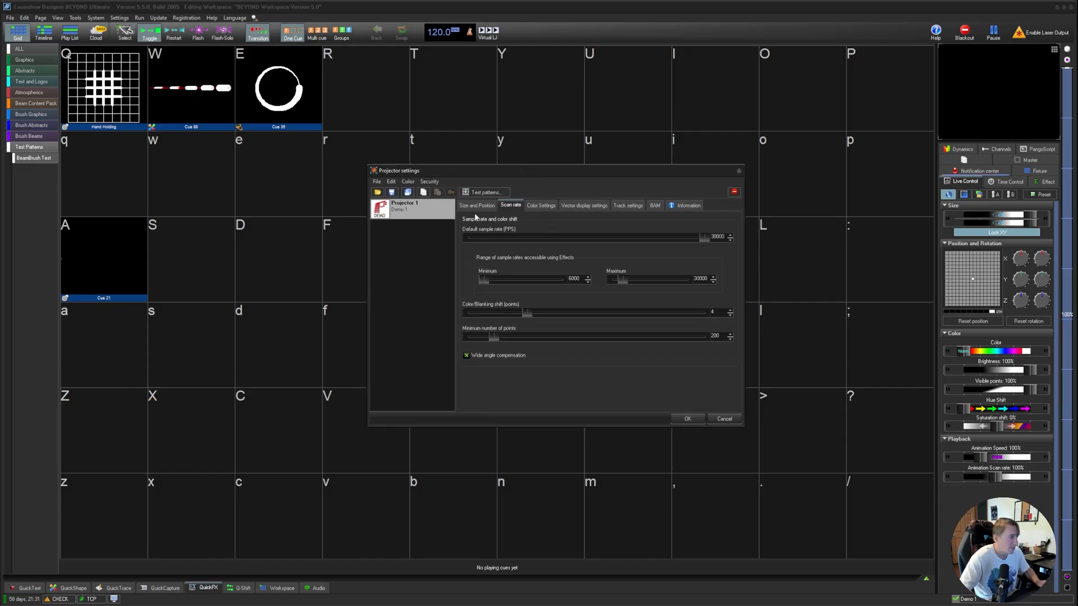
left_click(476, 204)
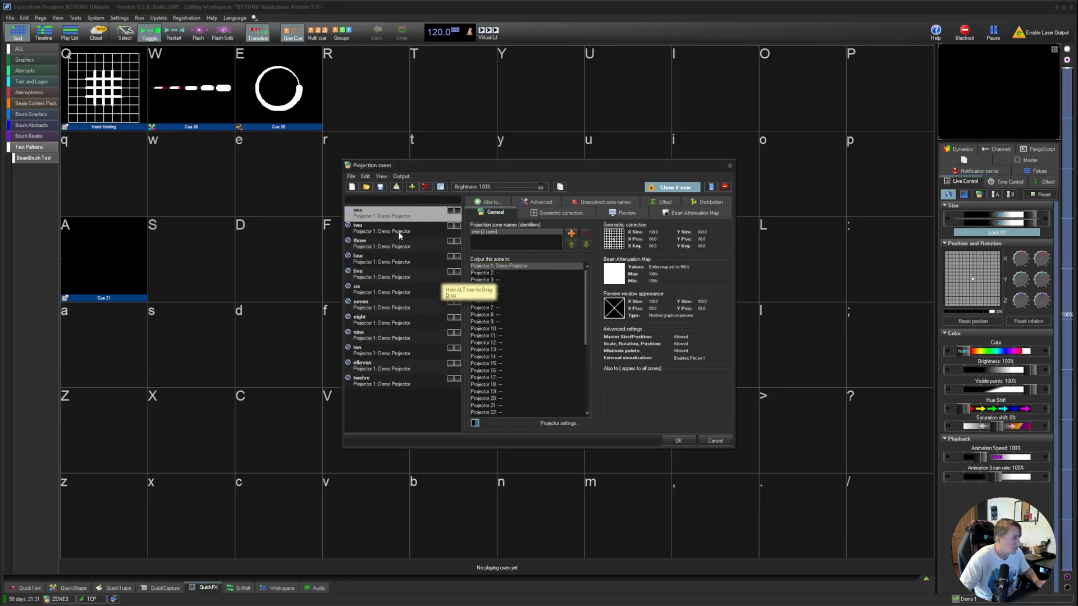
Step: Check zone four in the Projection zones list and confirm the setup
left_click(377, 259)
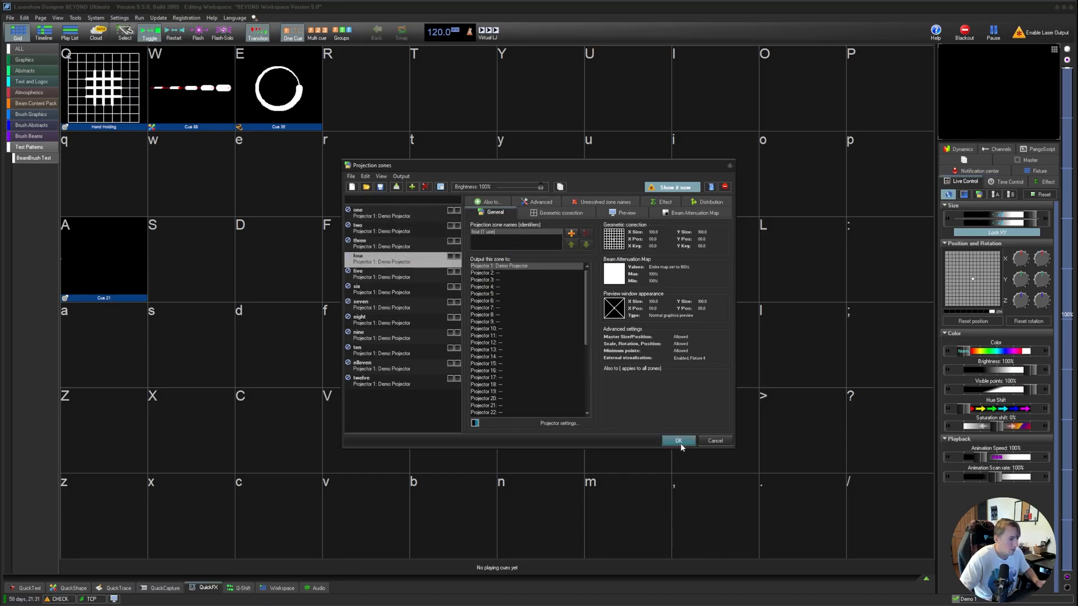
left_click(677, 440)
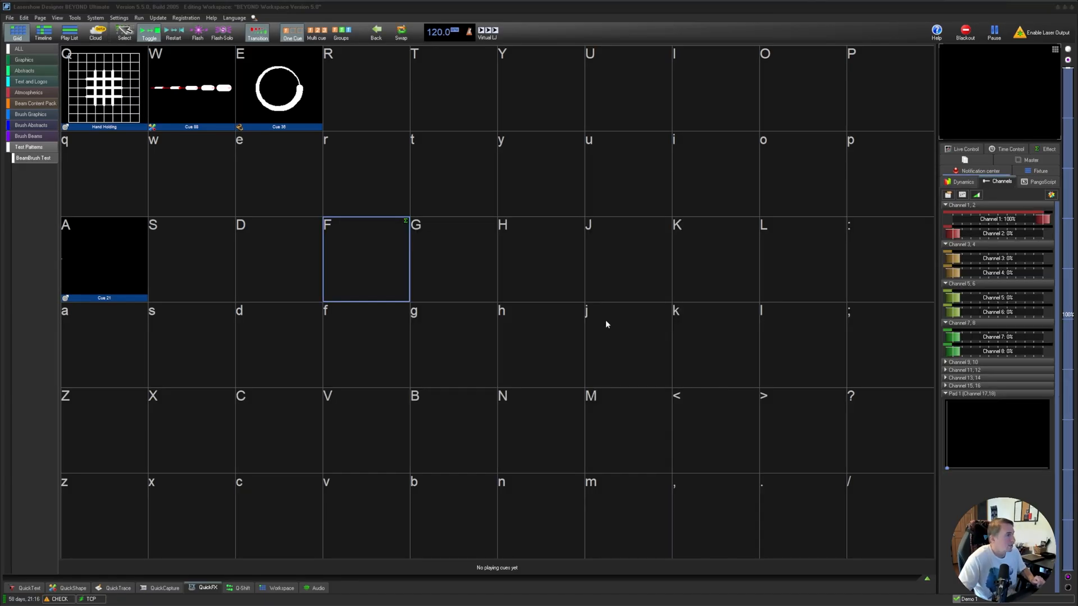
Step: Enable visualization via external software from the View menu and answer Yes
left_click(58, 17)
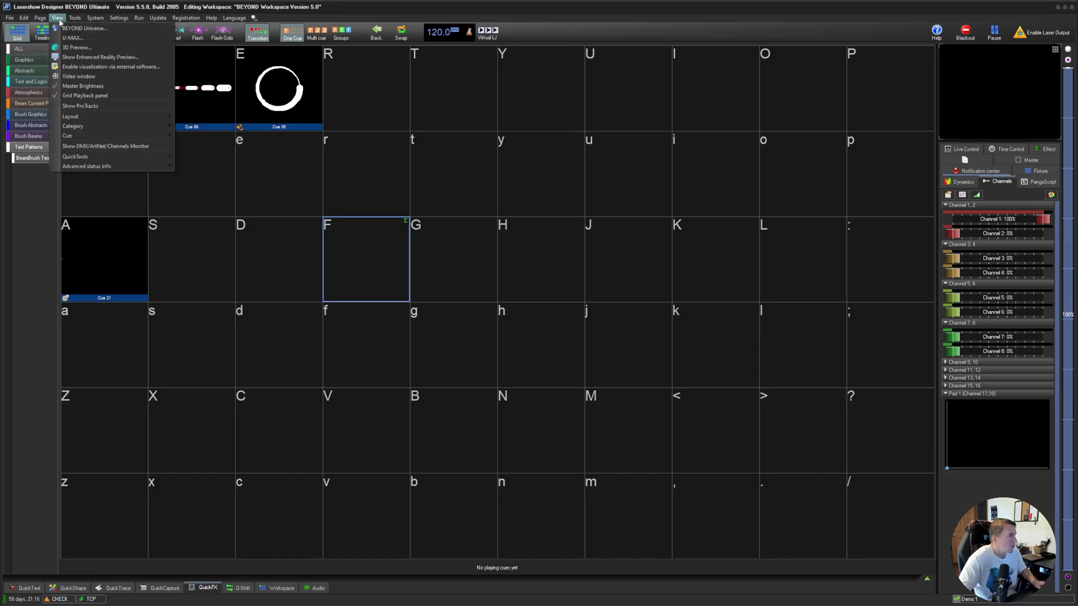
mouse_move(110, 66)
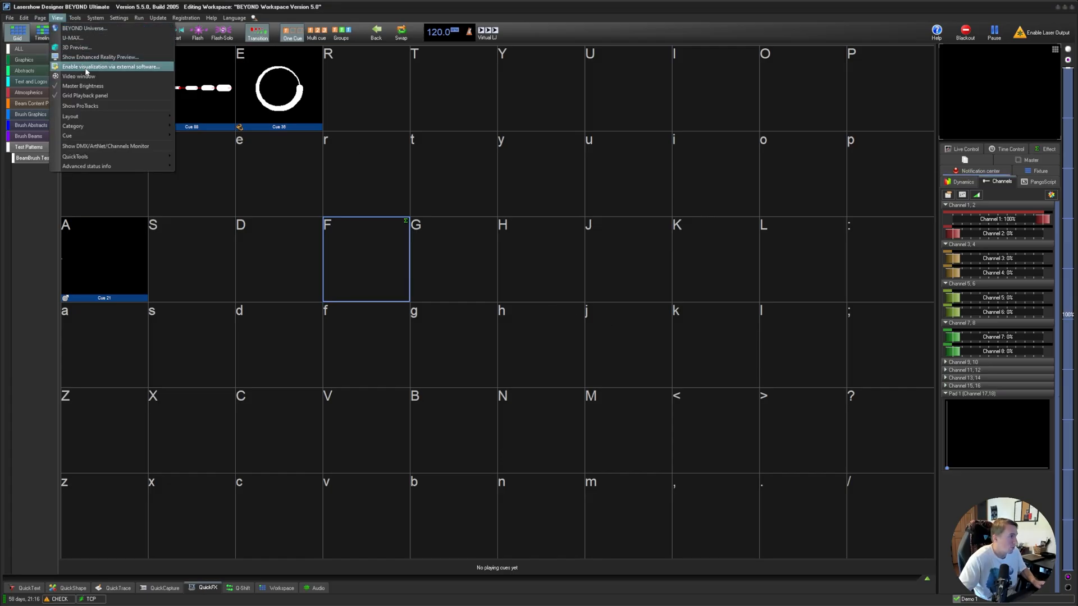
left_click(111, 67)
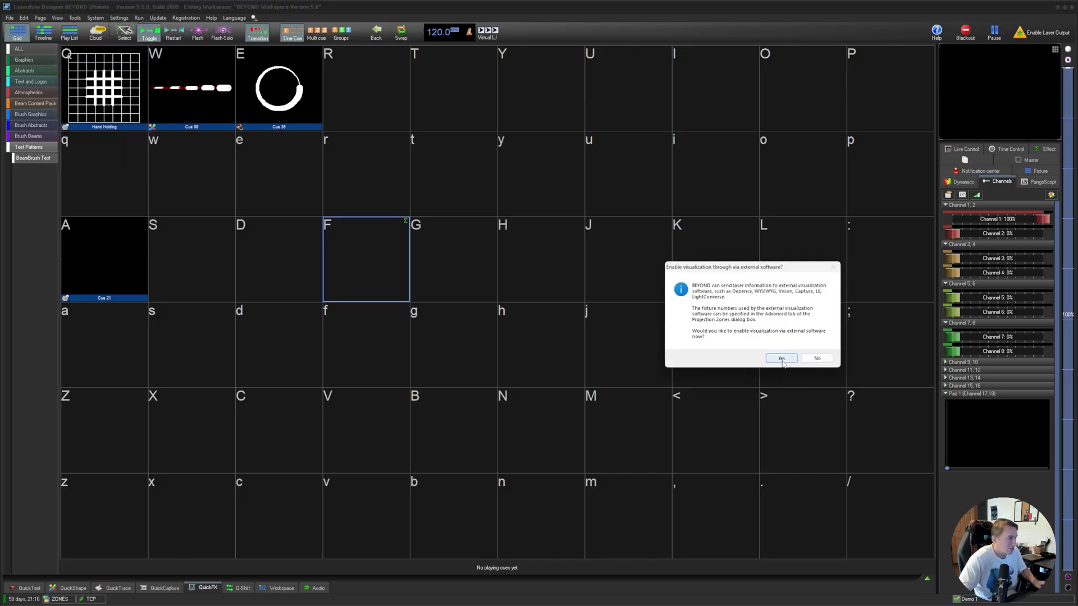
left_click(781, 358)
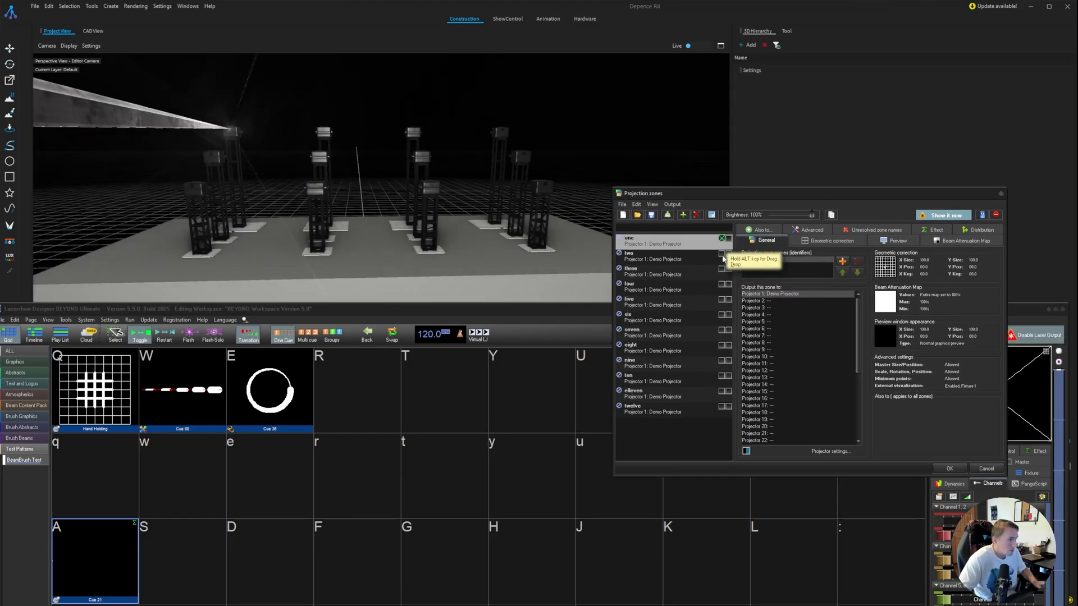
Step: Tick output on for zones one through twelve so their beams reach Depence, then confirm
left_click(650, 271)
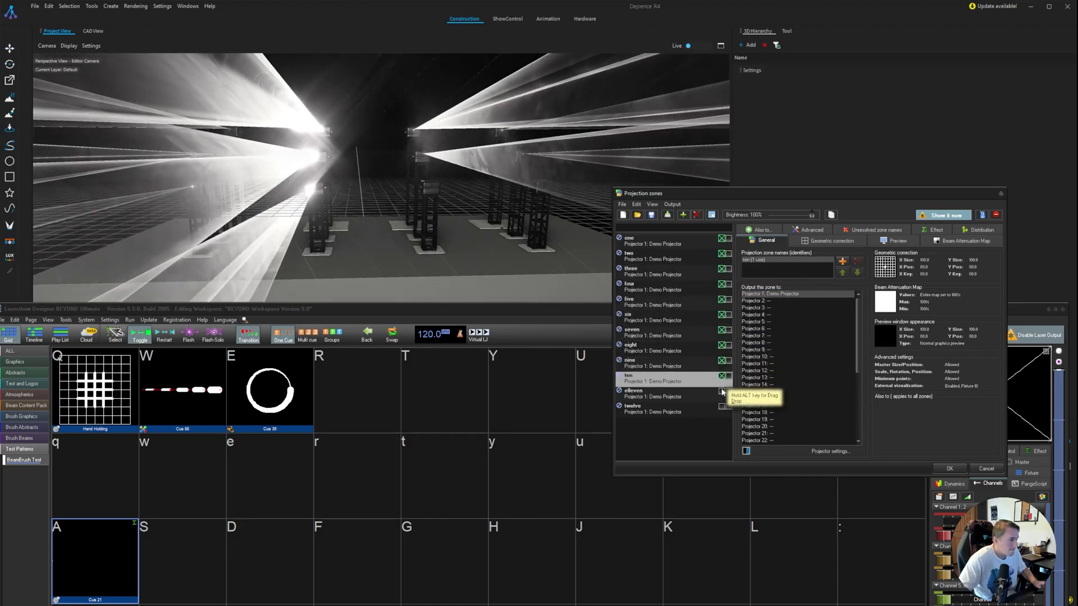
left_click(651, 405)
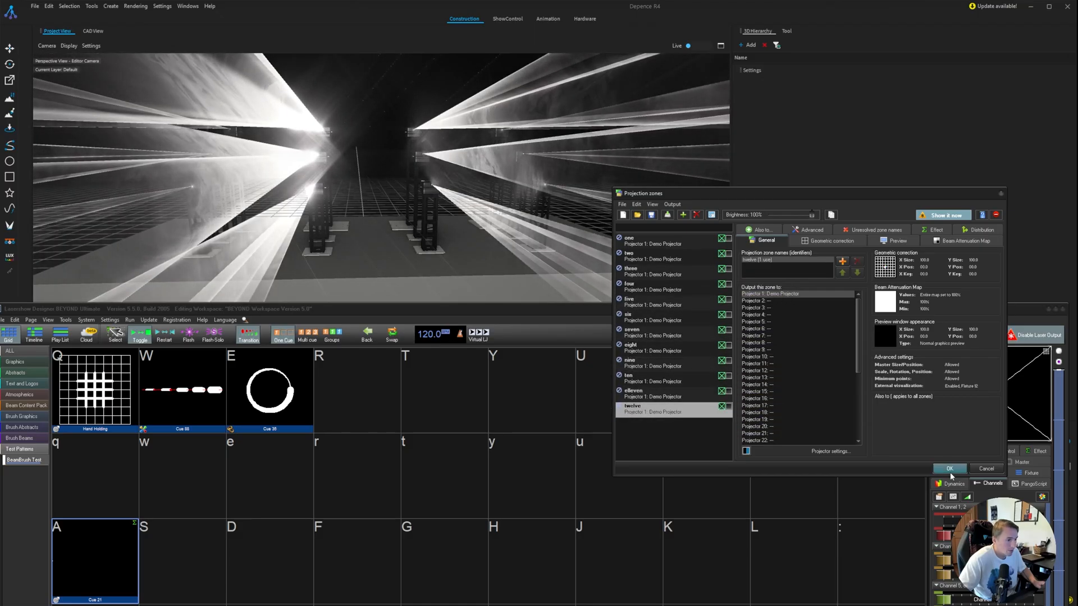
left_click(950, 469)
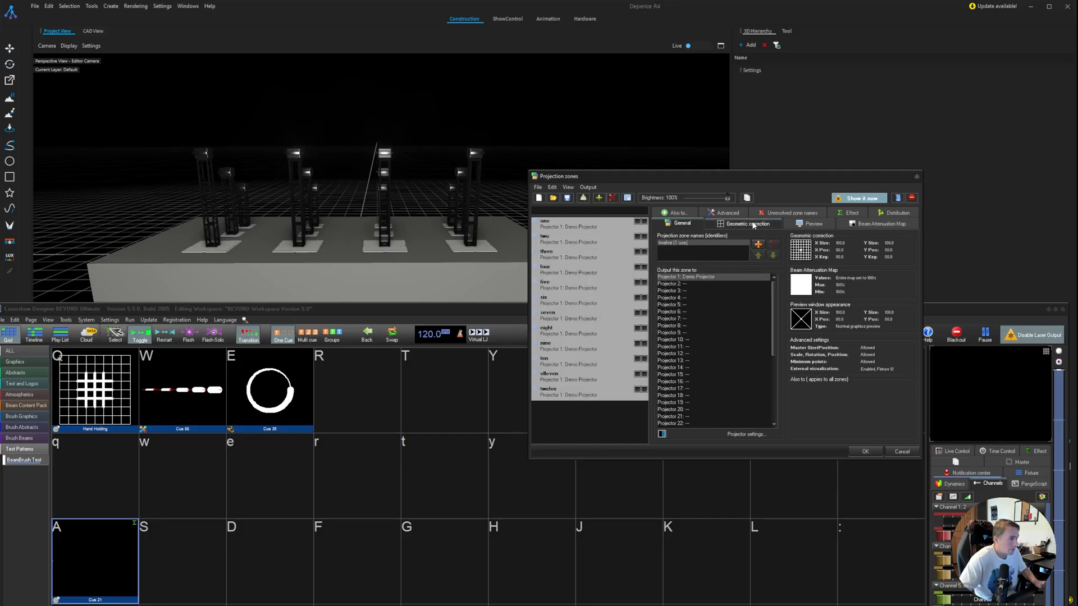
Step: In Geometric correction shrink the zones' Size to 20 and move to Position correction
left_click(749, 223)
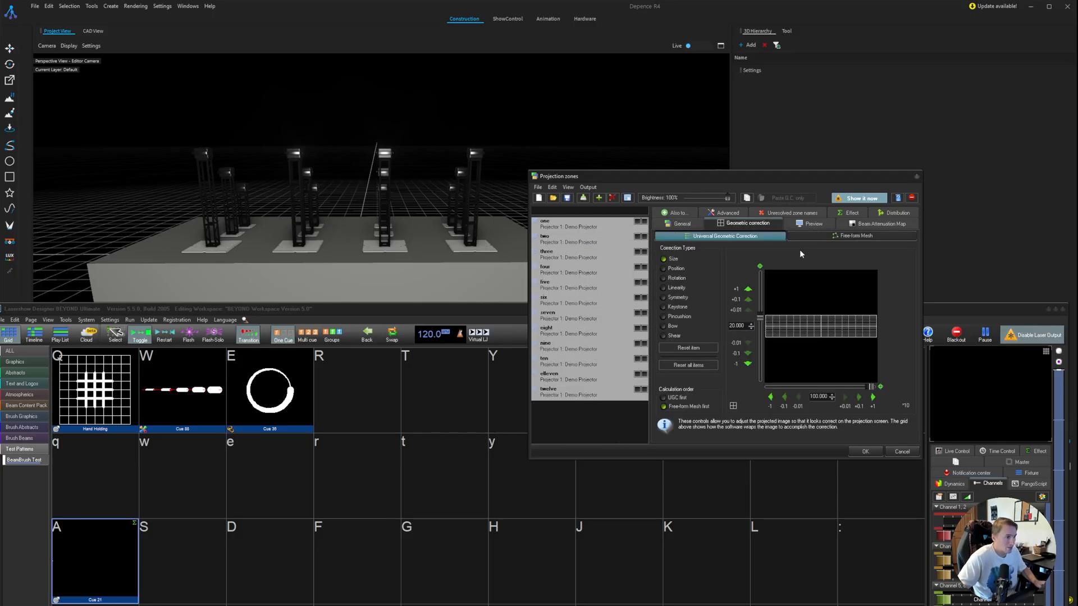
left_click(676, 269)
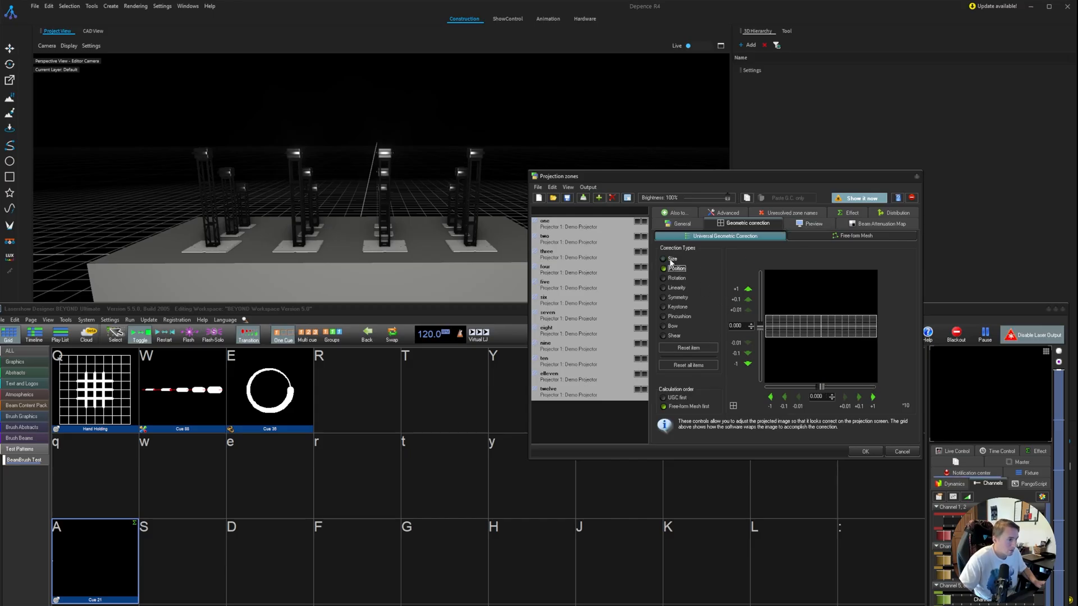
left_click(672, 258)
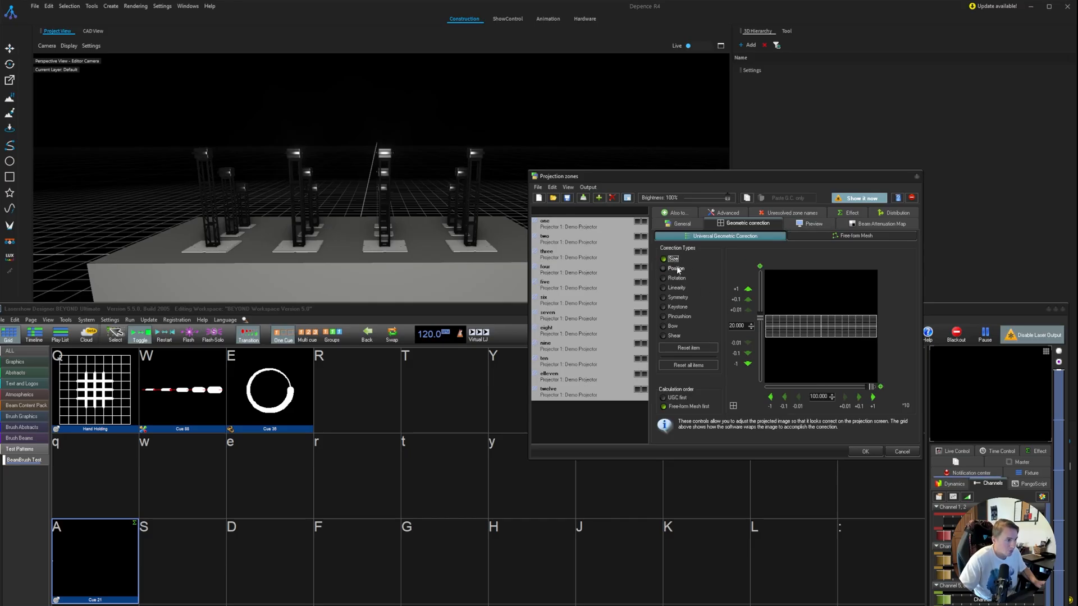
left_click(676, 268)
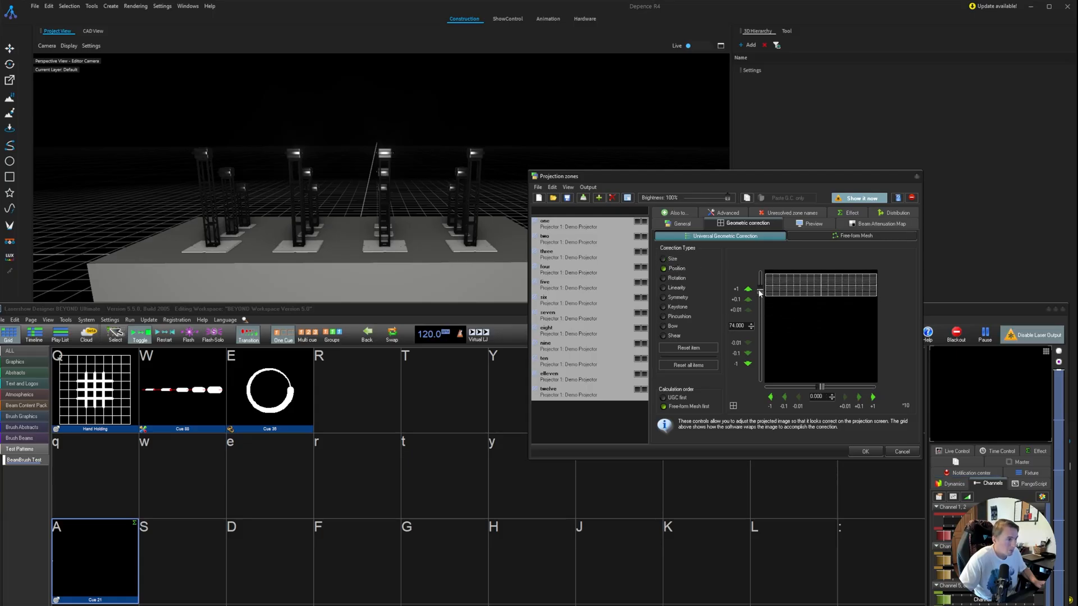
mouse_move(641, 222)
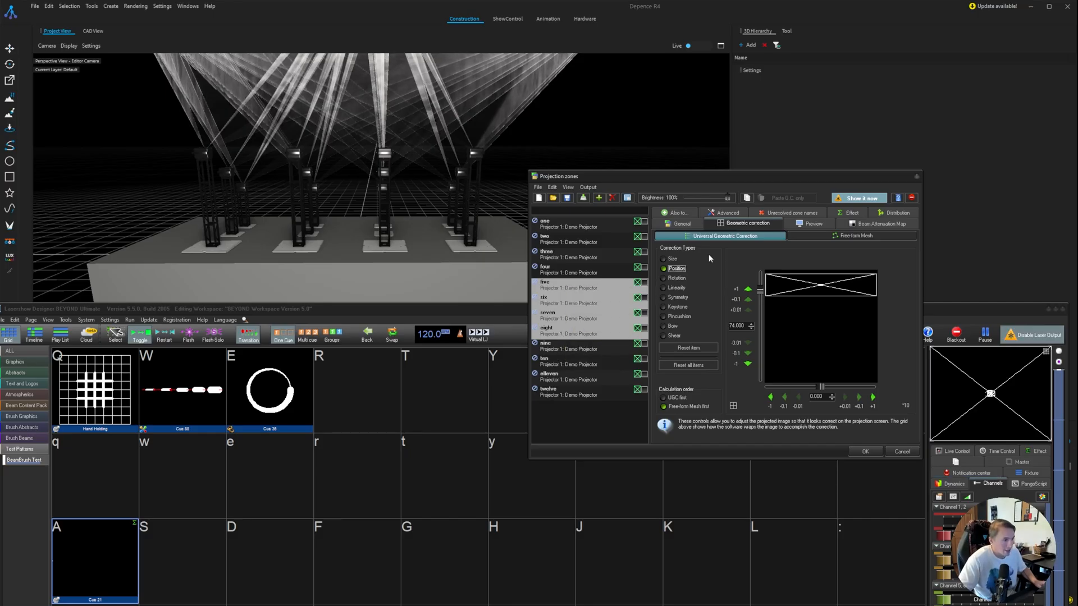
mouse_move(545, 237)
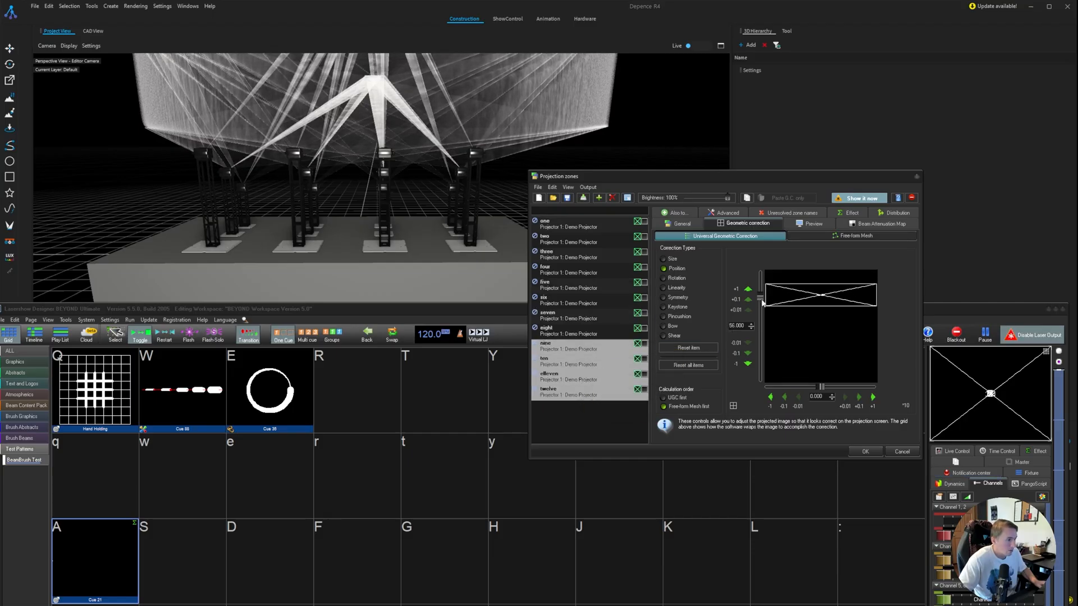
Step: Stagger Position Y across the zone groups at 74, 56 and 14
left_click(749, 329)
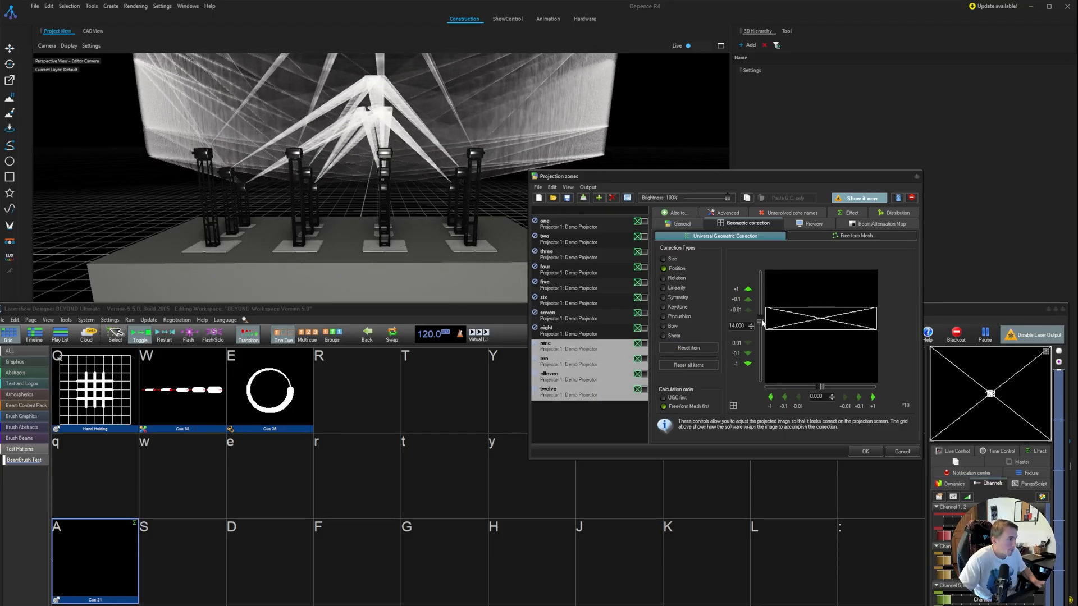
left_click(749, 322)
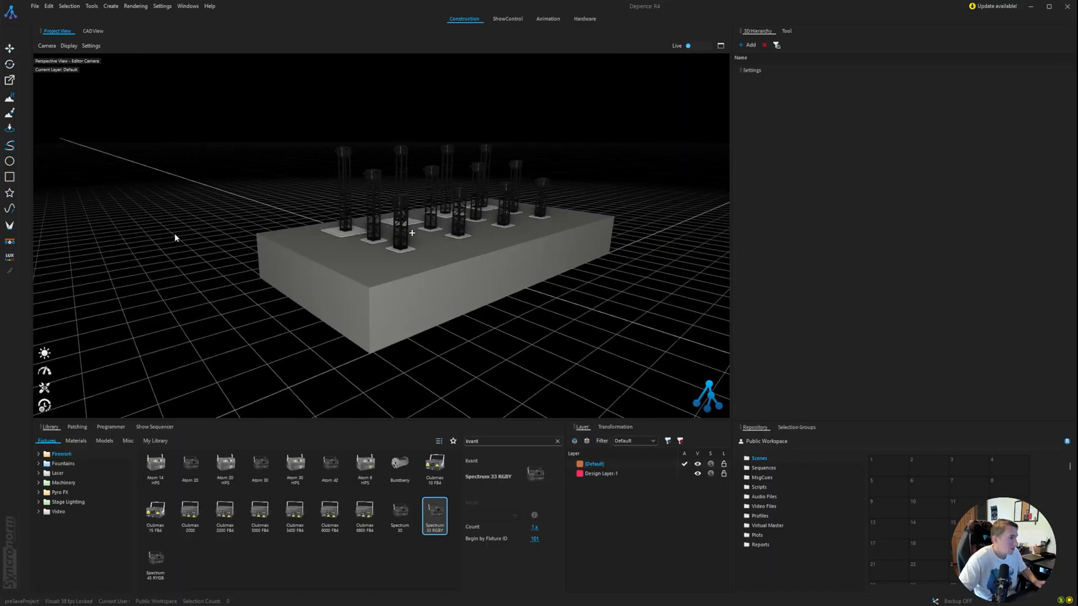
Step: Orbit the Depence stage to a front view of the tower beams
left_click_drag(412, 233, 385, 216)
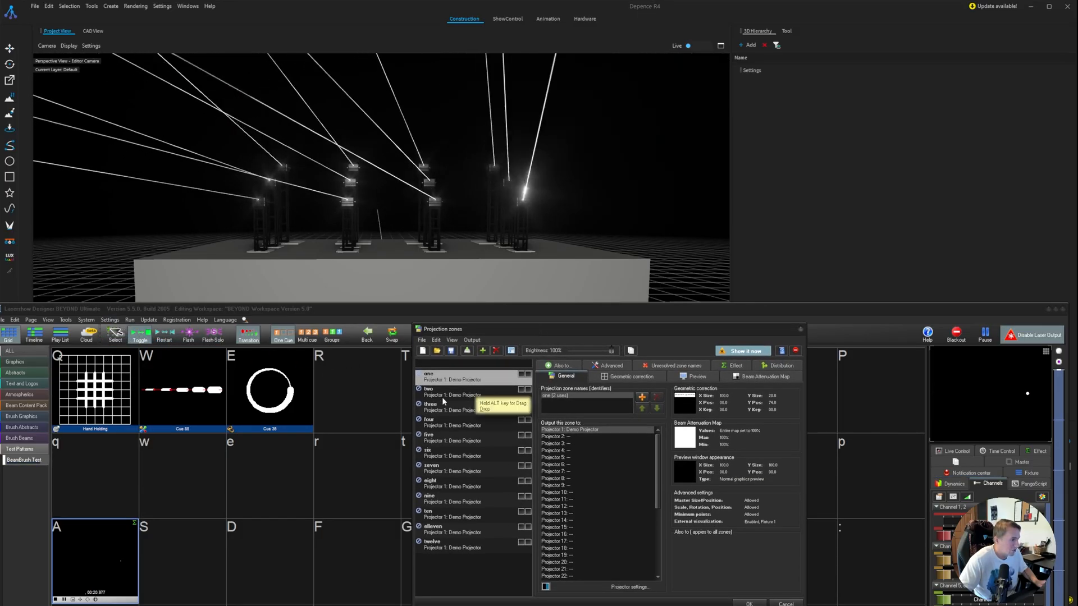
Step: Add a Key effect - Size with X = -100 to zone three's Effect list
left_click(430, 405)
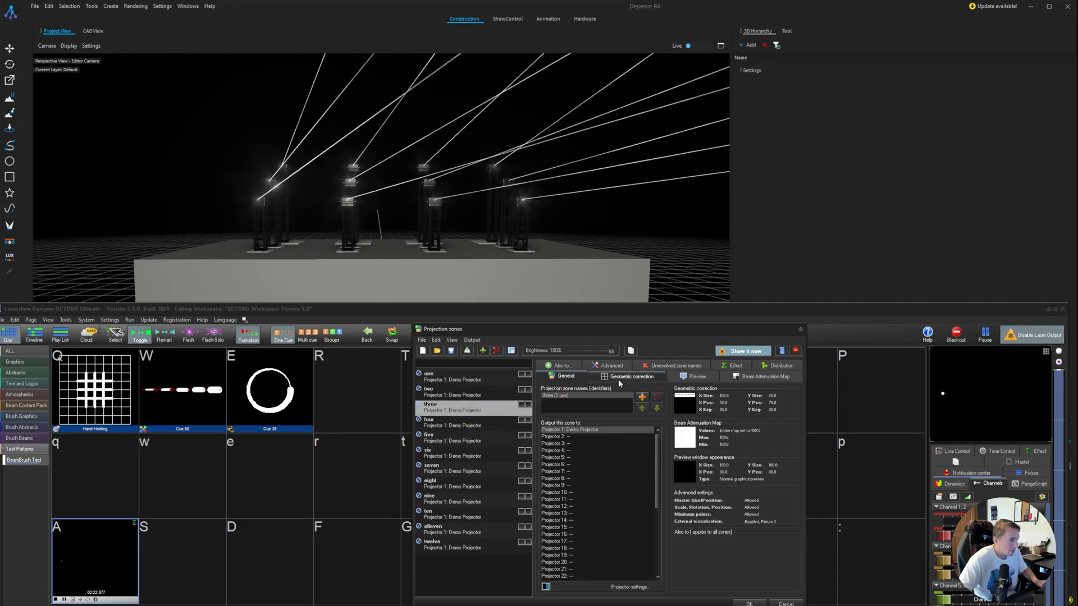
left_click(630, 376)
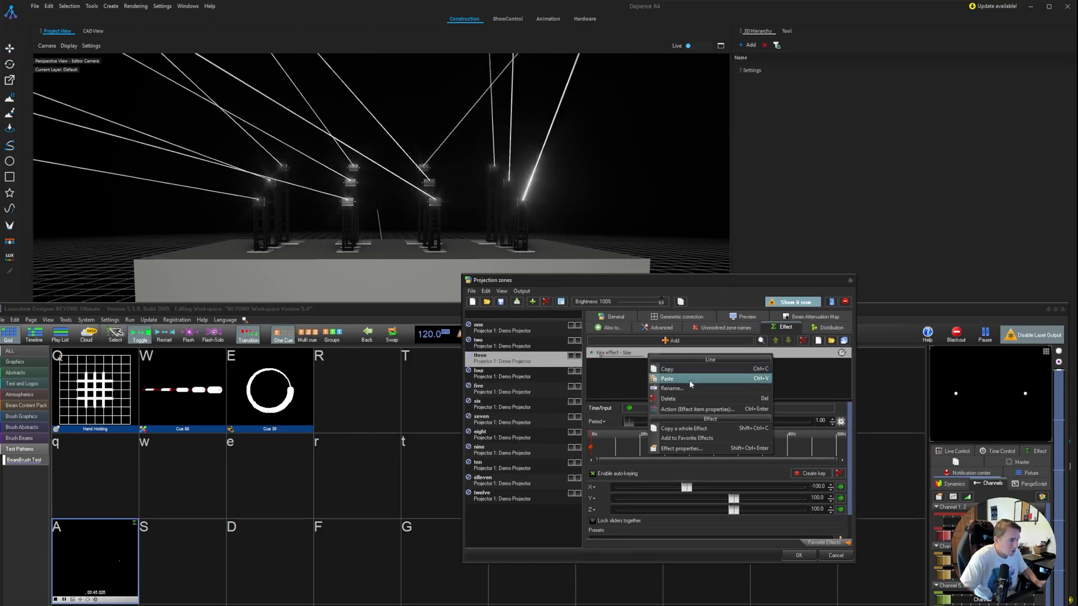
mouse_move(689, 409)
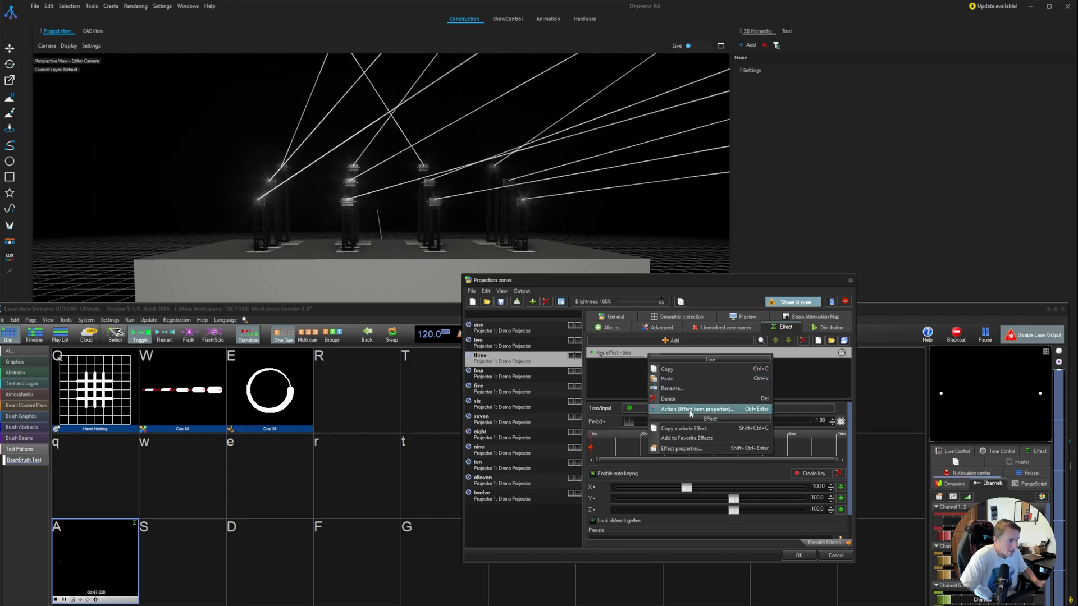
Step: Set the effect to enable only when BEYOND Channel 1 is between 50 and 100
left_click(694, 409)
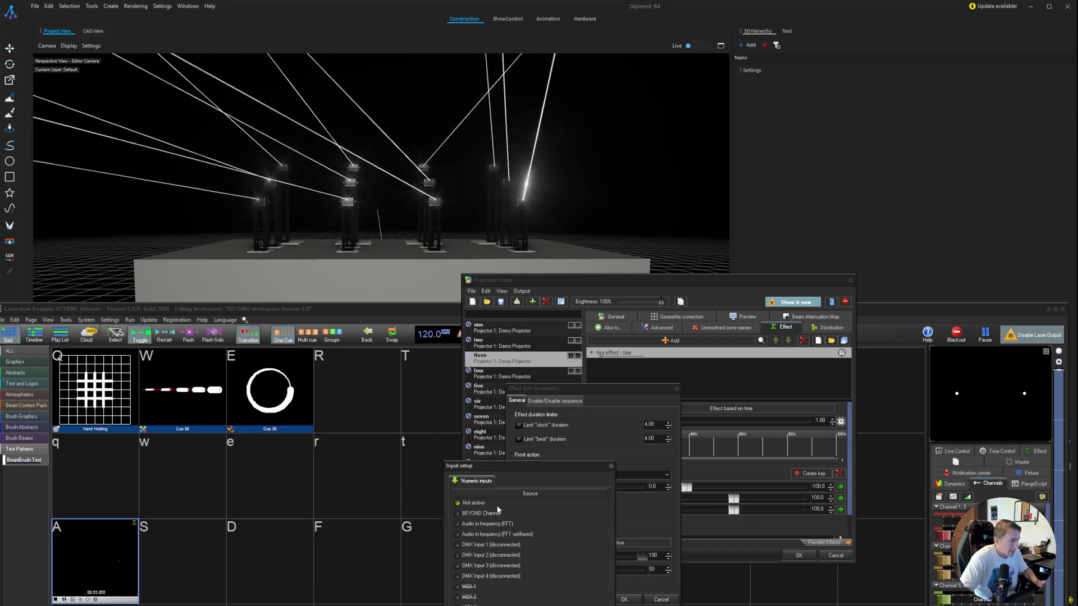
left_click(486, 513)
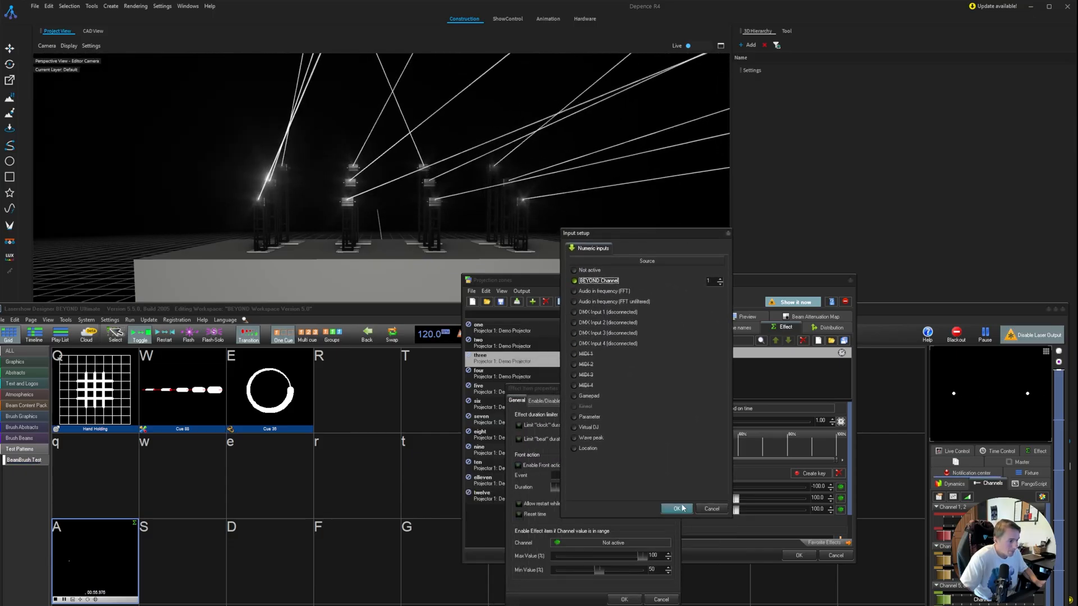
left_click(675, 508)
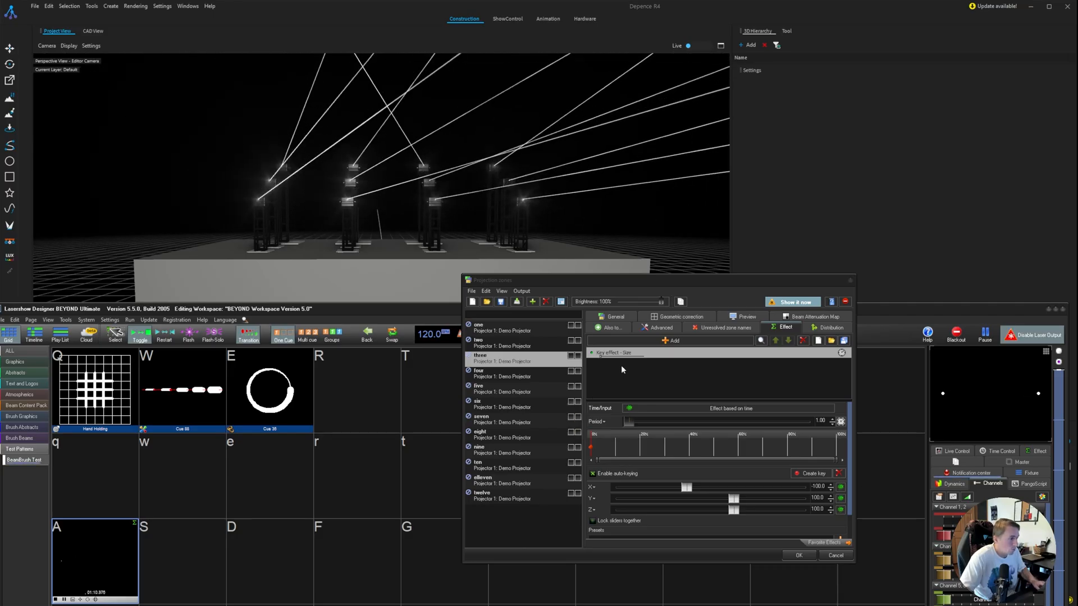
mouse_move(517, 380)
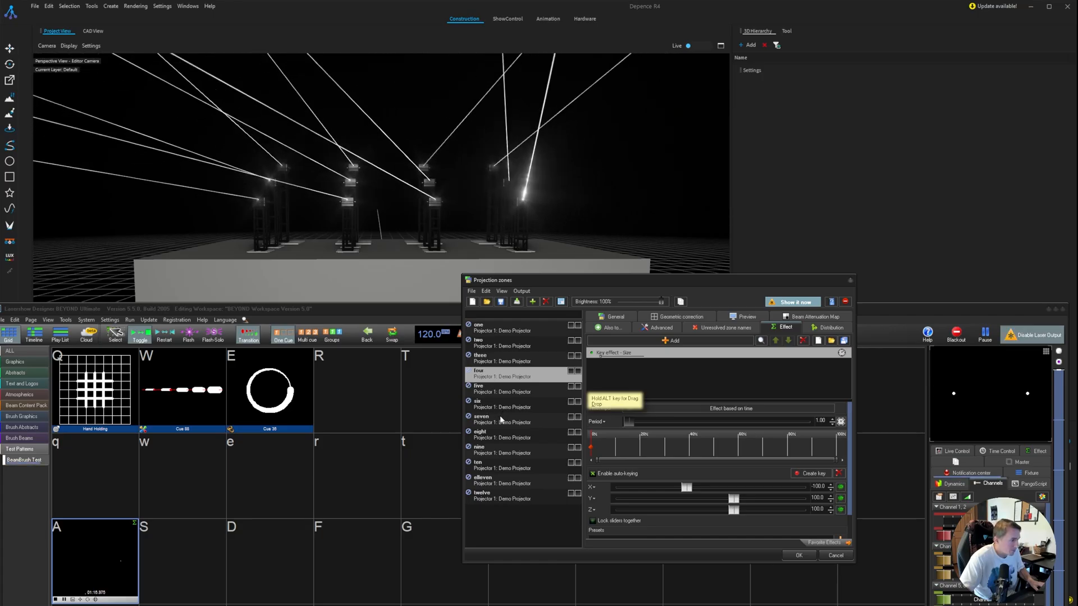
Step: Paste the copied X = -100 size effect into zone twelve after zone four
left_click(481, 419)
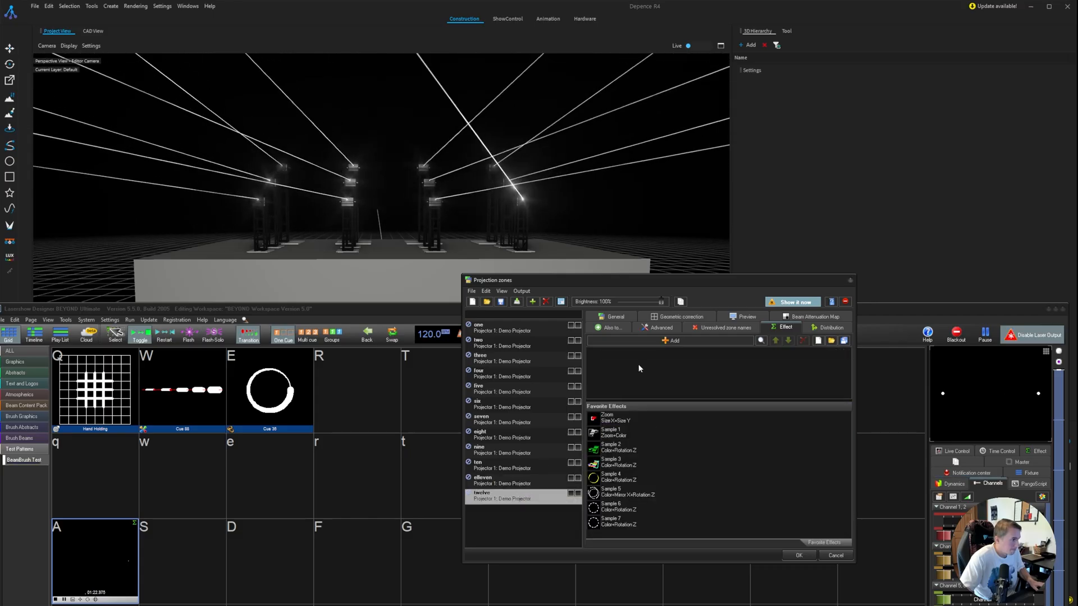
left_click(660, 327)
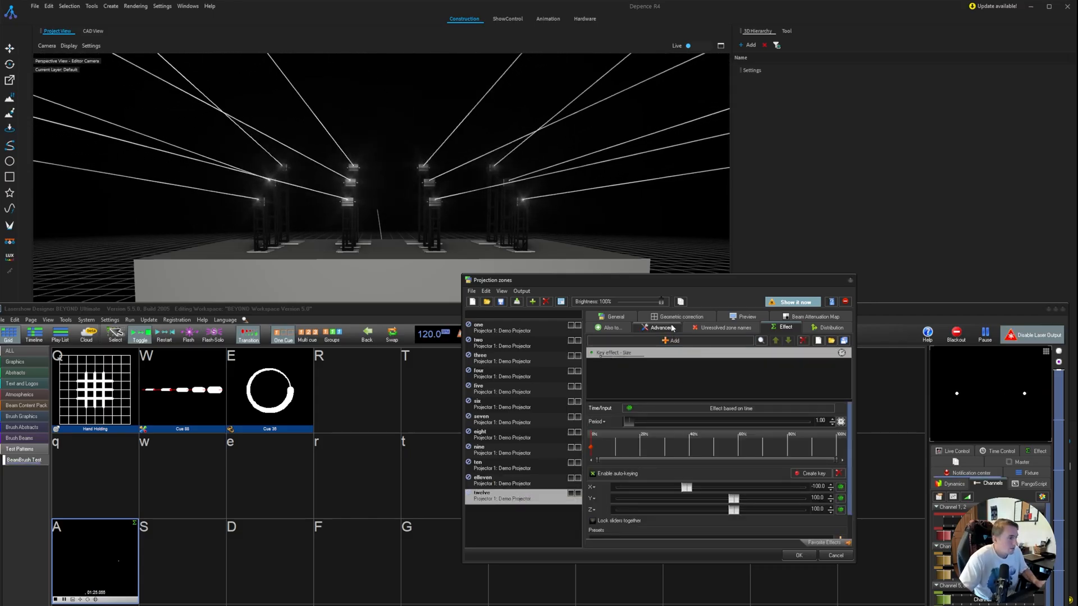